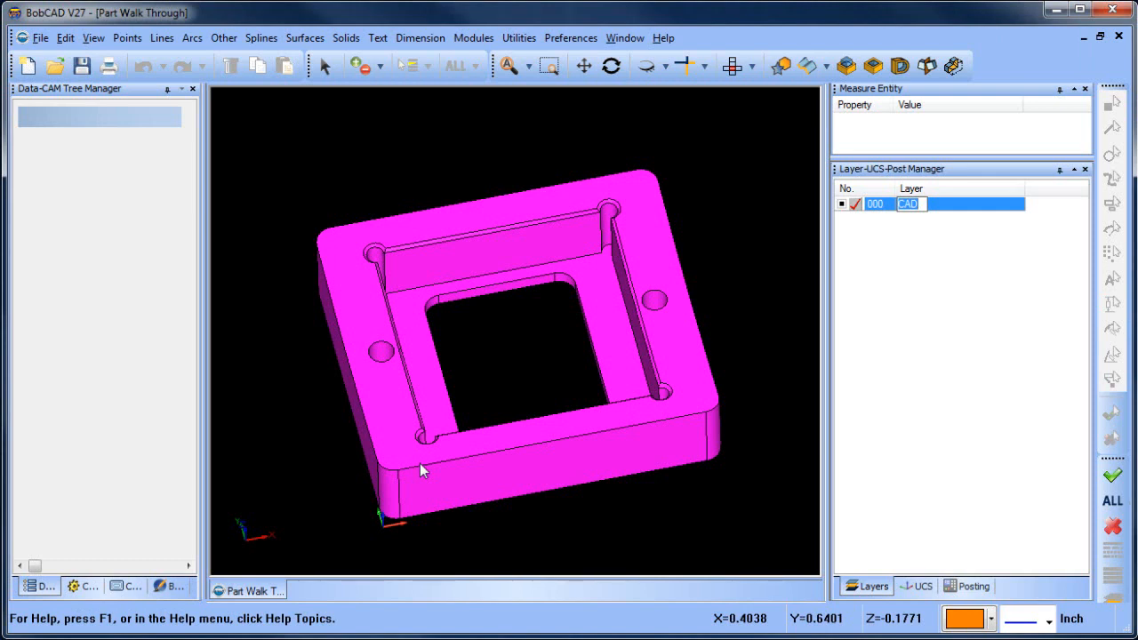
mouse_move(323, 460)
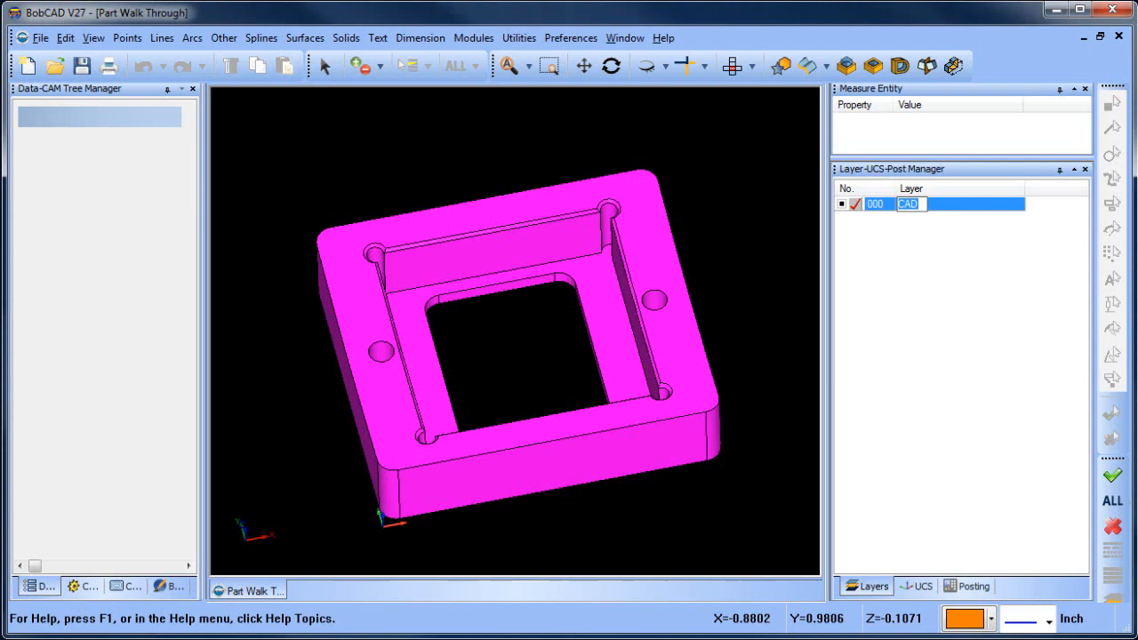
mouse_move(110, 384)
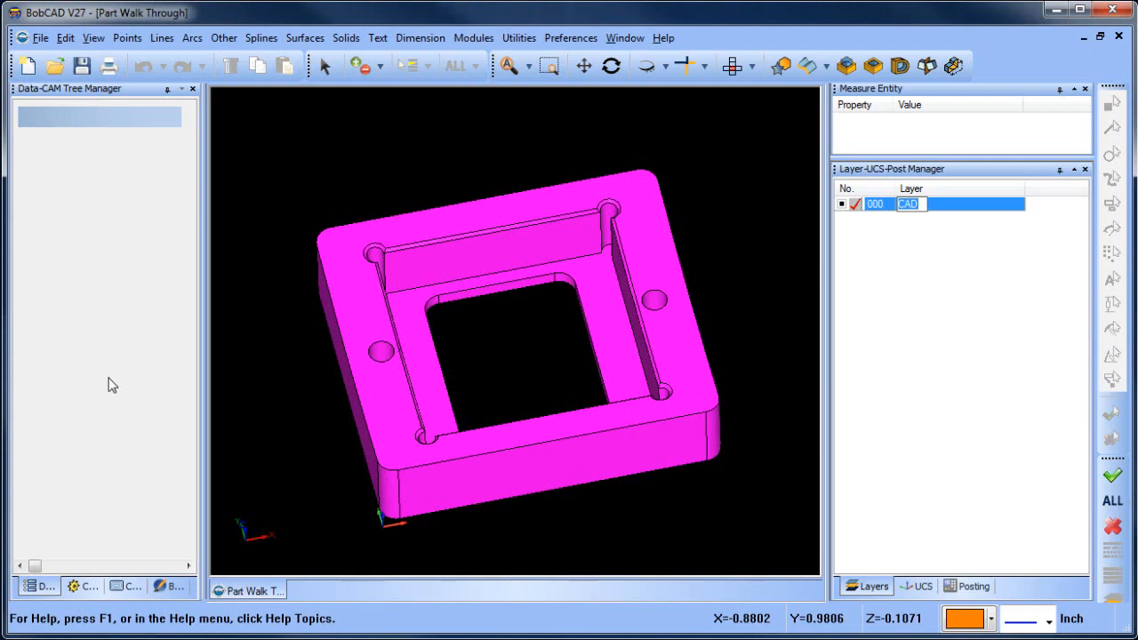
Show the CAM job tree beside the pocketed part
click(612, 66)
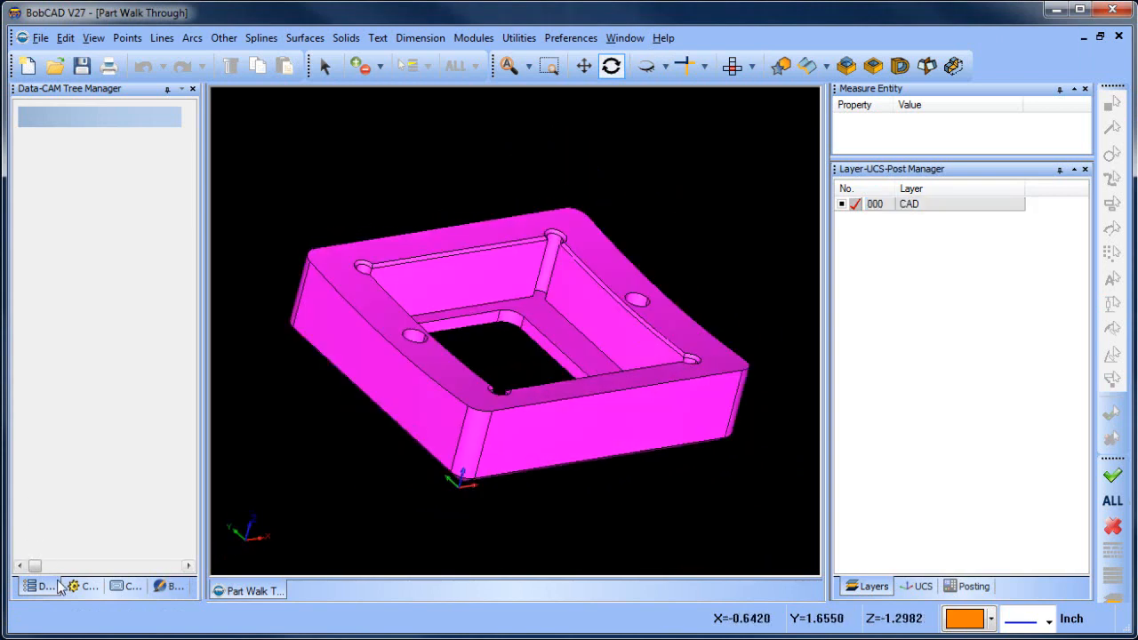
mouse_move(121, 552)
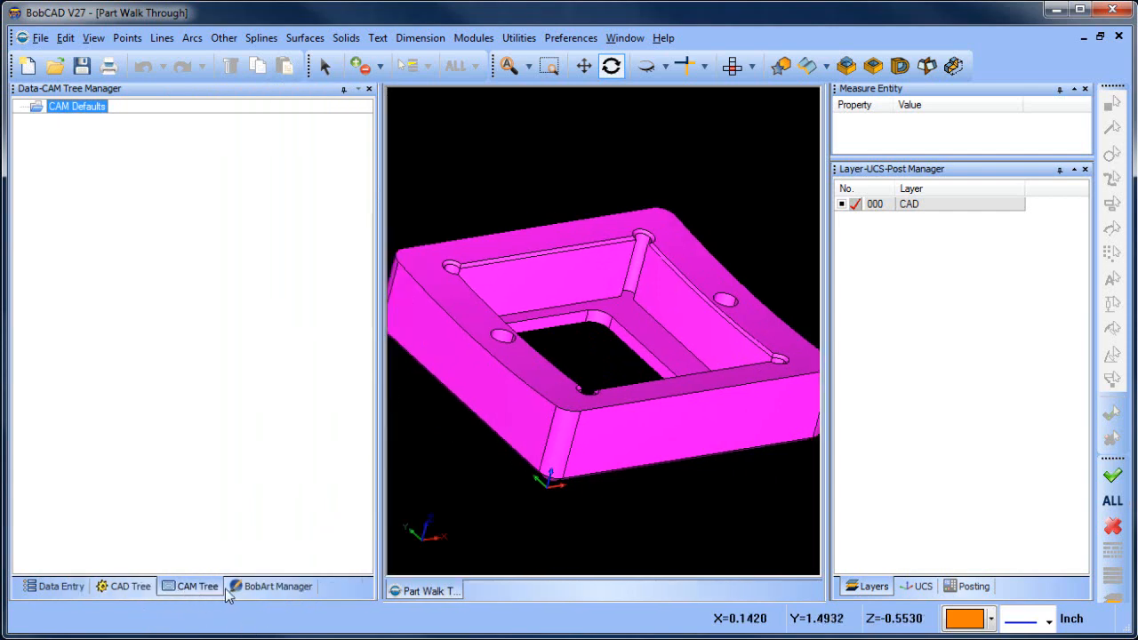
mouse_move(213, 608)
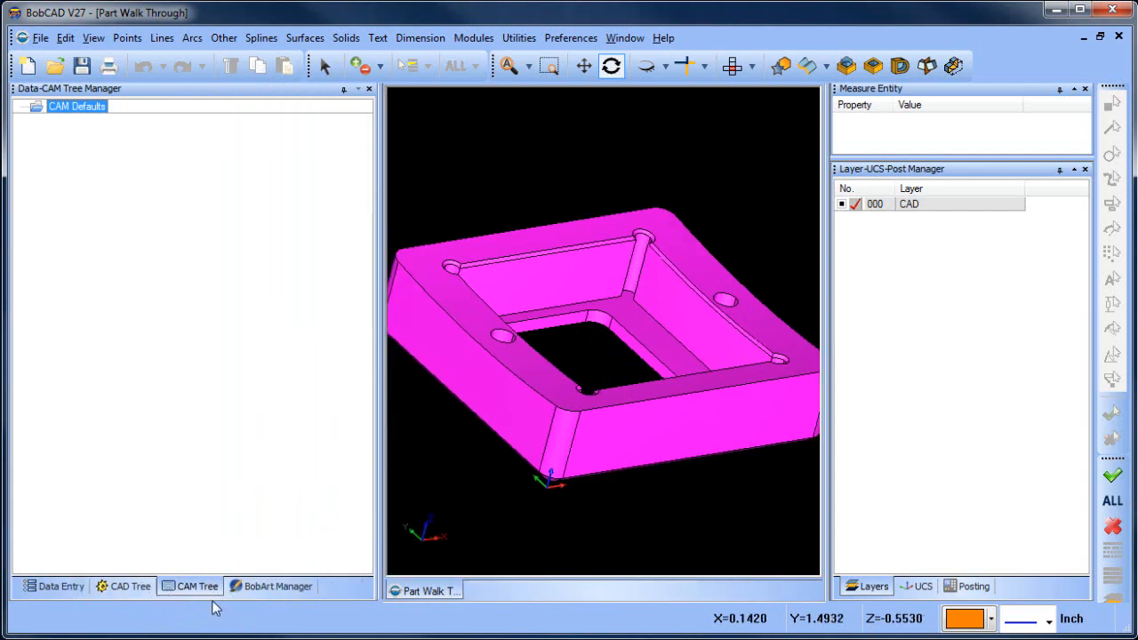
mouse_move(98, 138)
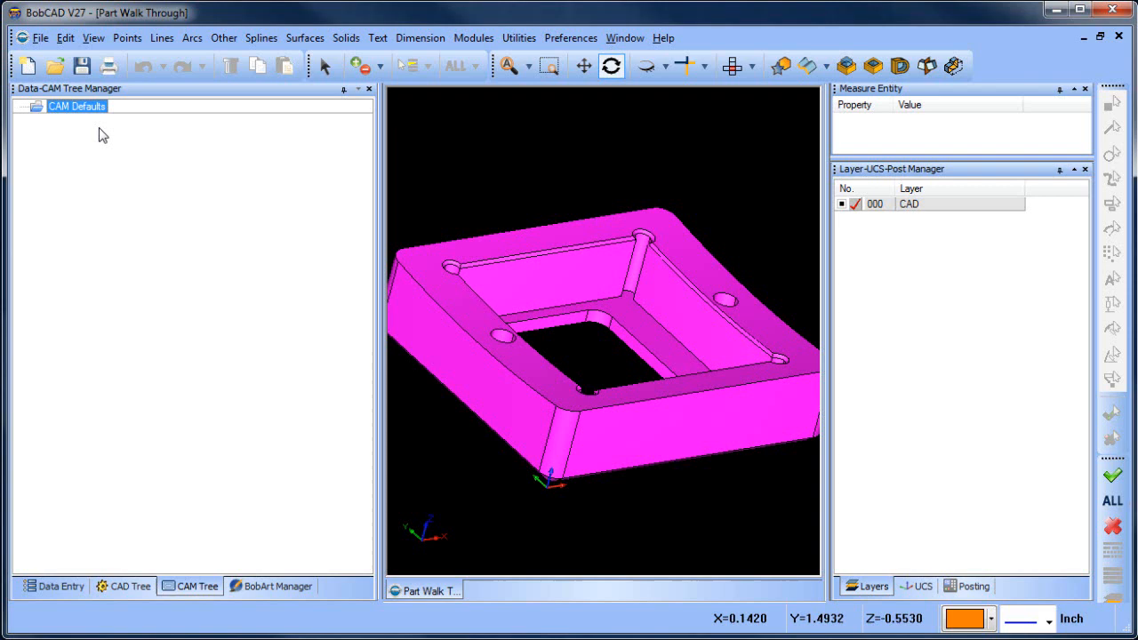
Start a new Milling job from CAM Defaults with BC_3x_Mill as its machine
right_click(80, 106)
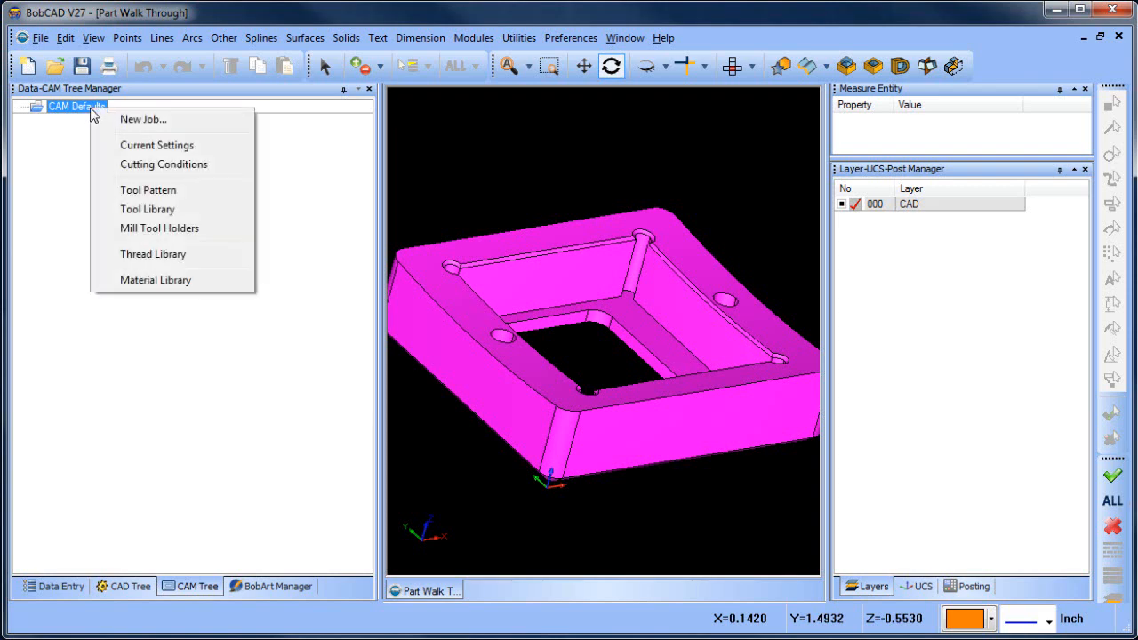
click(142, 117)
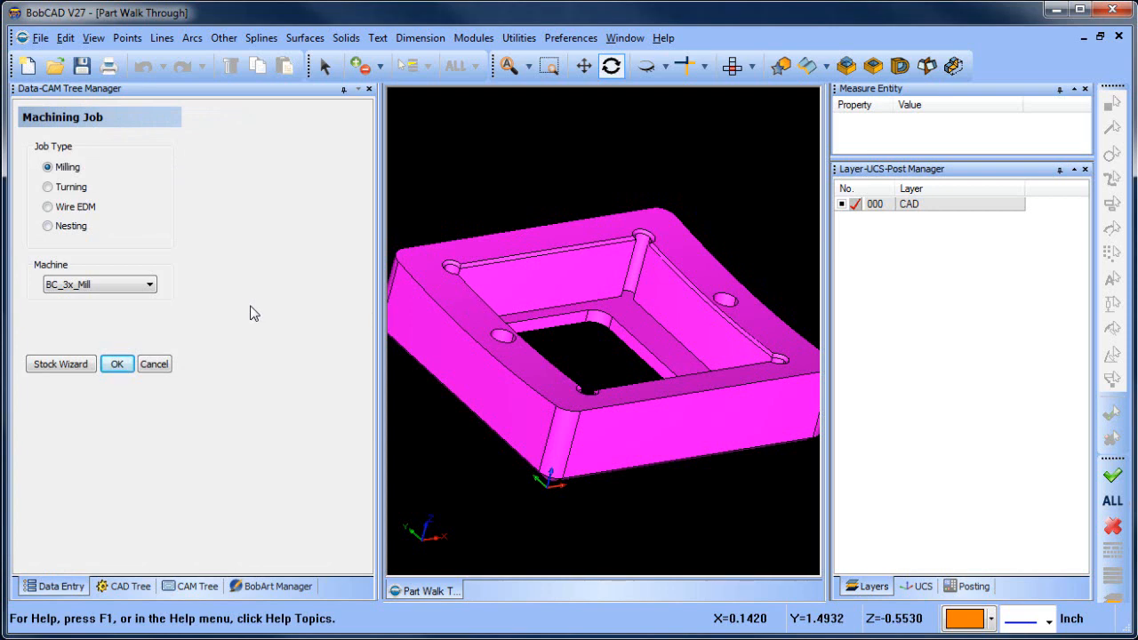
mouse_move(183, 283)
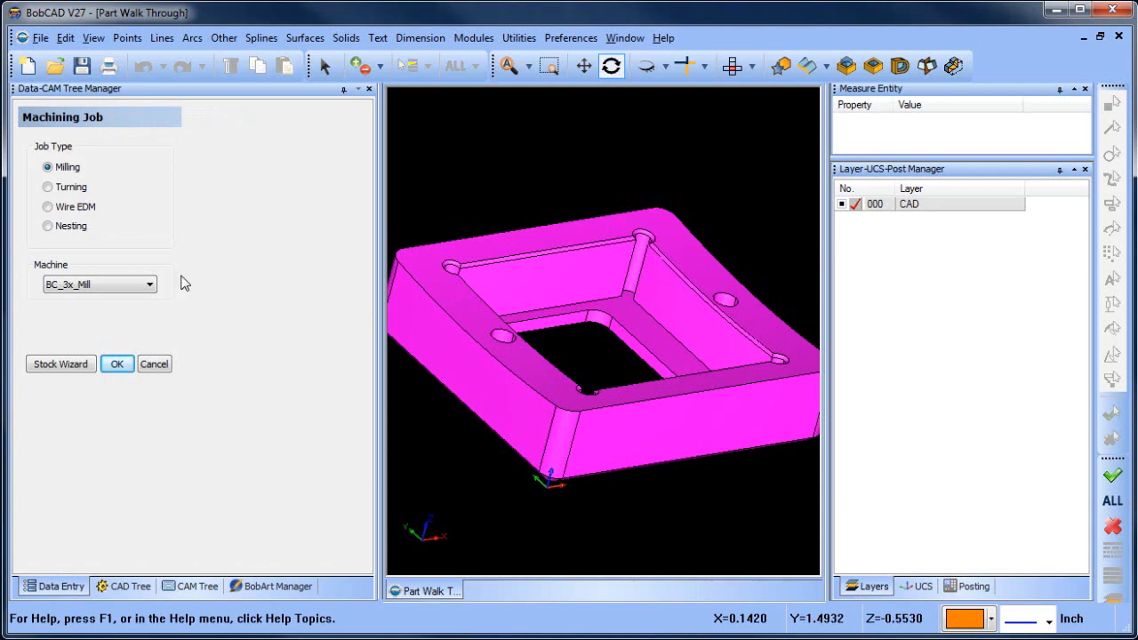
mouse_move(203, 288)
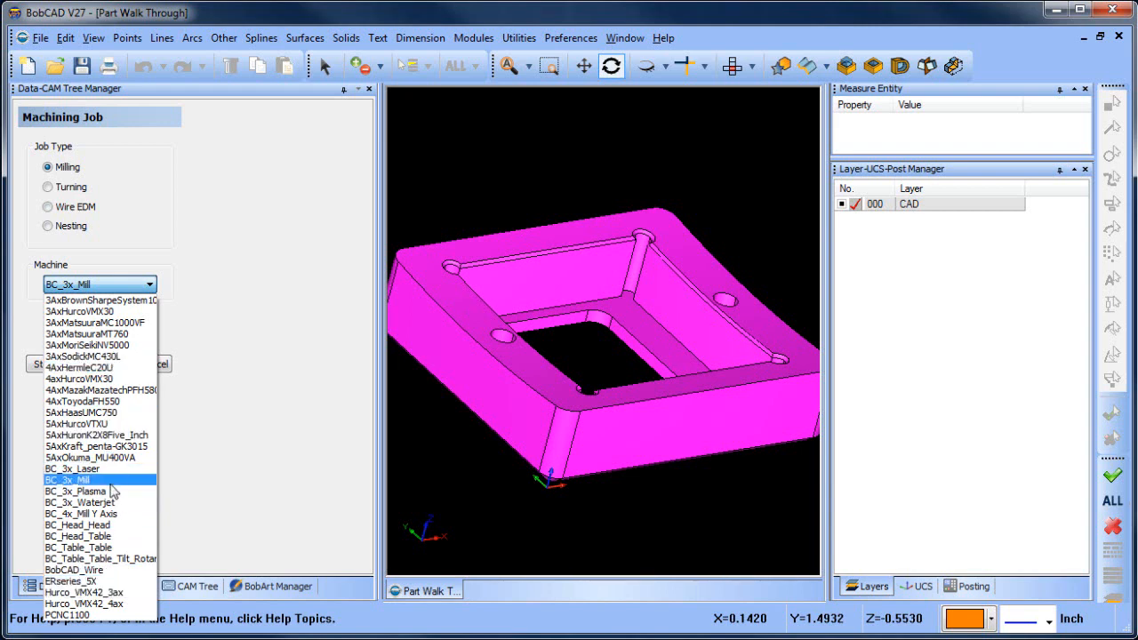
click(62, 479)
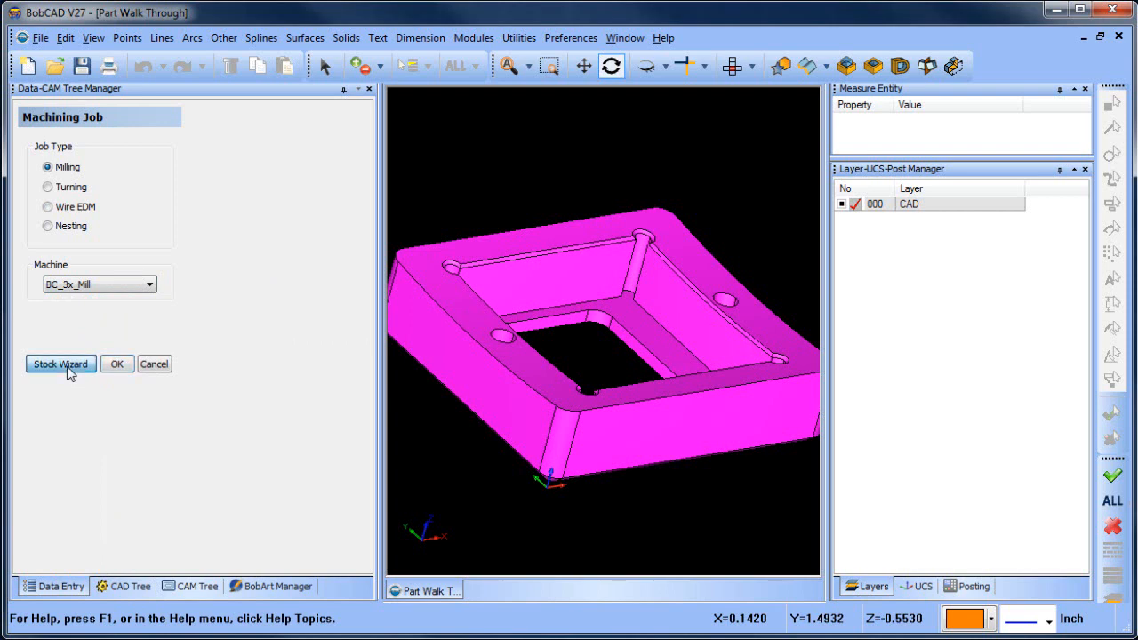
Define rectangular bounding-box stock with 0.1 offsets around the part via the Stock Wizard
click(60, 363)
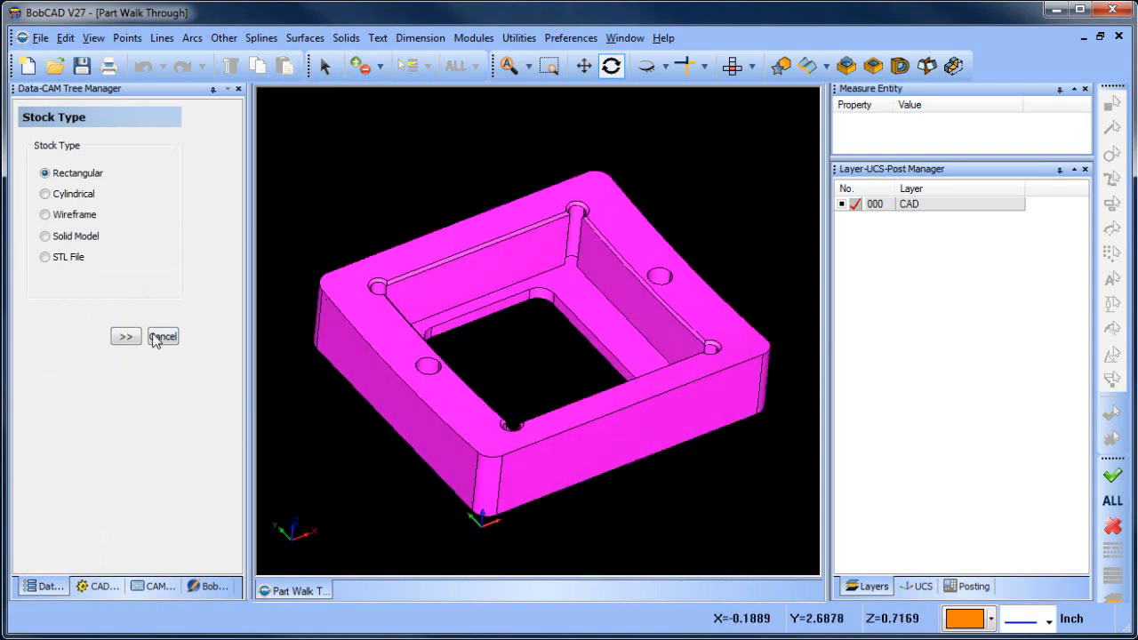
click(124, 336)
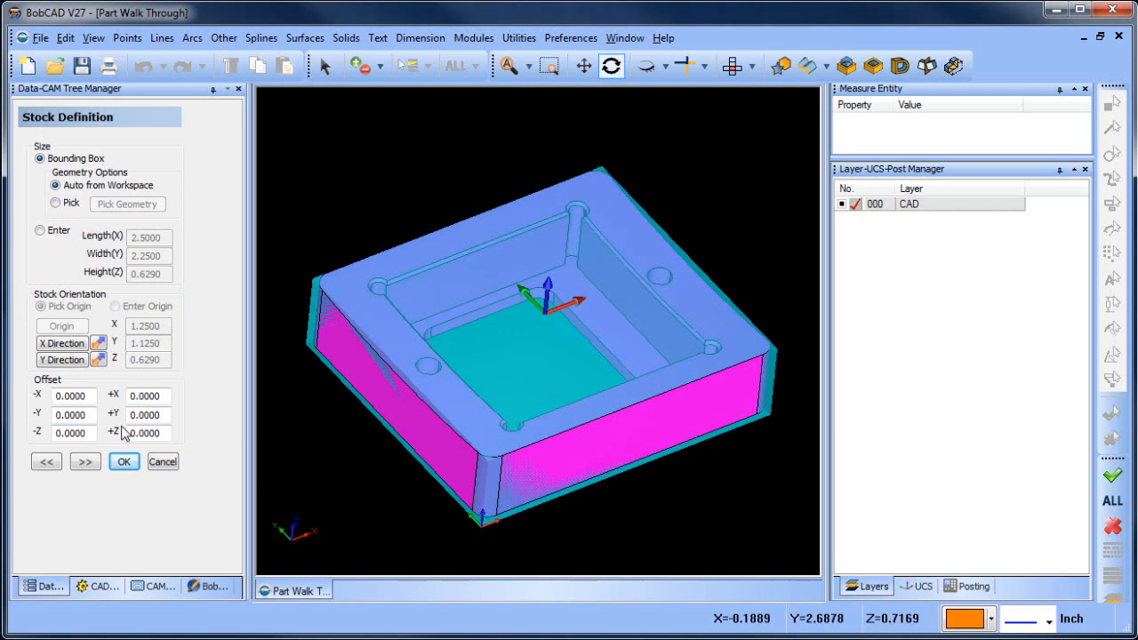
click(74, 395)
text(.1)
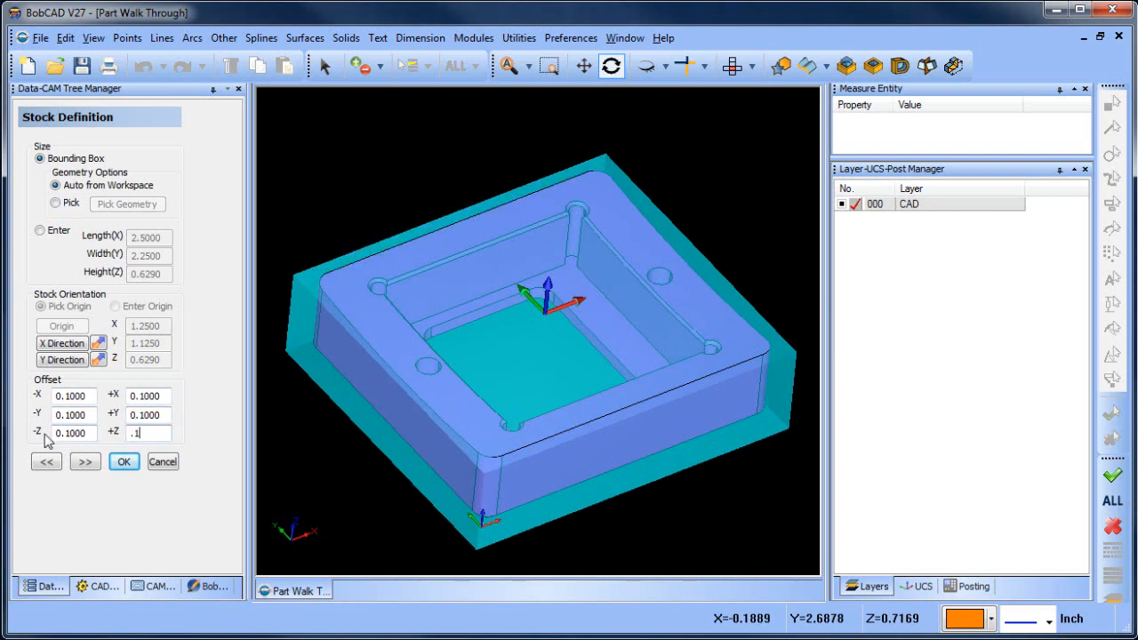
Finish the job with Machine Setup - 1, its origin at the stock corner
click(125, 462)
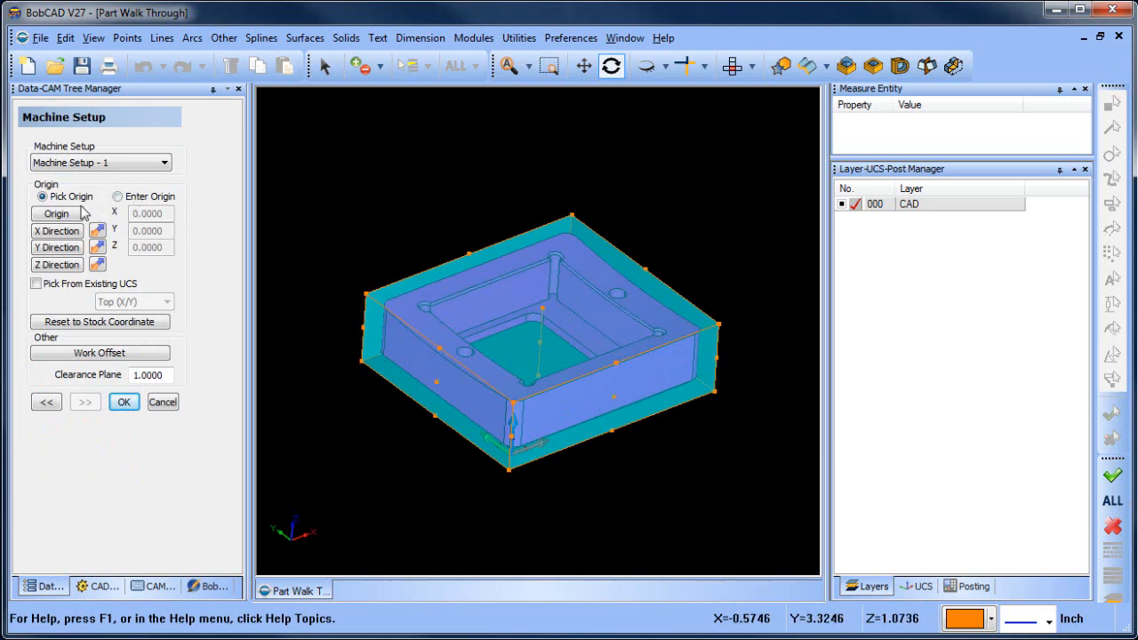
click(364, 285)
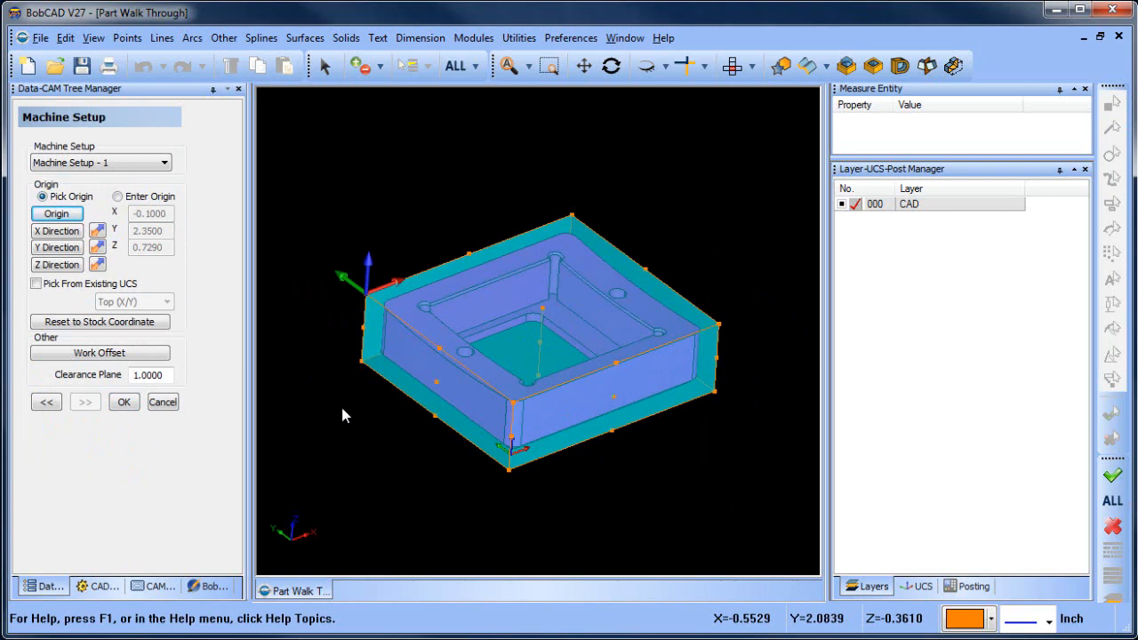
click(125, 402)
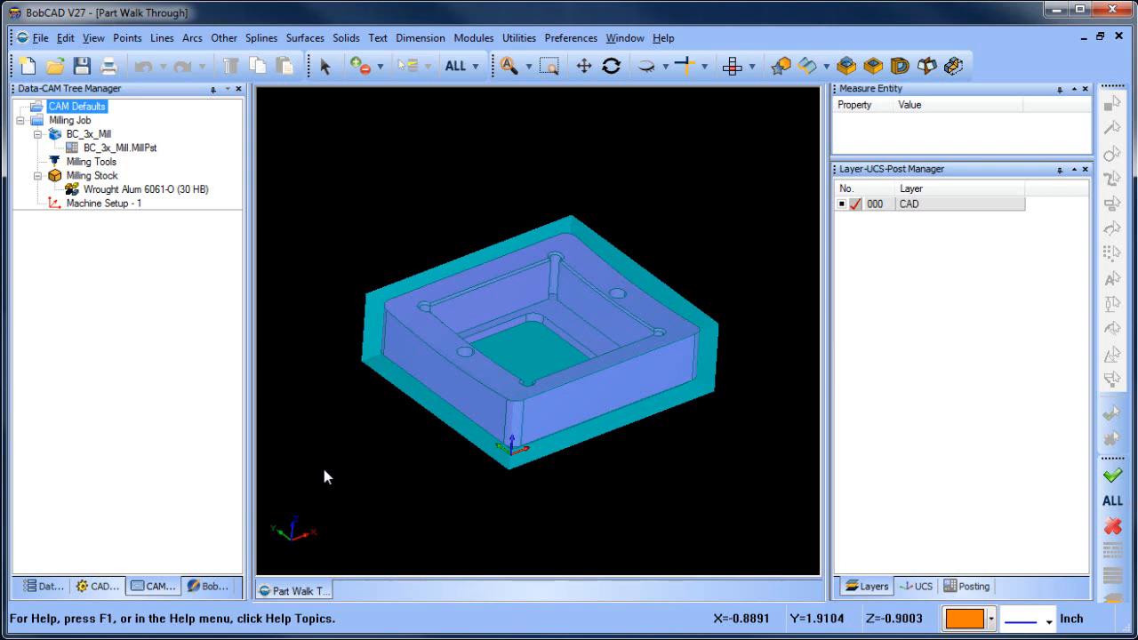
click(103, 203)
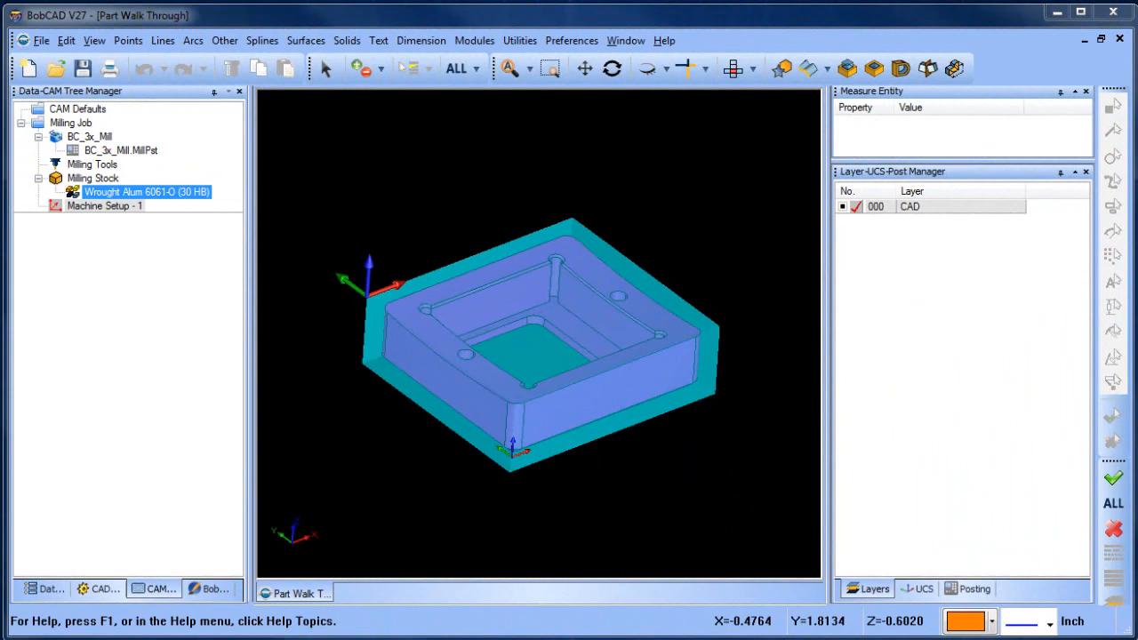
mouse_move(213, 247)
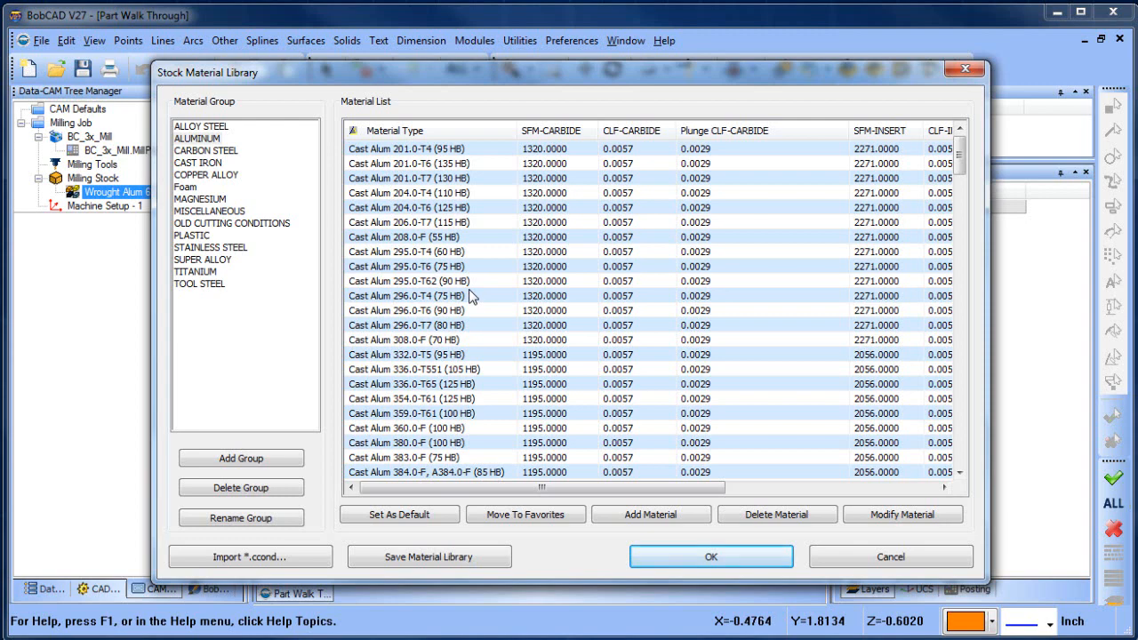
click(715, 557)
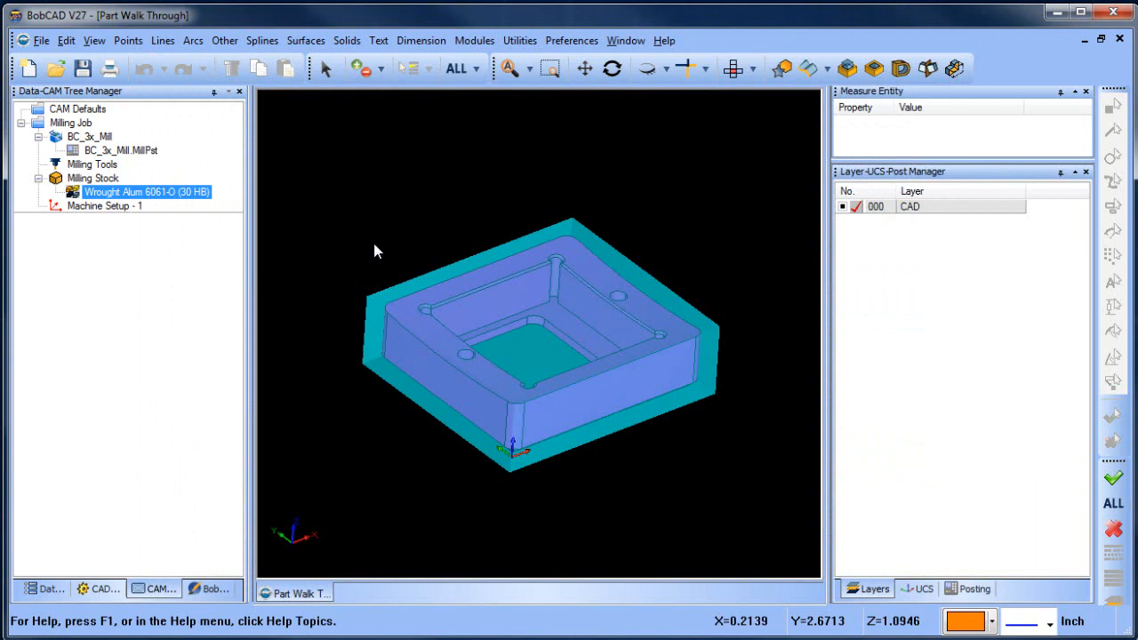
mouse_move(125, 222)
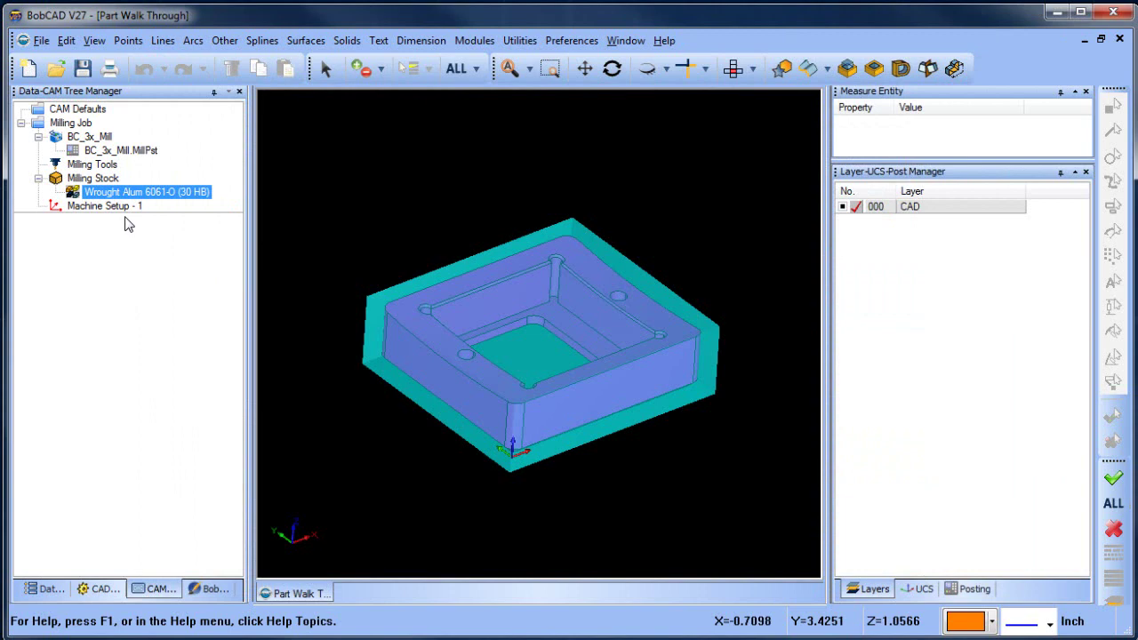
Start a Mill 3 Axis feature on Machine Setup - 1 and switch geometry selection to Pick by Color
right_click(103, 206)
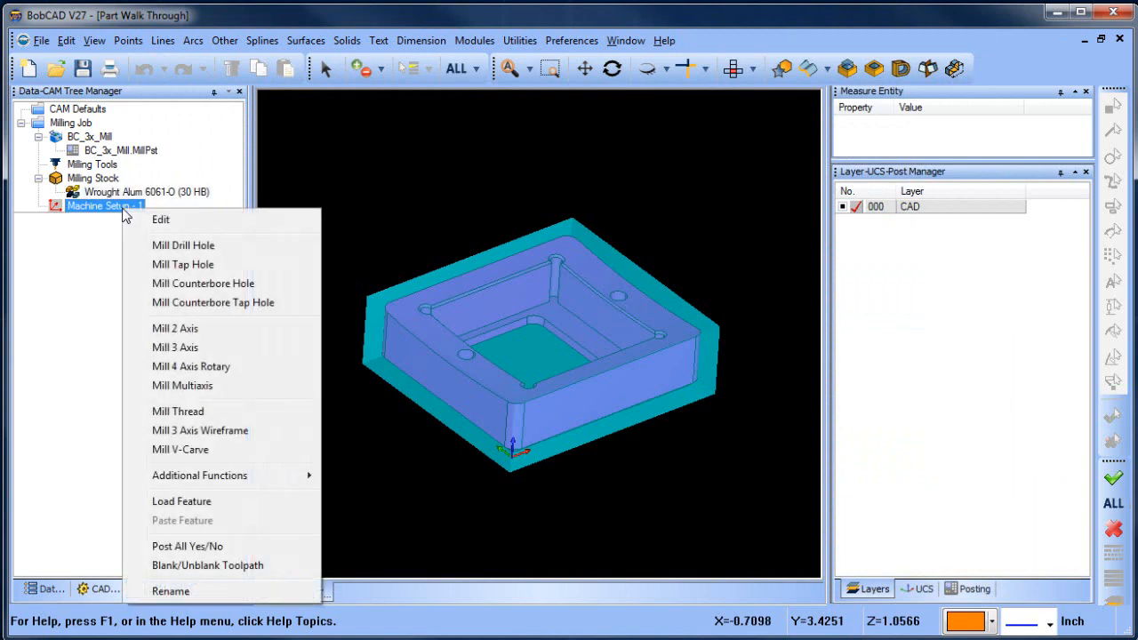
mouse_move(257, 360)
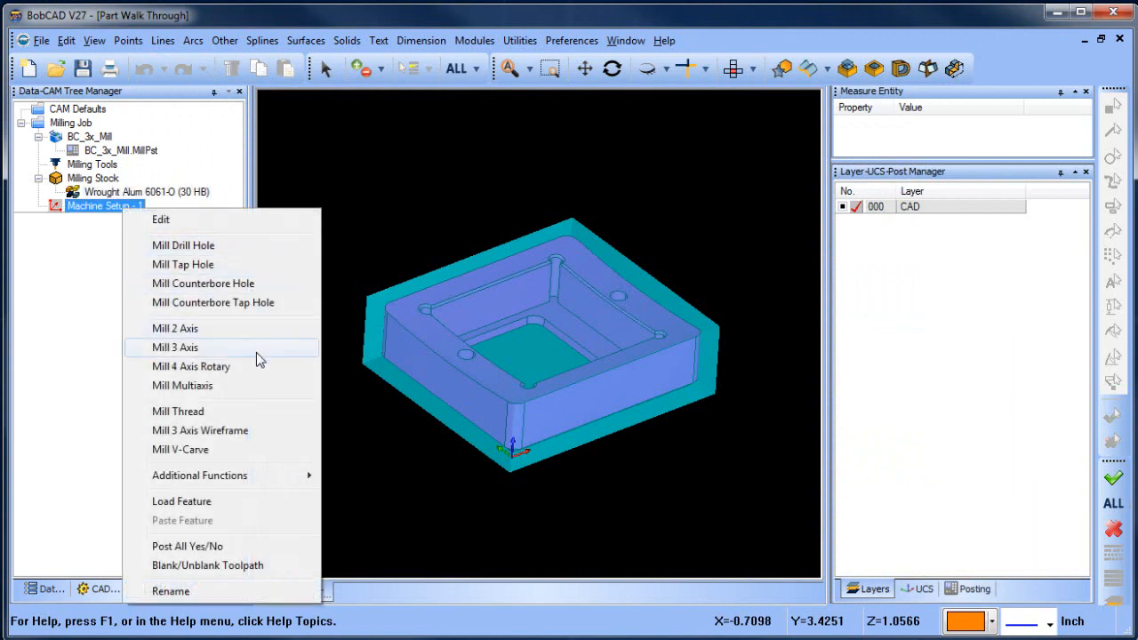
mouse_move(261, 386)
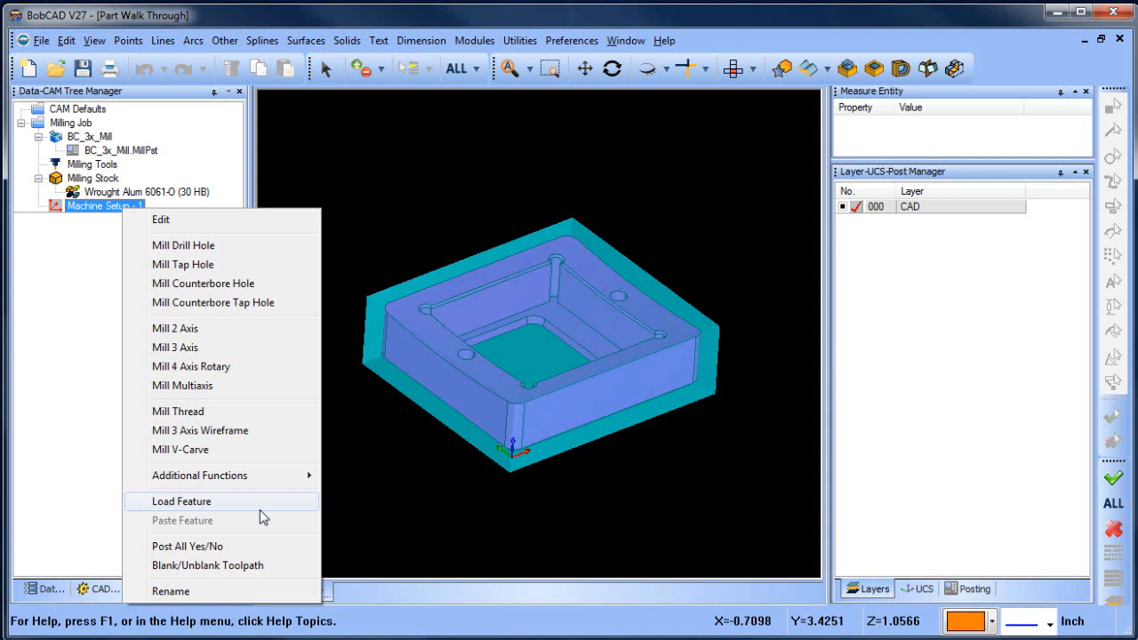
mouse_move(252, 347)
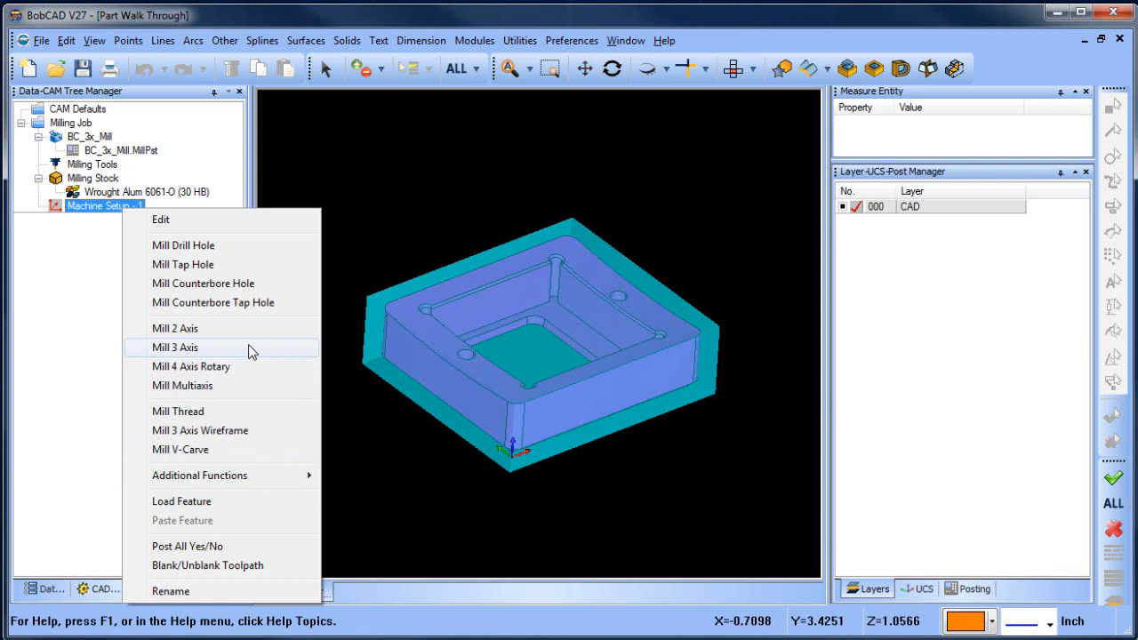
mouse_move(239, 366)
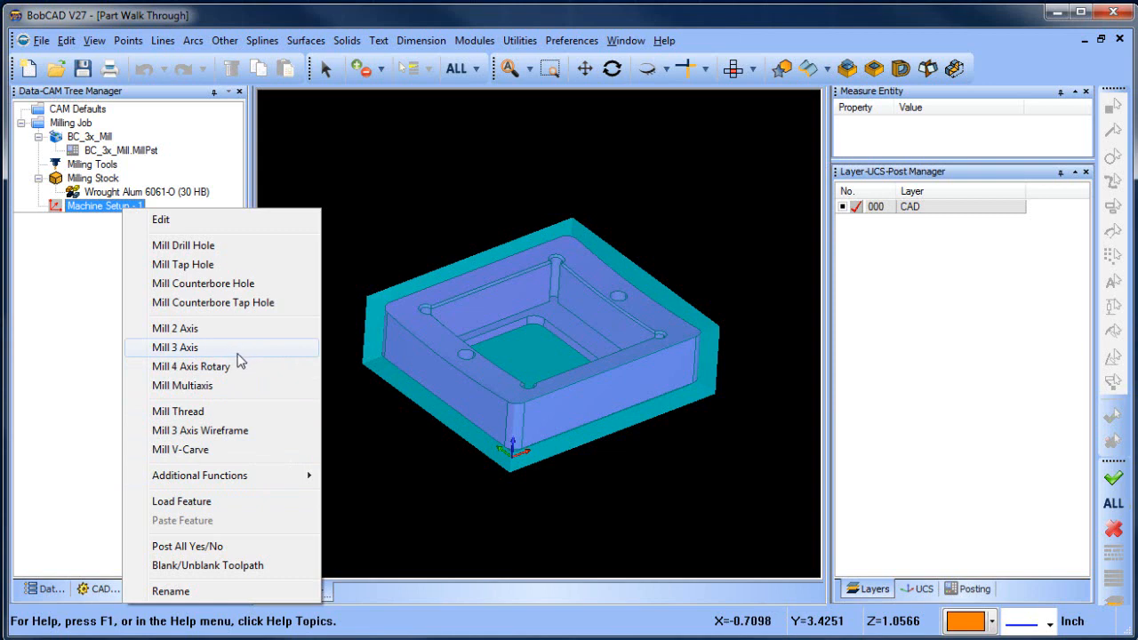
click(175, 346)
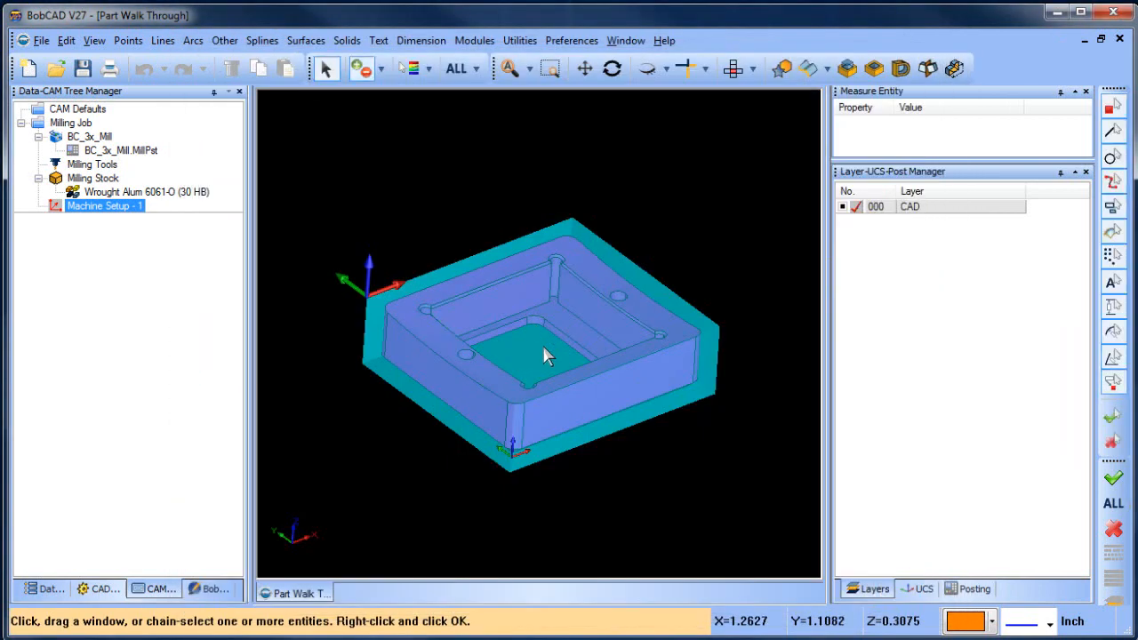
mouse_move(306, 164)
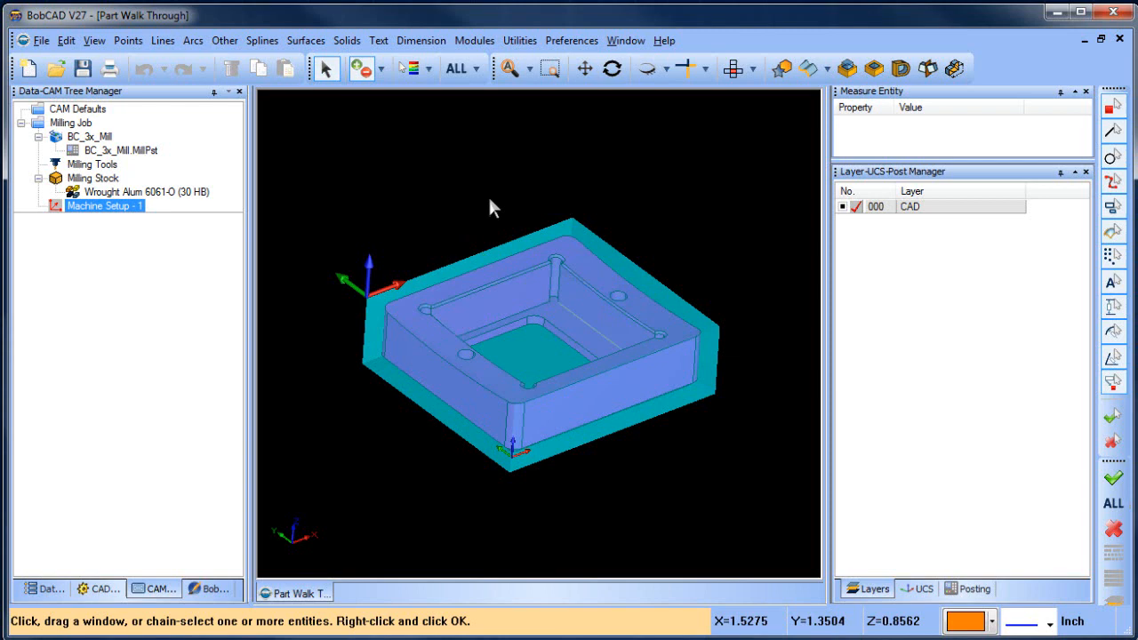
click(478, 67)
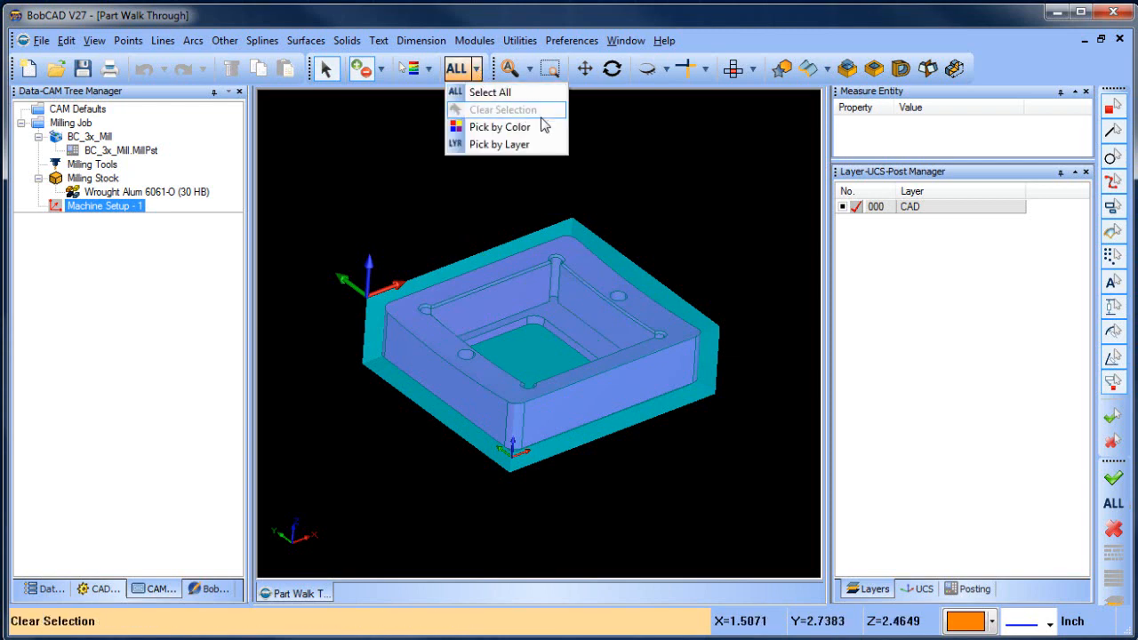
mouse_move(500, 144)
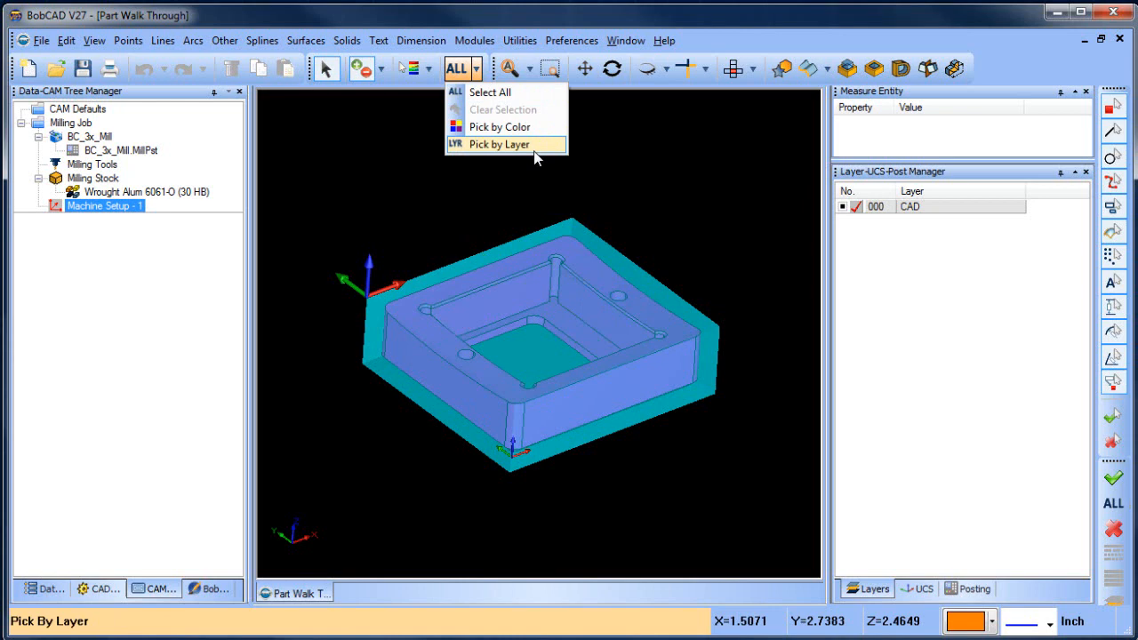
mouse_move(531, 132)
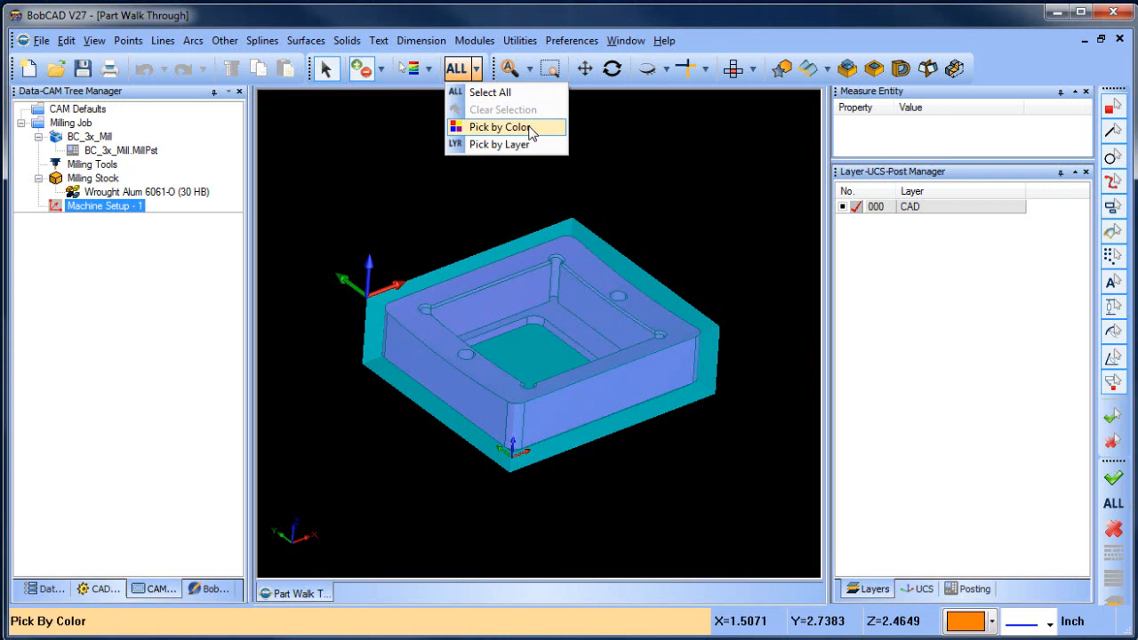
click(498, 126)
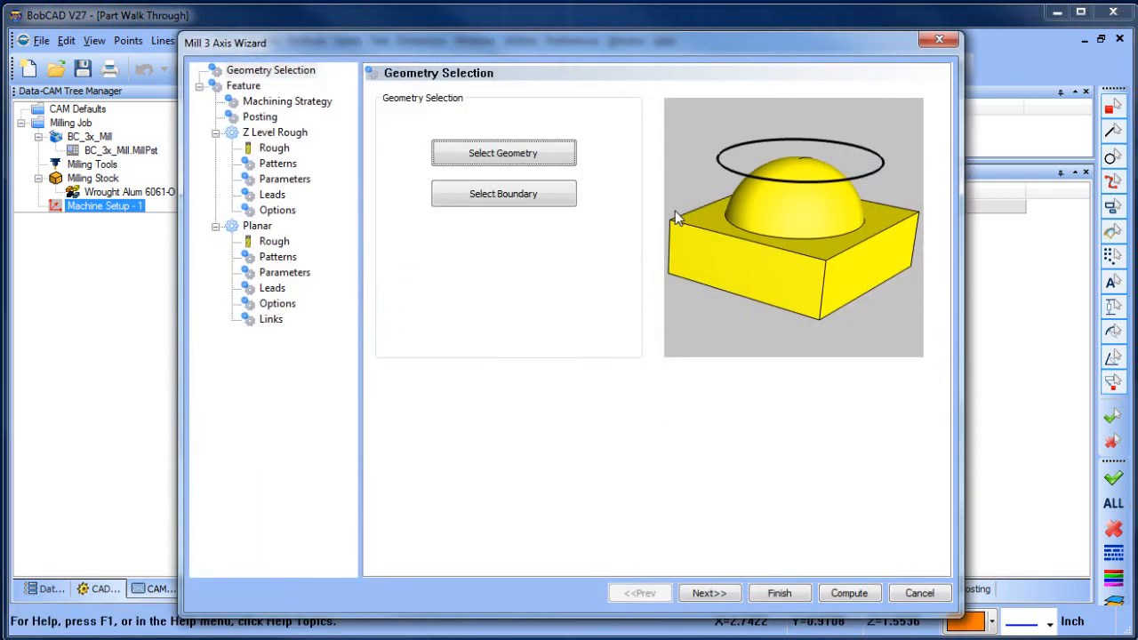
mouse_move(519, 206)
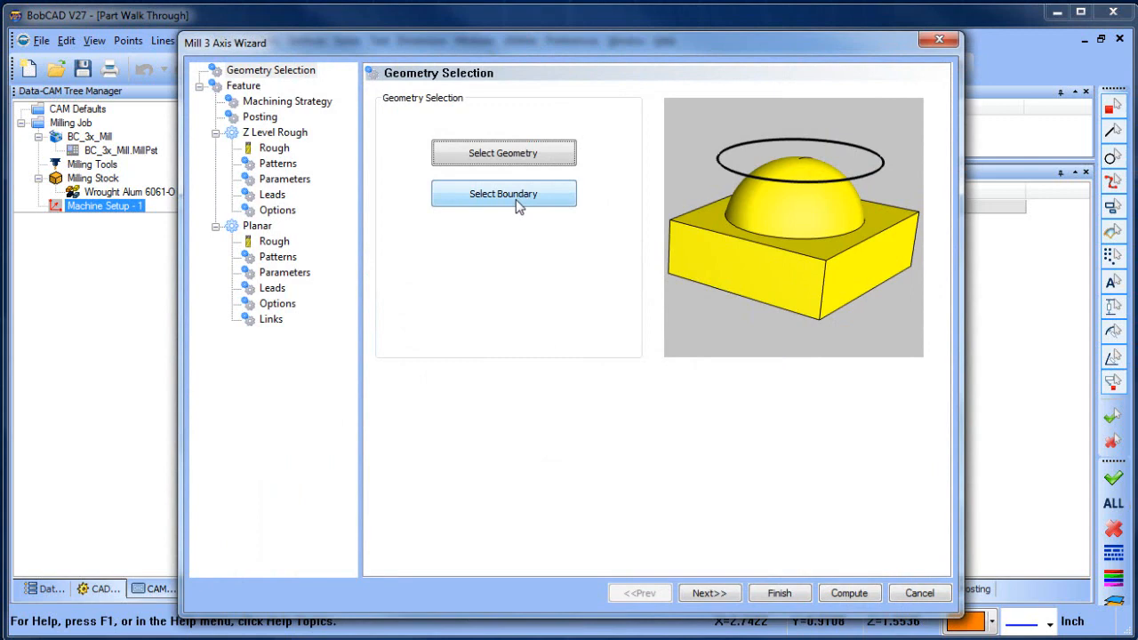
Select the feature boundary and advance past feature heights to Machining Strategy
click(707, 594)
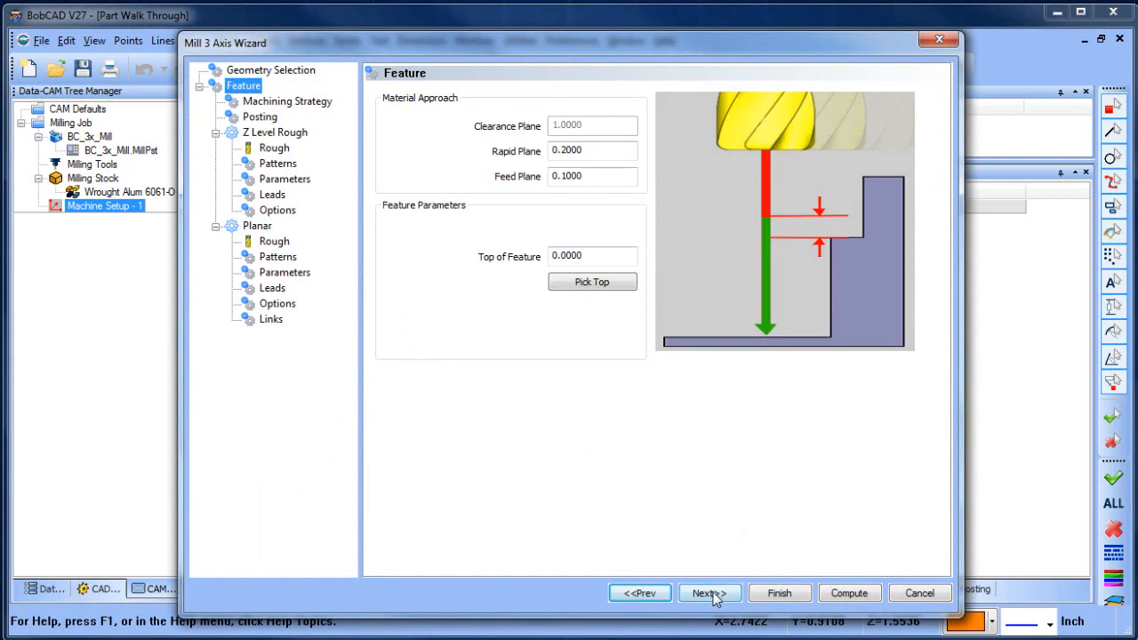
click(708, 594)
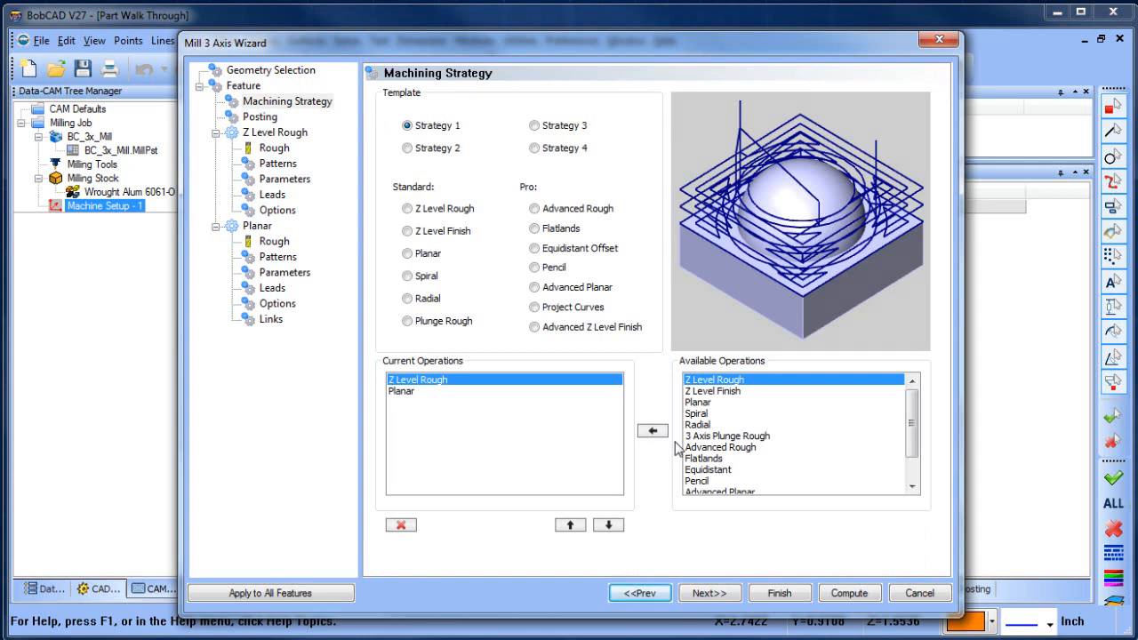
Use Advanced Rough plus Advanced Planar as the feature's operations and continue to Posting
click(533, 208)
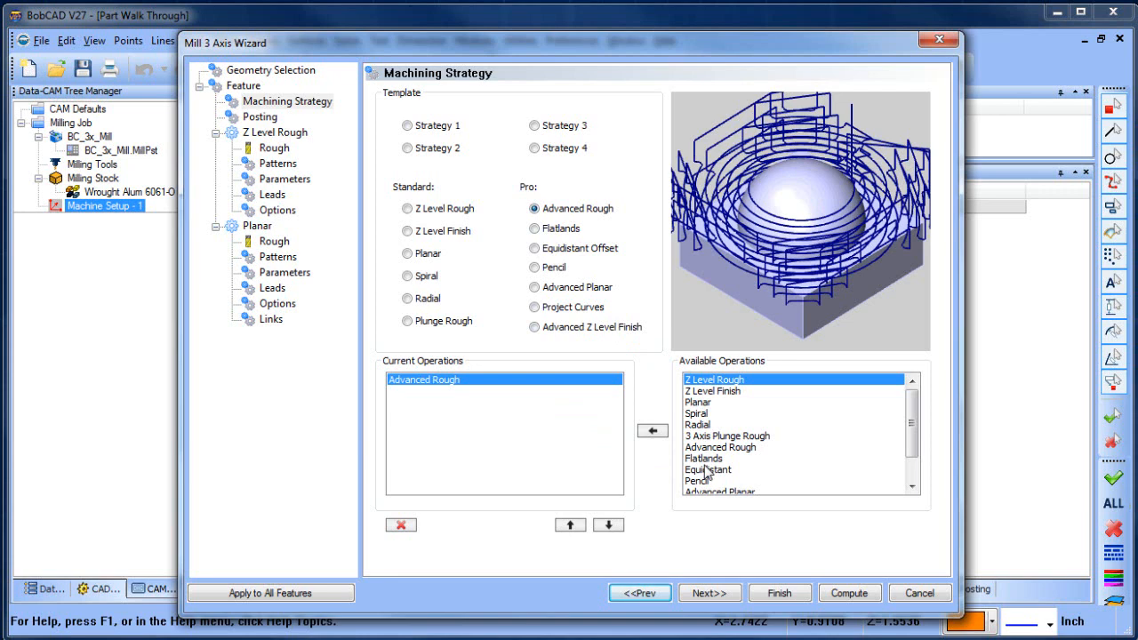
mouse_move(872, 452)
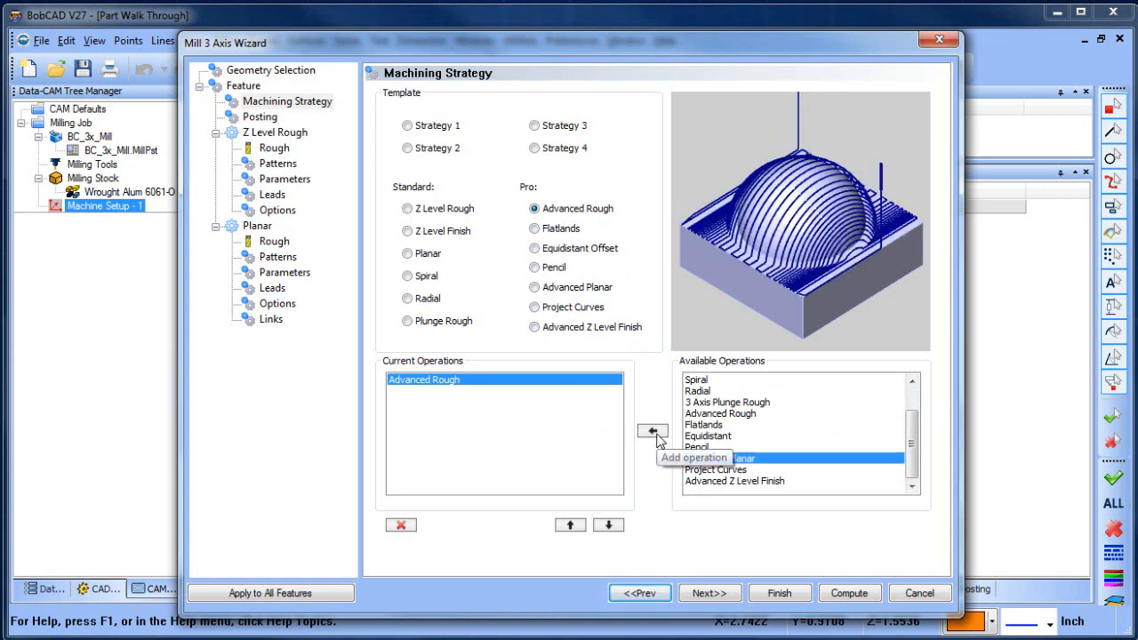
click(641, 428)
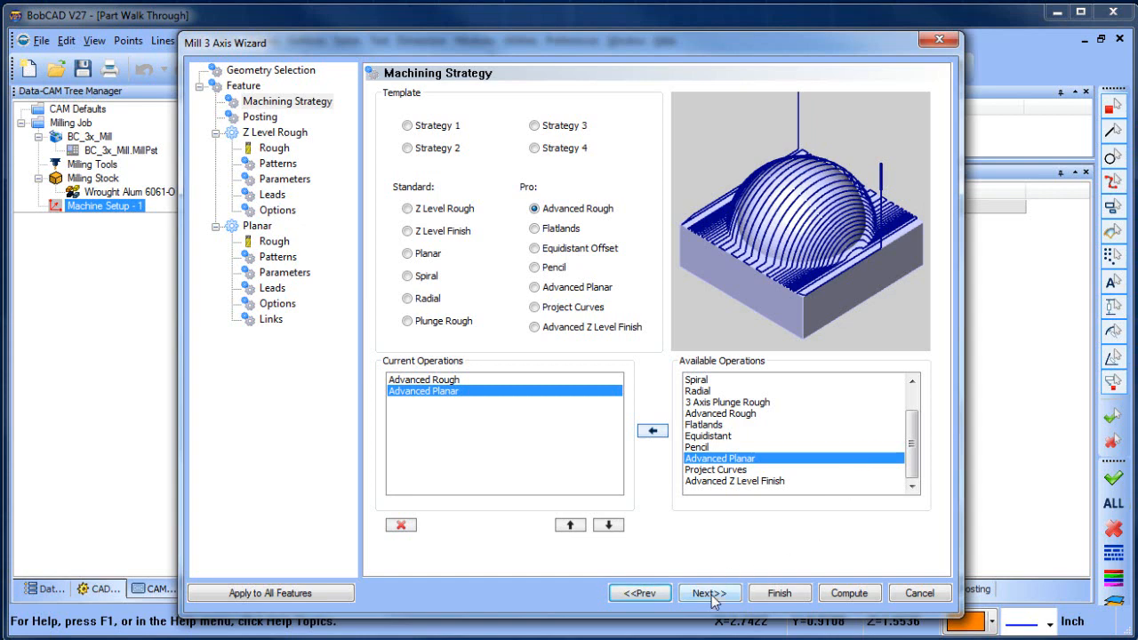
click(708, 592)
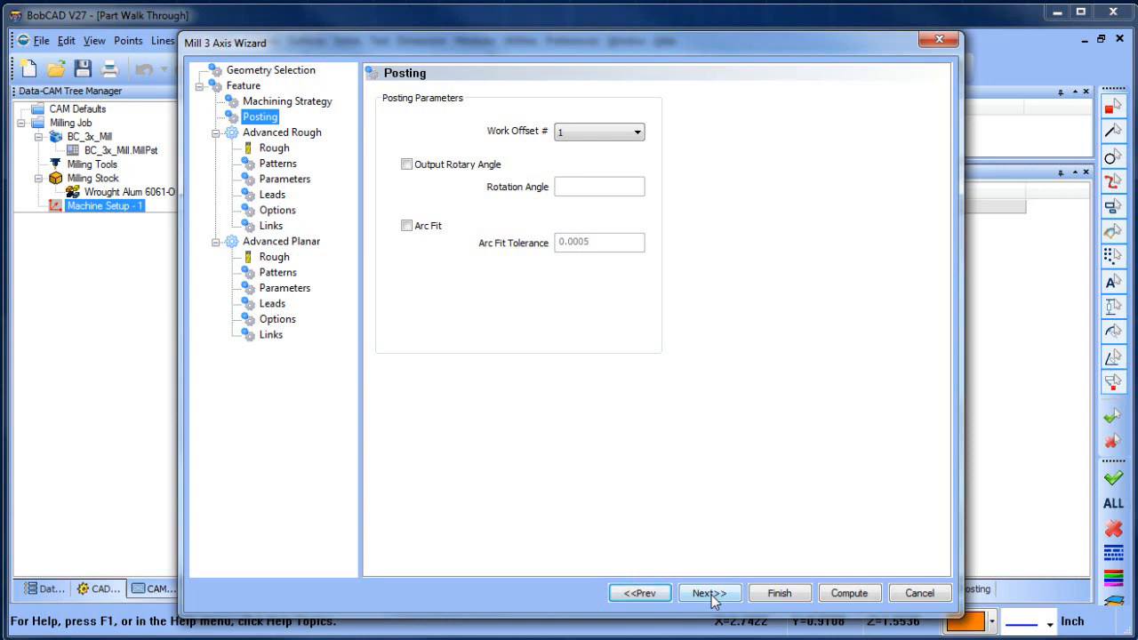
mouse_move(268, 275)
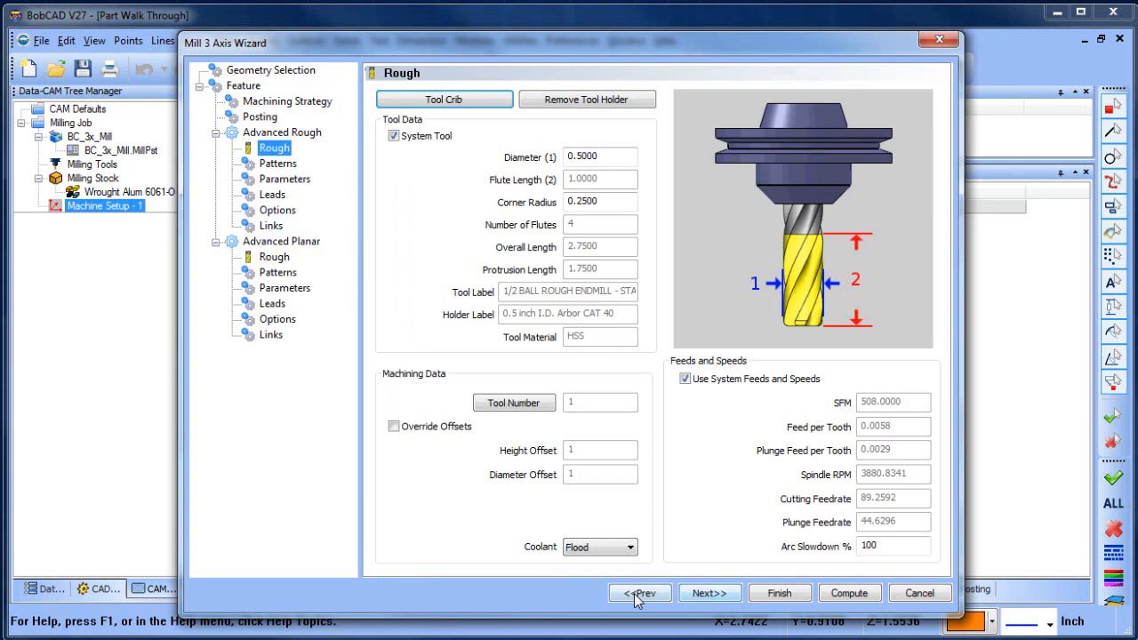
Review the Advanced Planar rough tool page and continue to its lead settings
click(640, 592)
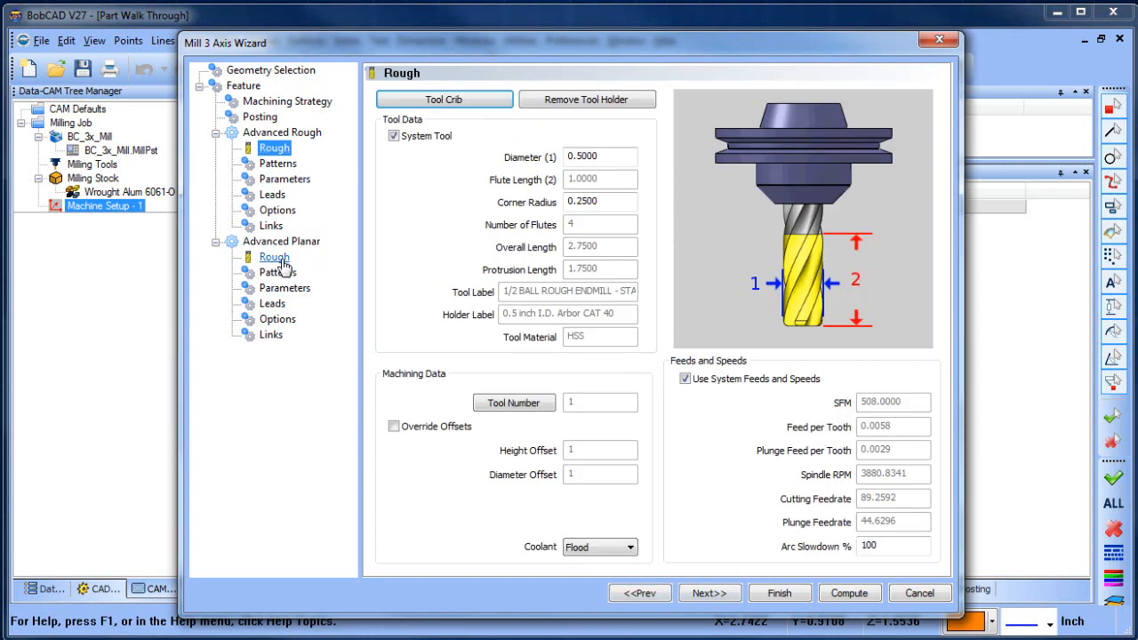
click(274, 256)
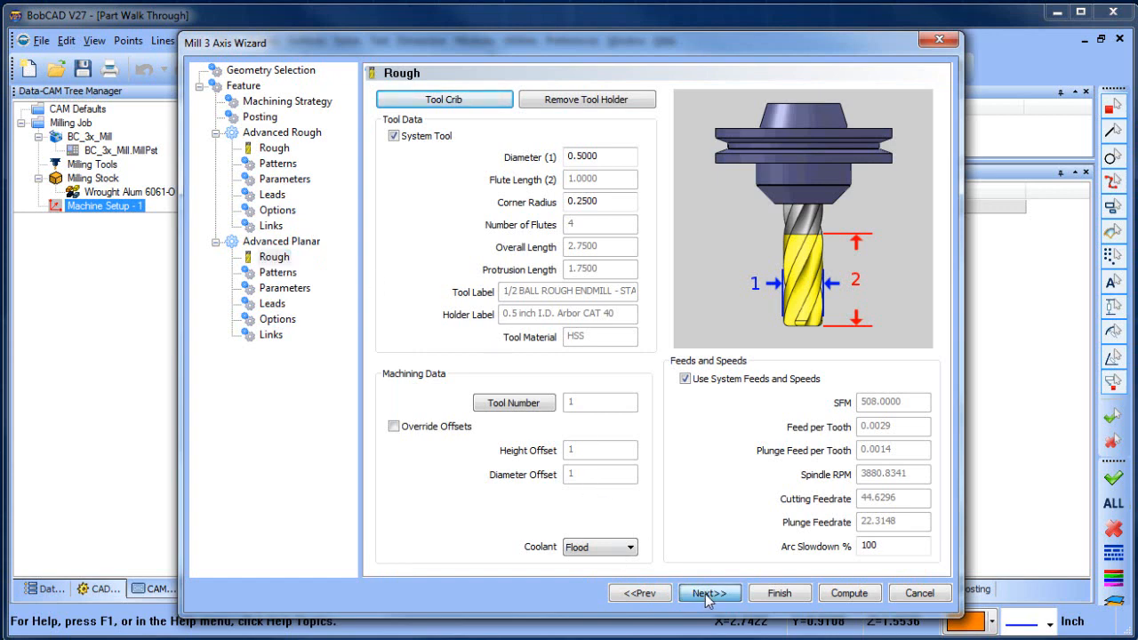
click(706, 592)
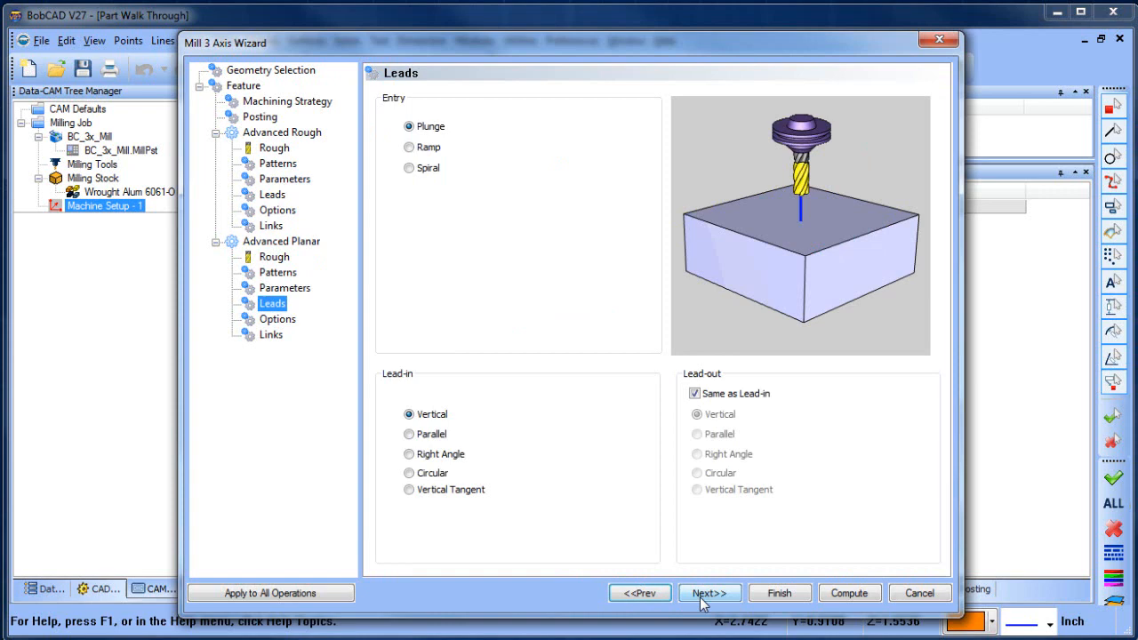
mouse_move(703, 602)
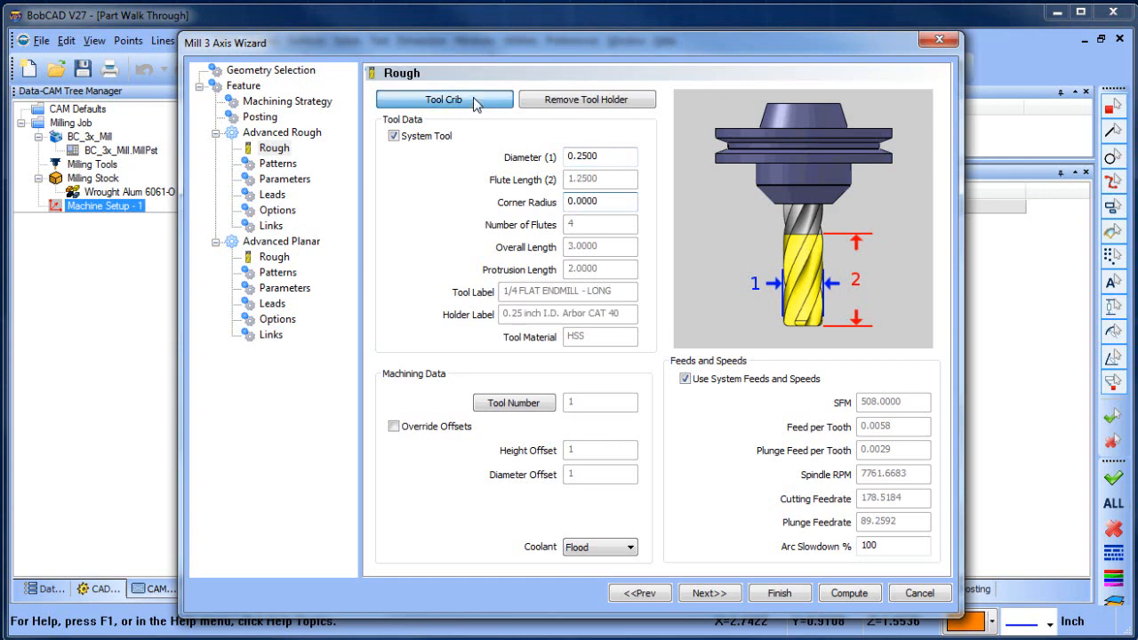
click(444, 99)
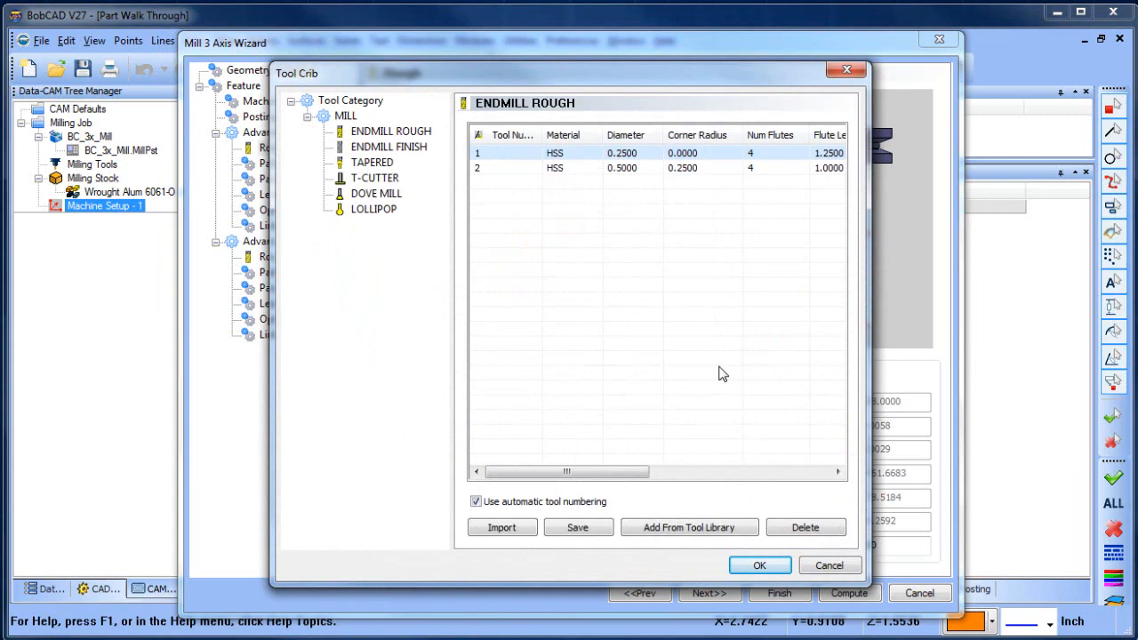
click(689, 527)
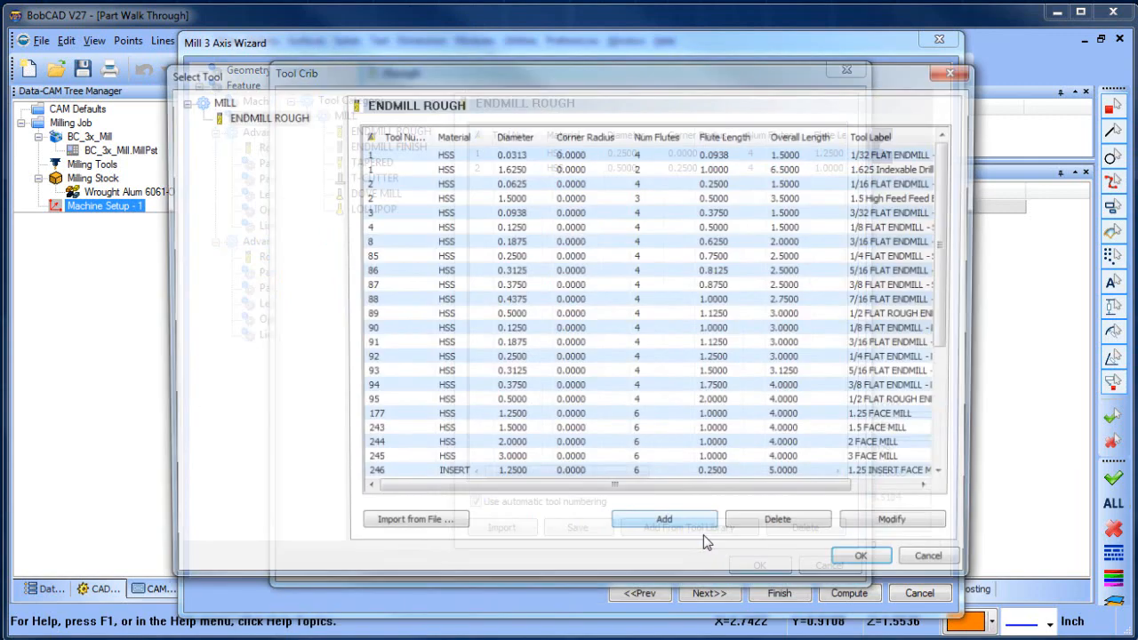
click(935, 68)
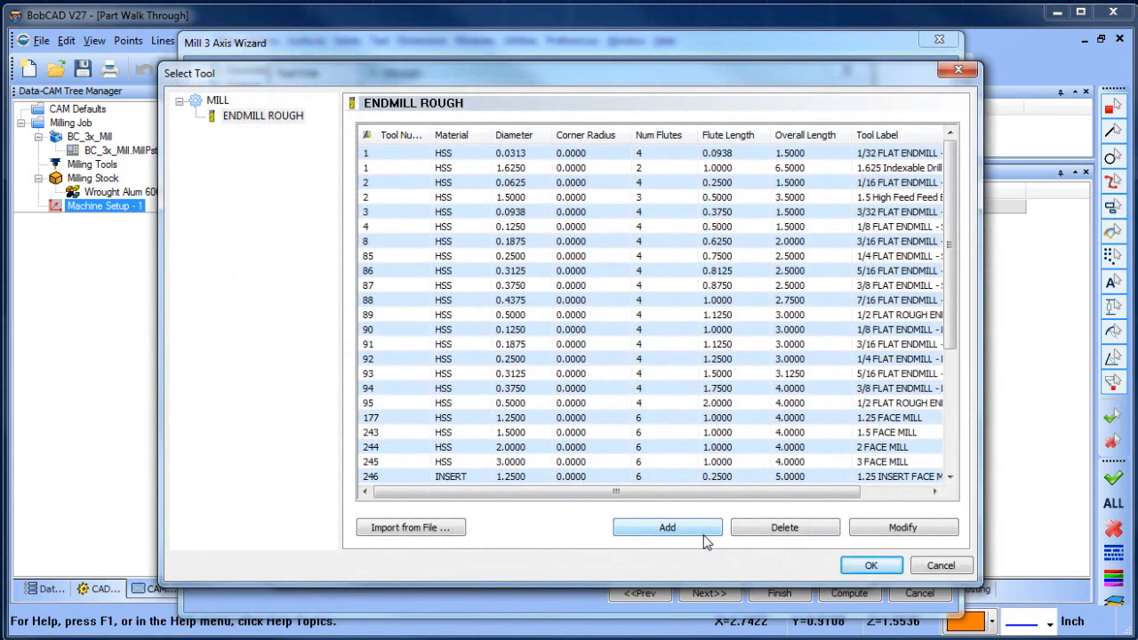
click(669, 527)
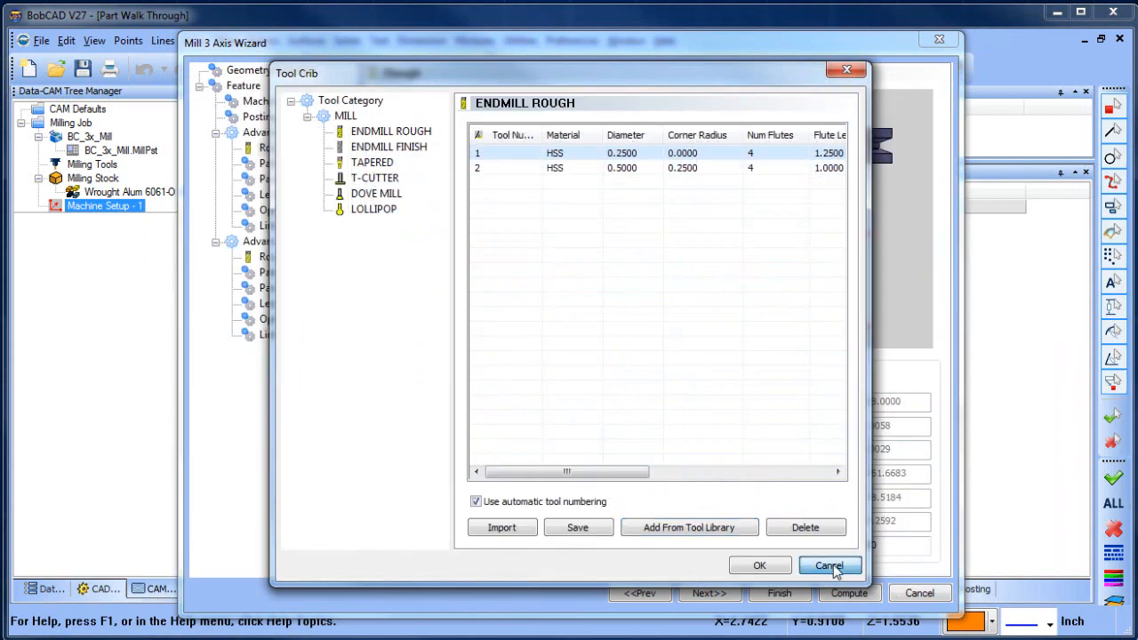
click(829, 566)
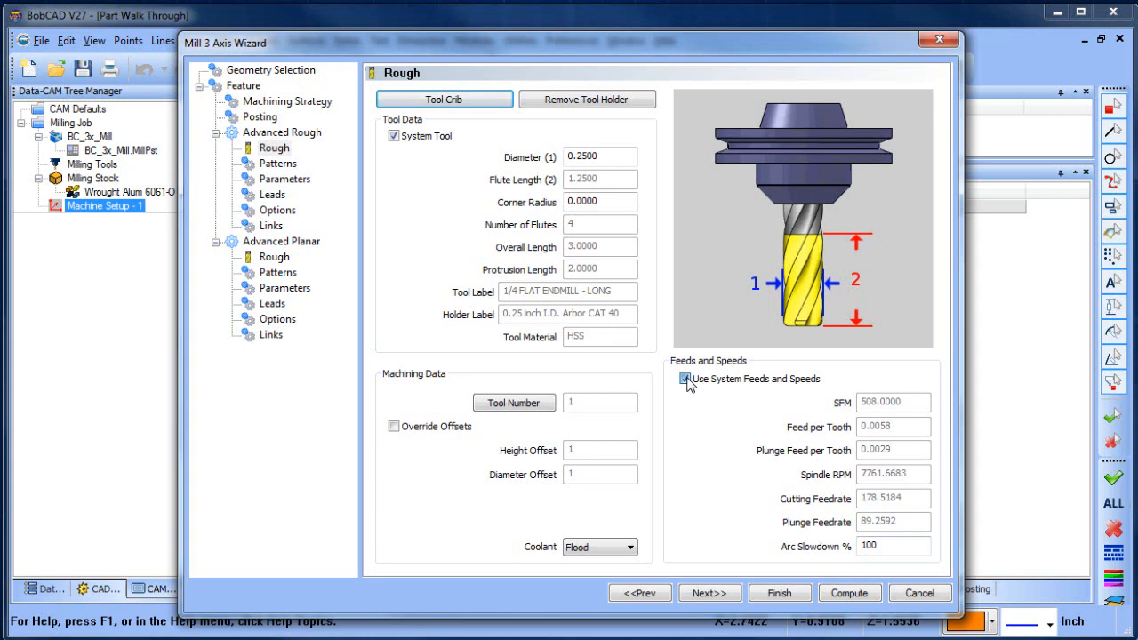
Give the Advanced Rough tool custom feeds: 5500 RPM, 35 cutting, 15 plunge feedrate
click(682, 378)
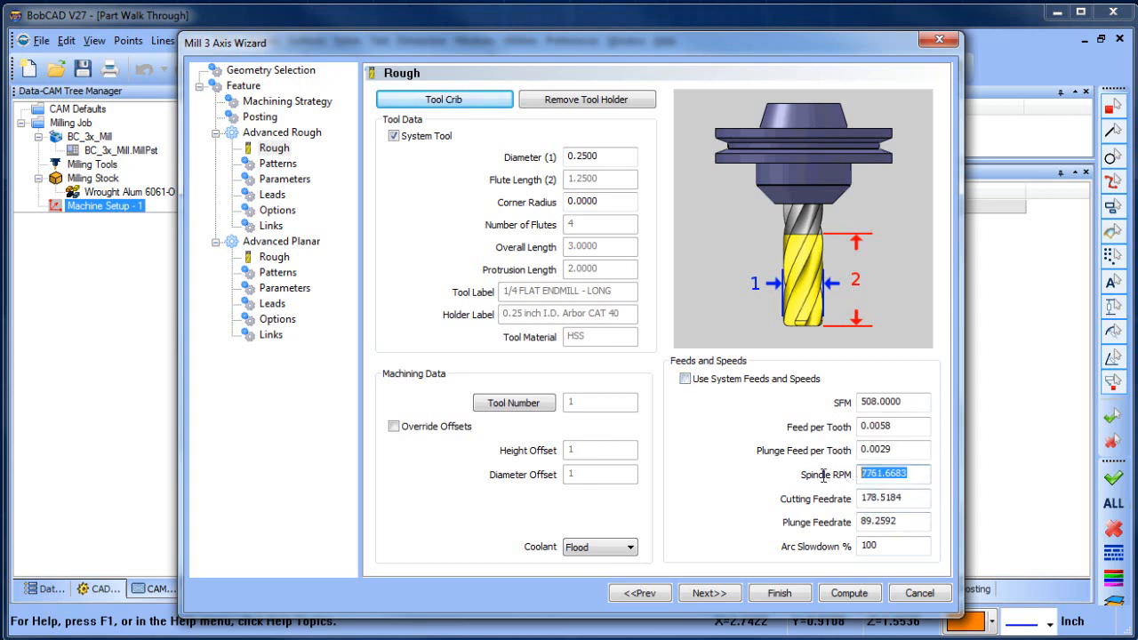
text(5500.0000)
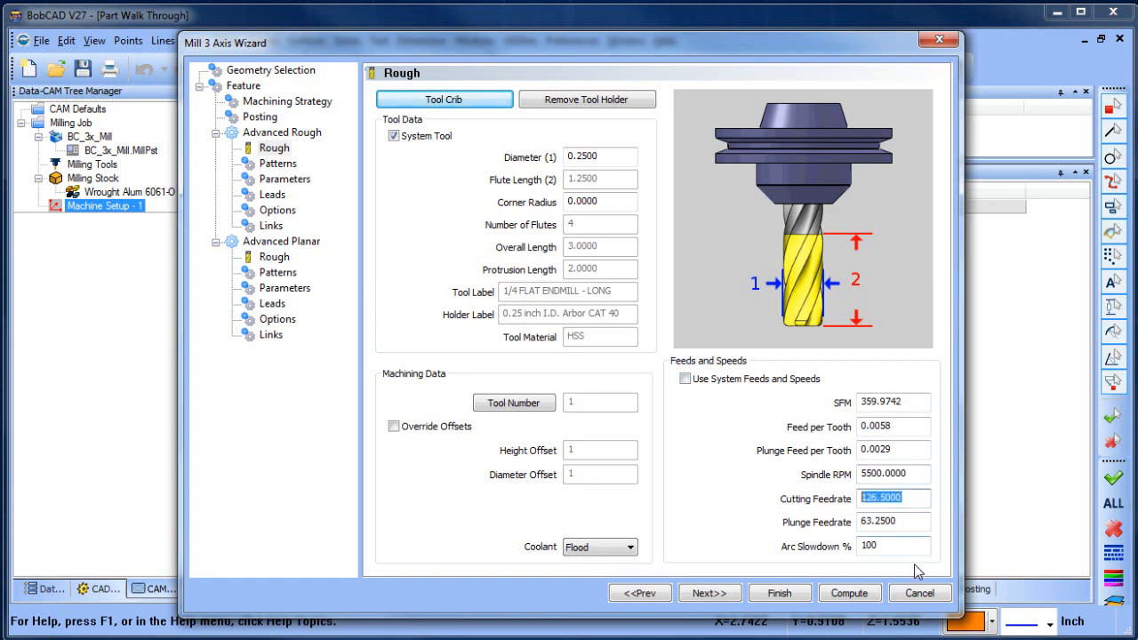
text(35)
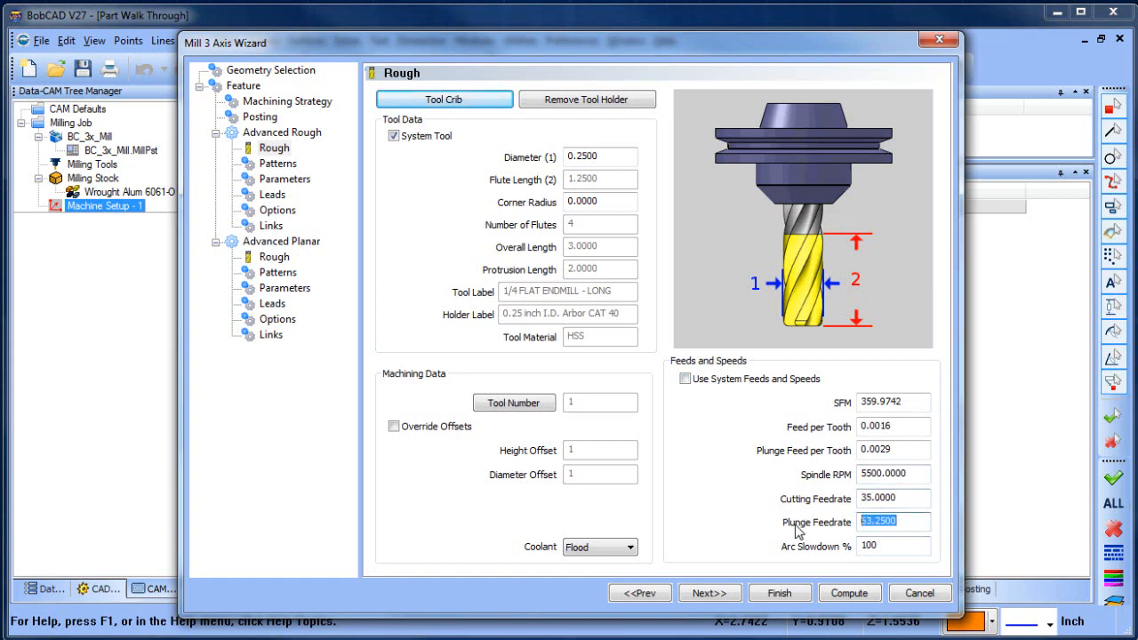
text(15)
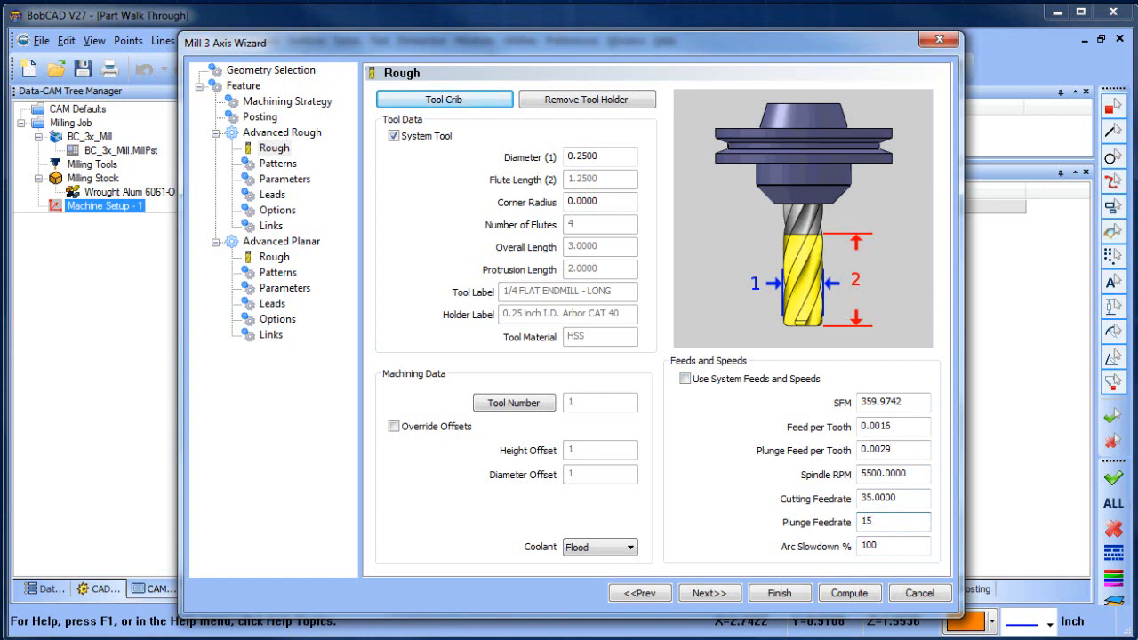
click(893, 522)
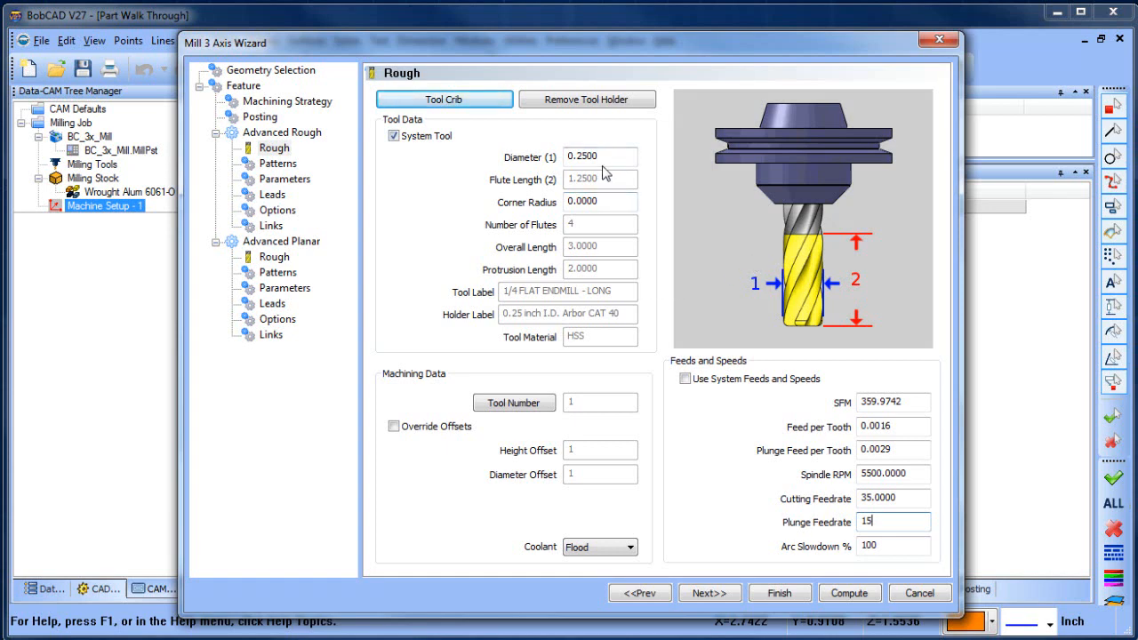
click(273, 256)
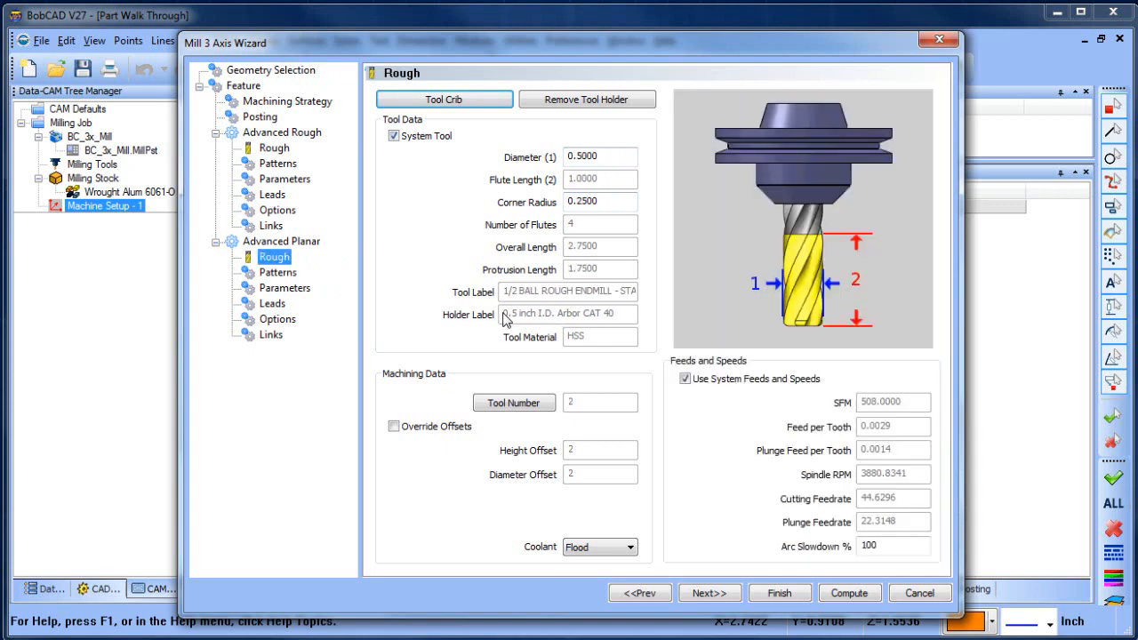
Set the Advanced Planar tool to 0.25 diameter, 0.125 corner radius at 5500 RPM
text(.25)
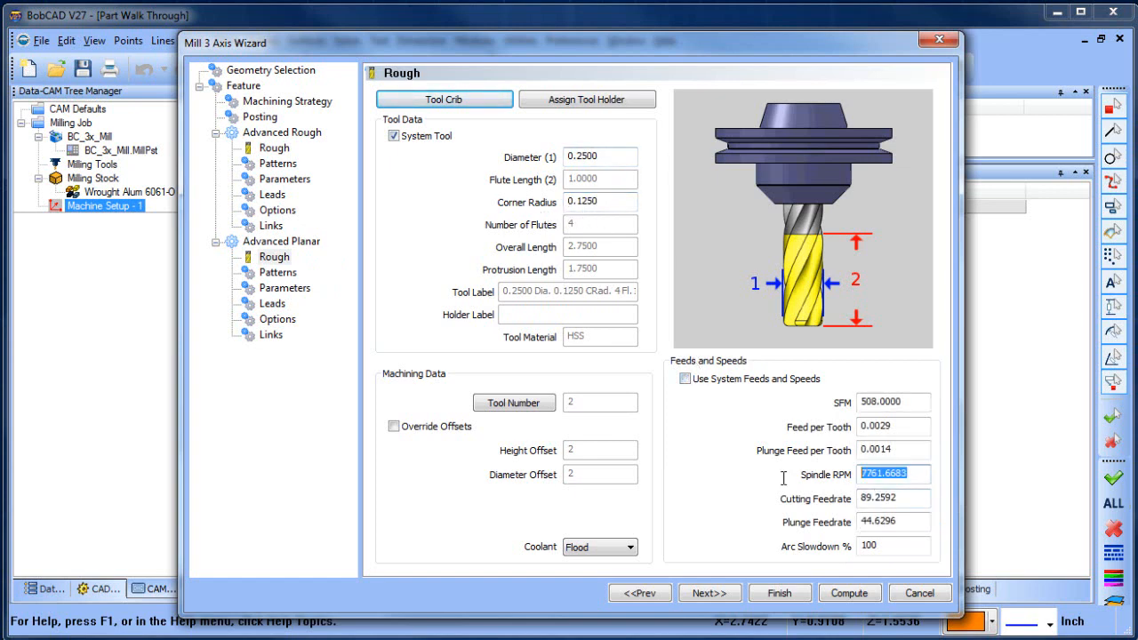
text(350)
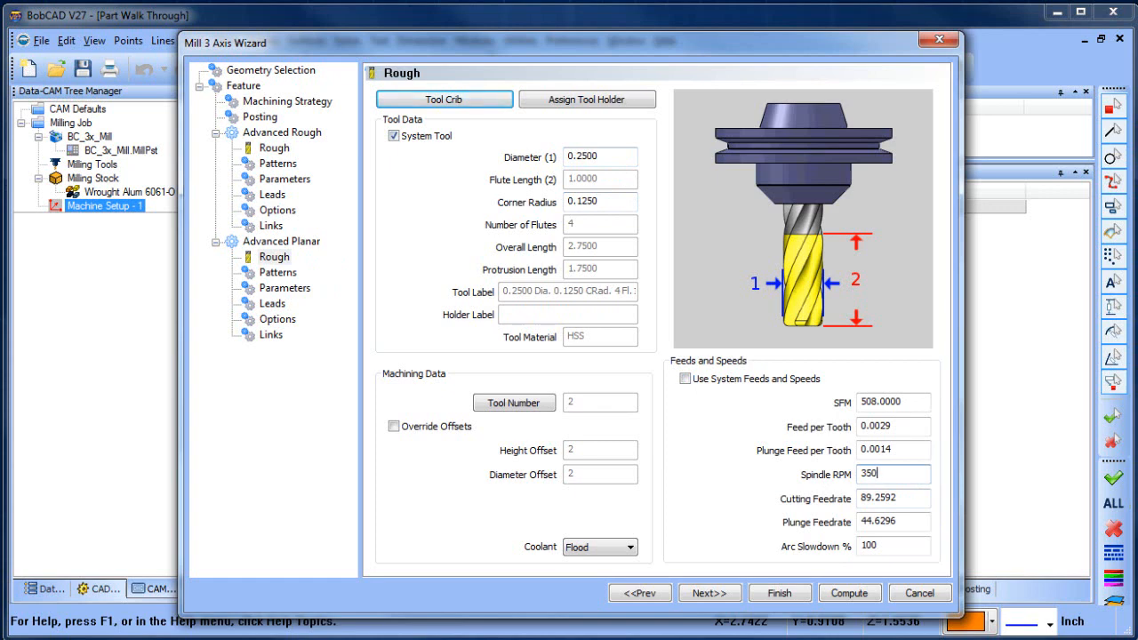
text(500)
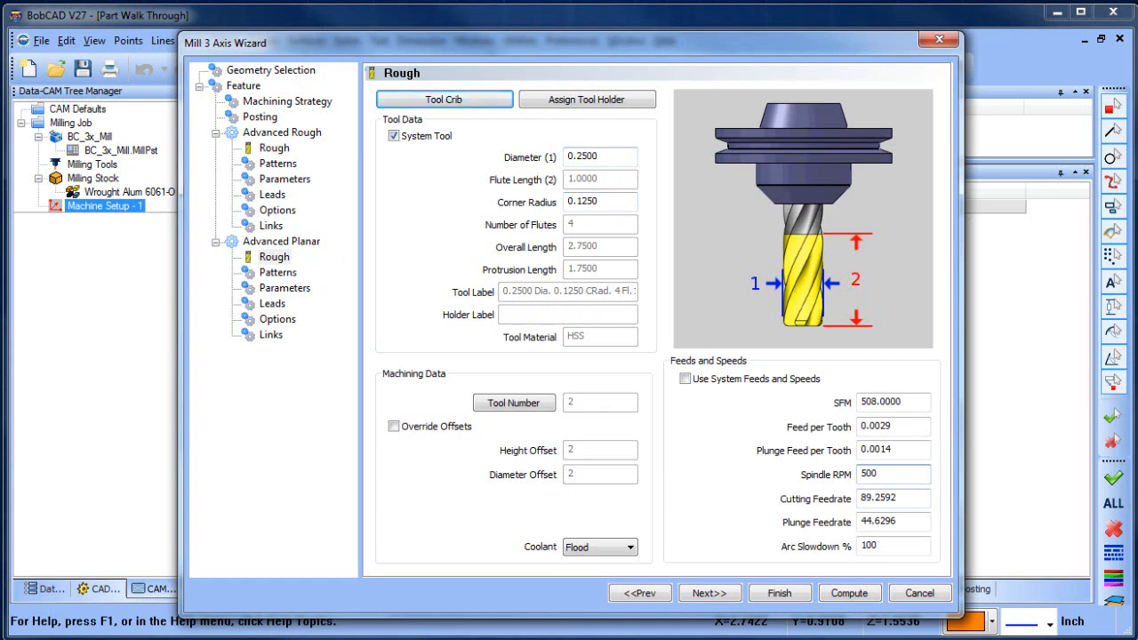
text(5500)
click(892, 523)
text(15)
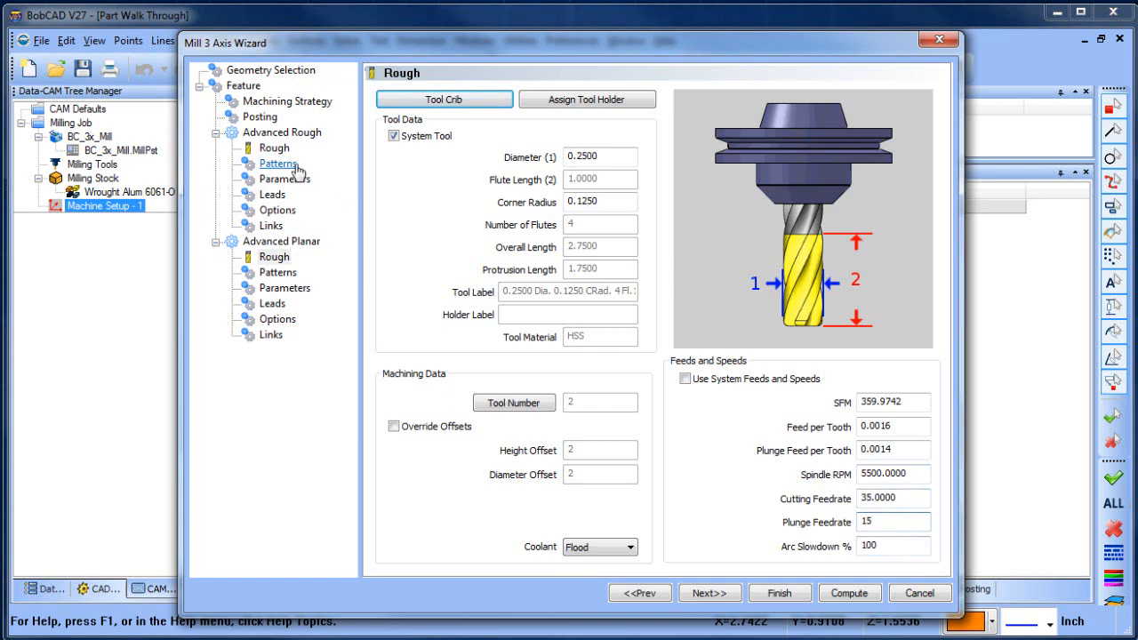
Give Advanced Rough a 0.125 depth of cut, 0.125 stepover, 0.02 allowance and 0.001 tolerance
click(278, 164)
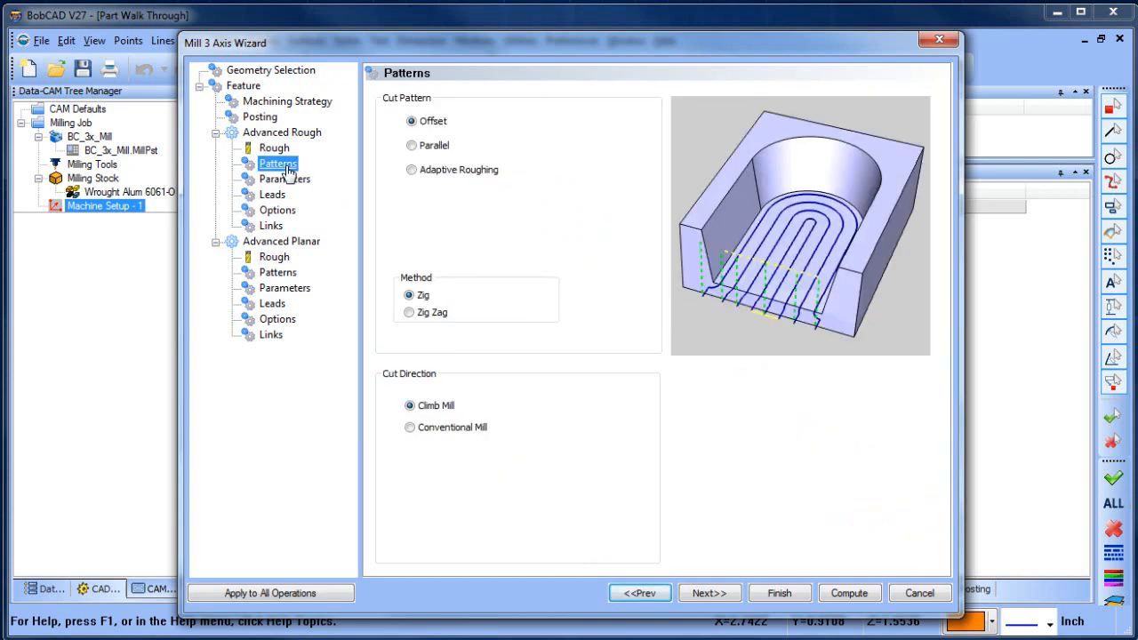
click(284, 178)
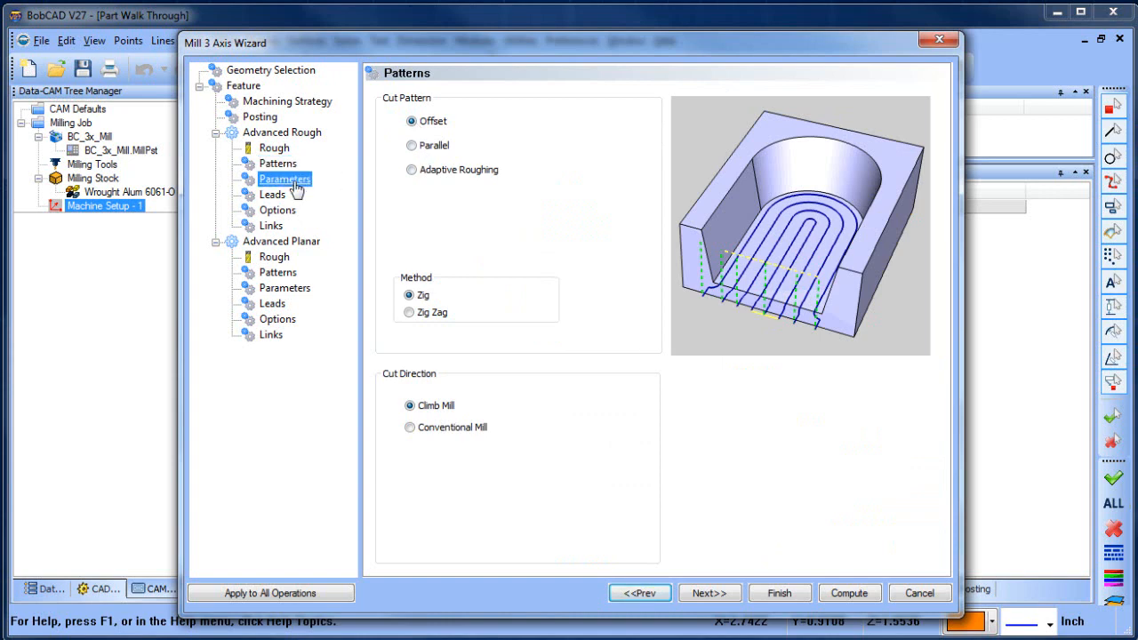
click(284, 178)
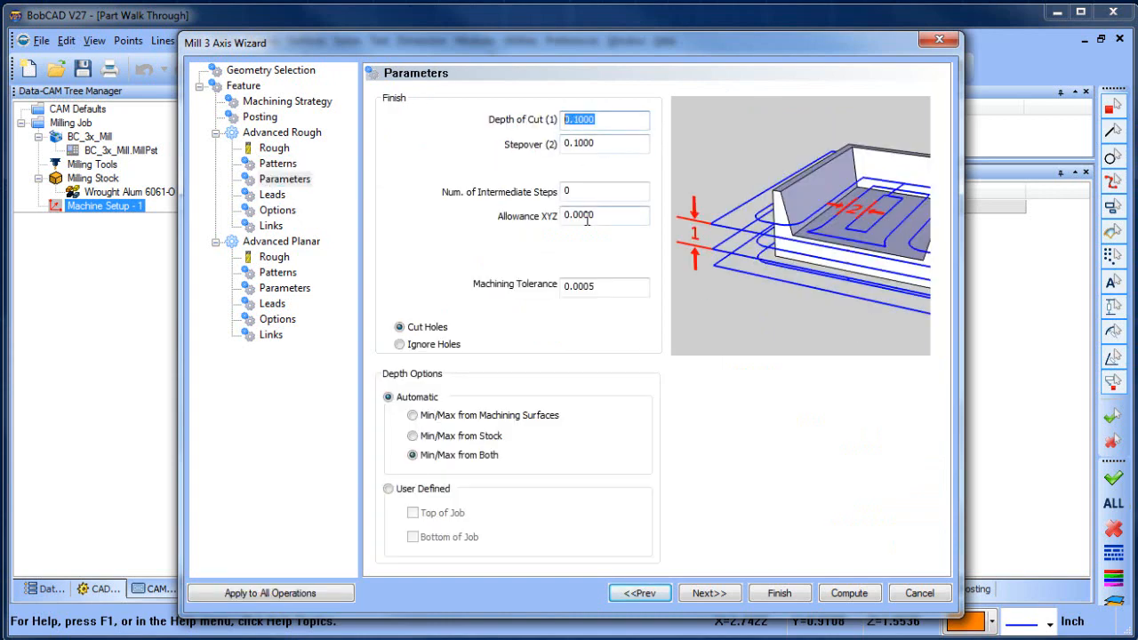
click(604, 142)
text(0.1250)
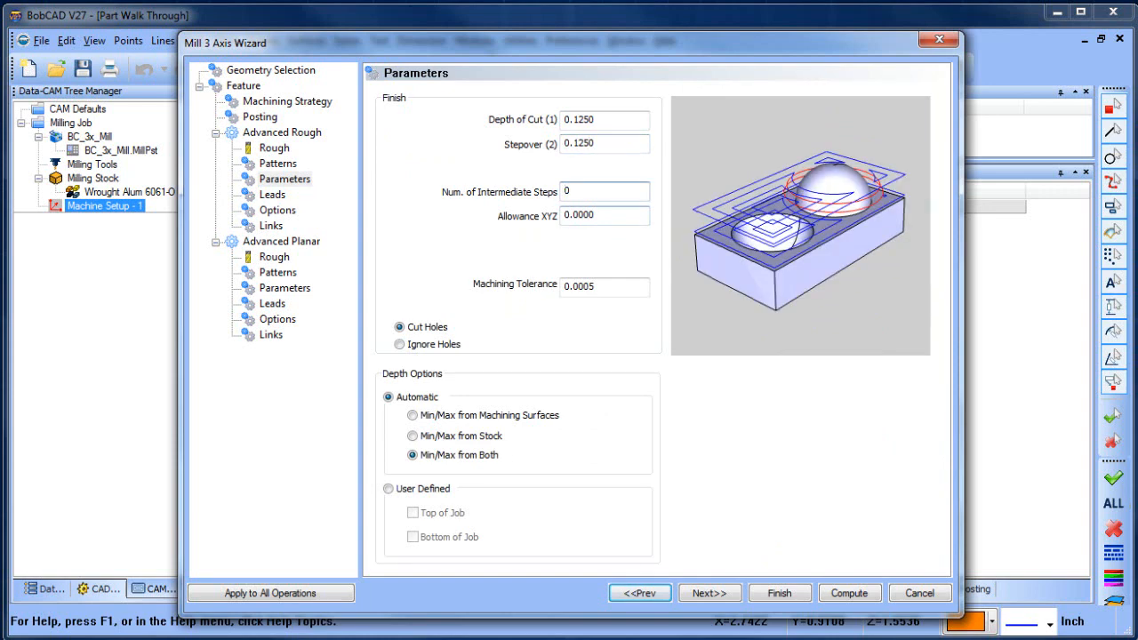
click(604, 215)
text(.001)
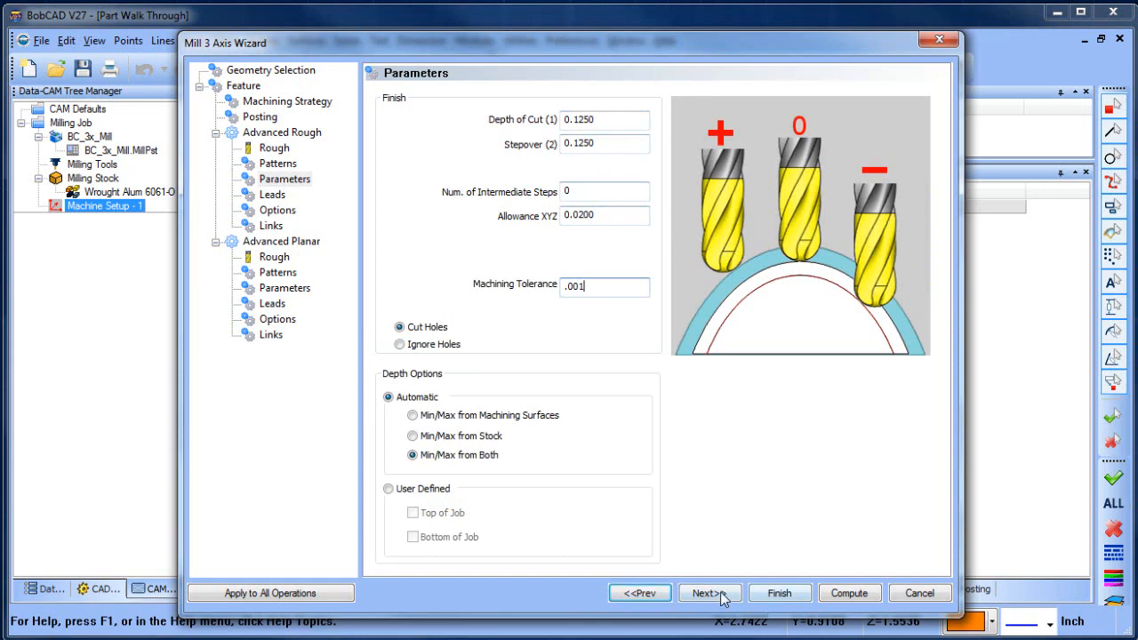
Enable Machine Flatlands in the rough options and advance to the Links page
click(707, 594)
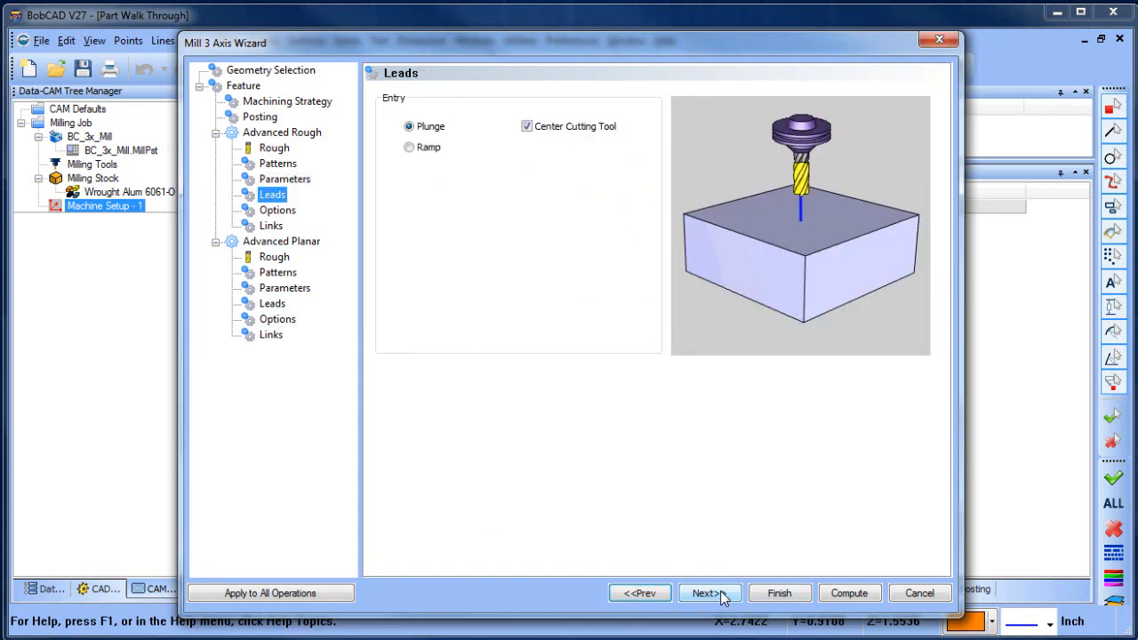
click(708, 592)
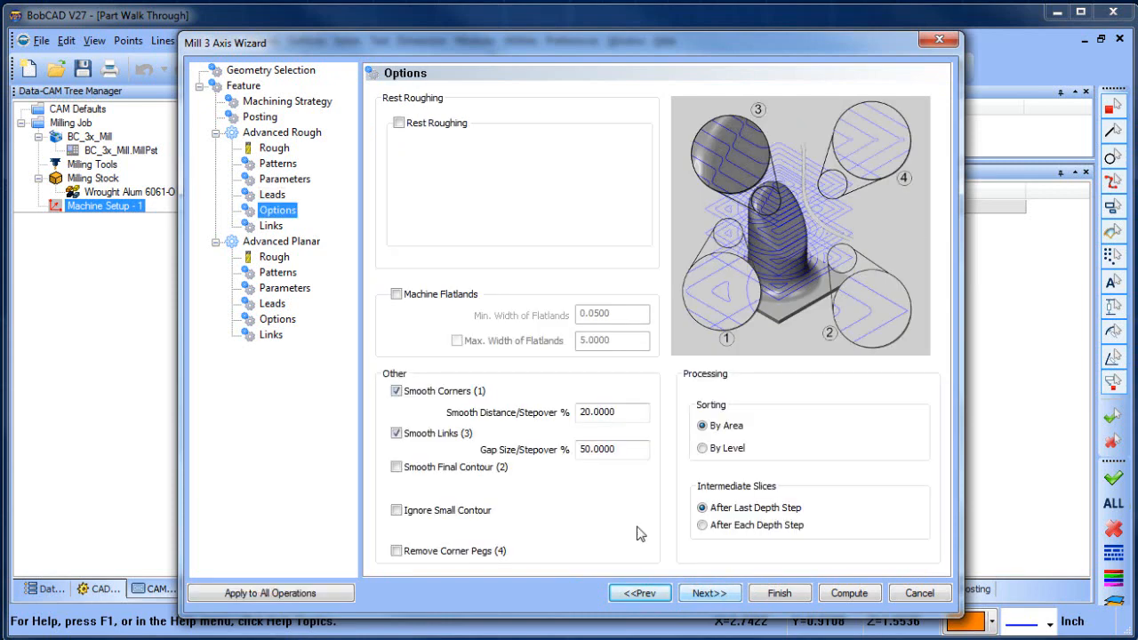
click(396, 294)
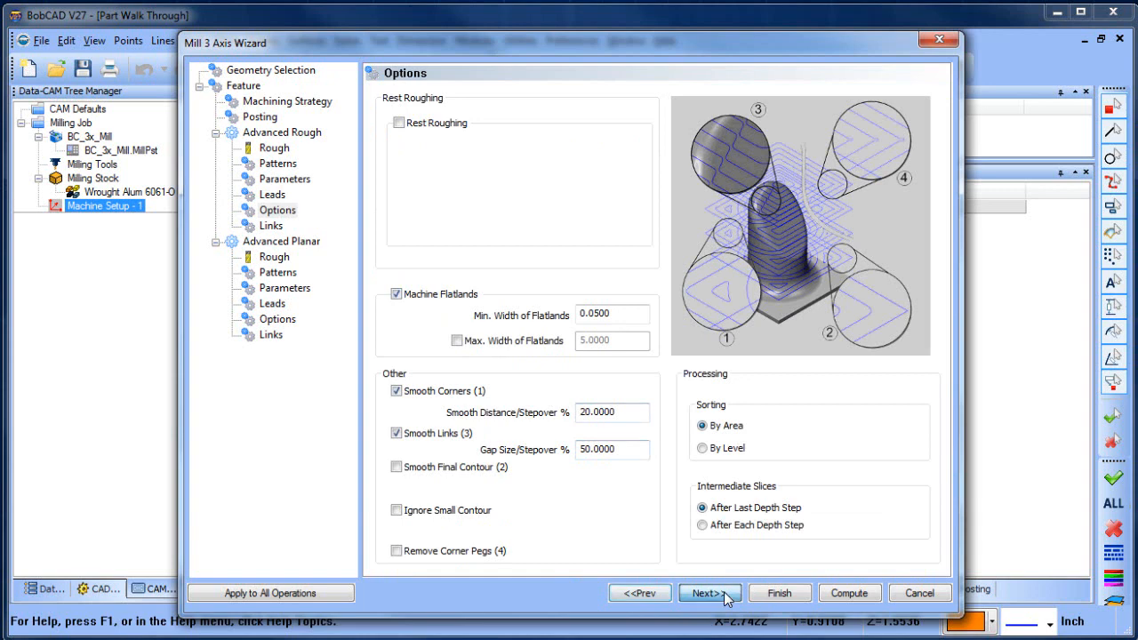
click(700, 592)
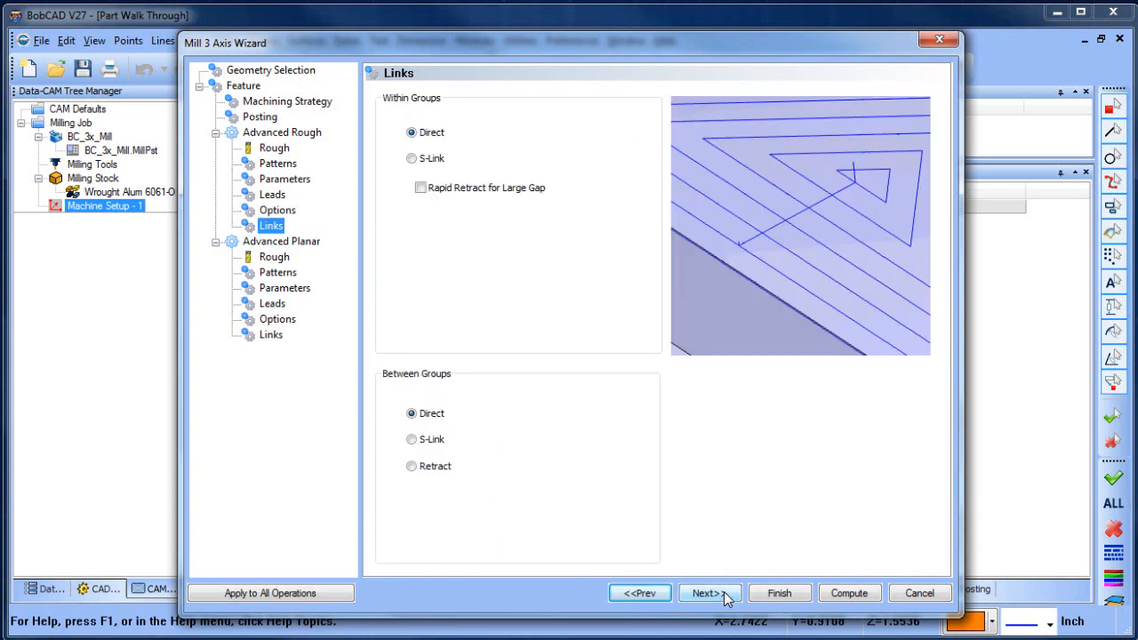
Set the Advanced Planar zig-zag lace angle to 45 and review its Parameters, Options and Links pages
click(277, 272)
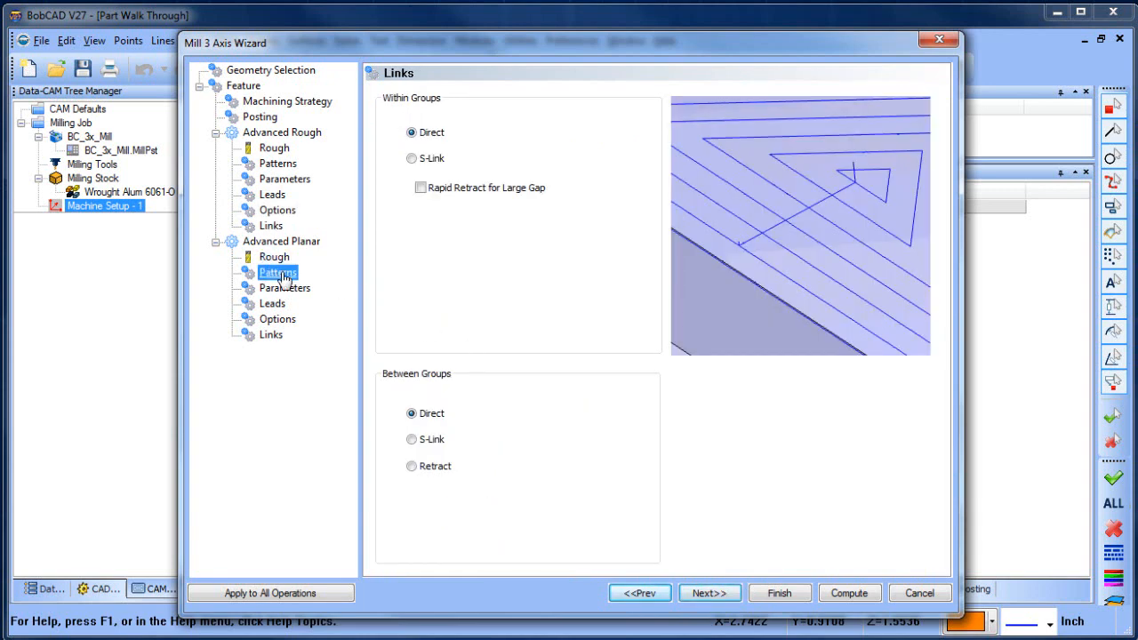
click(277, 272)
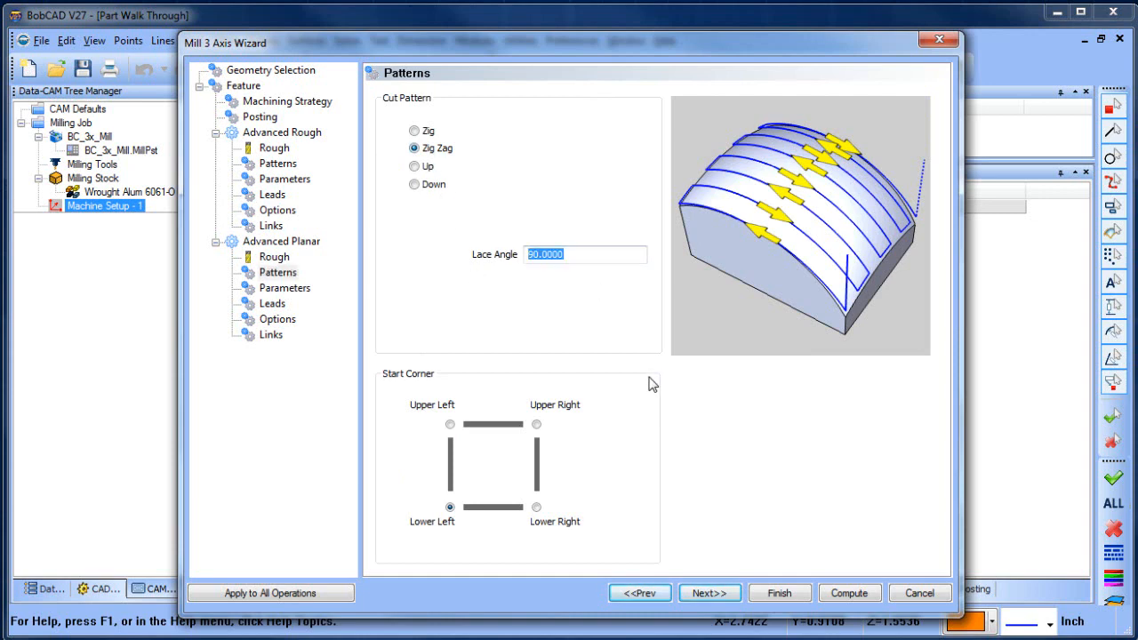
mouse_move(663, 377)
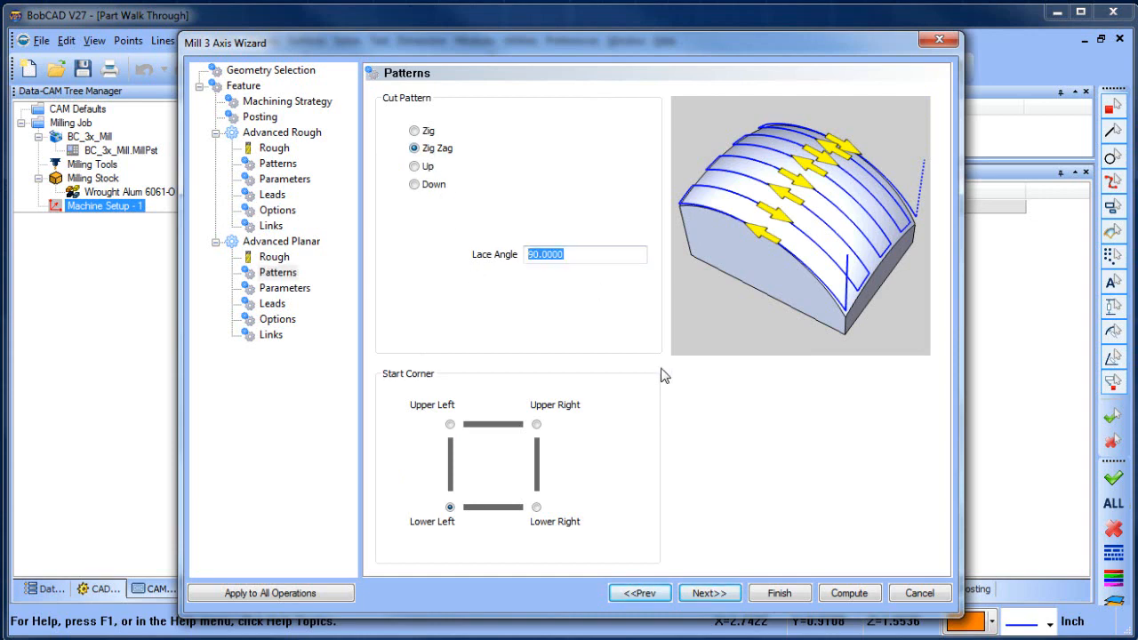
text(45)
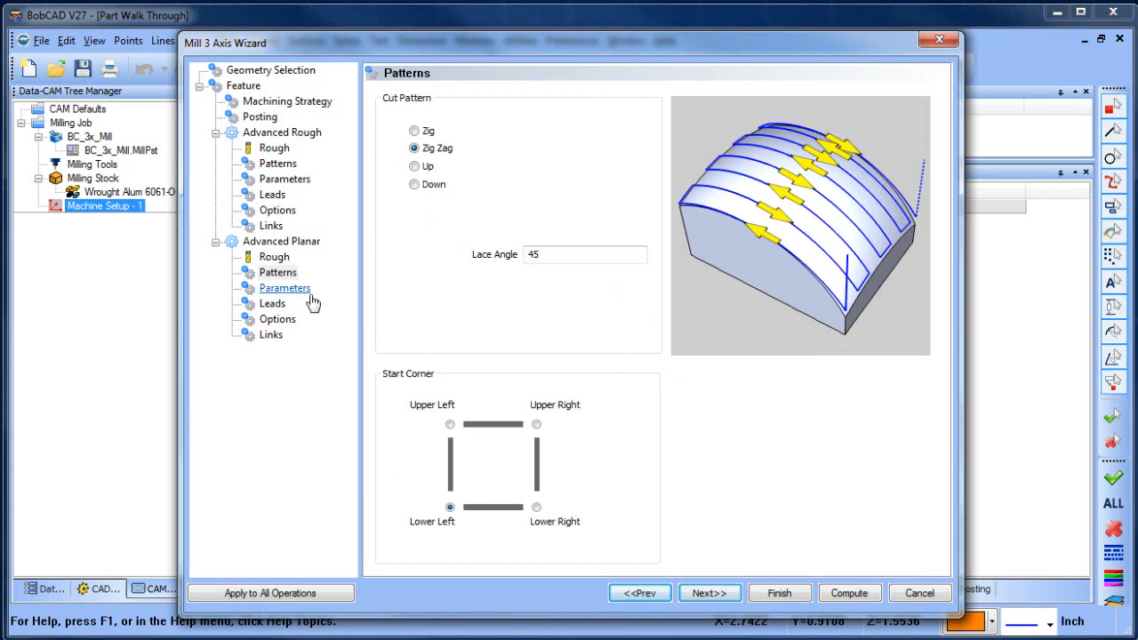
click(285, 288)
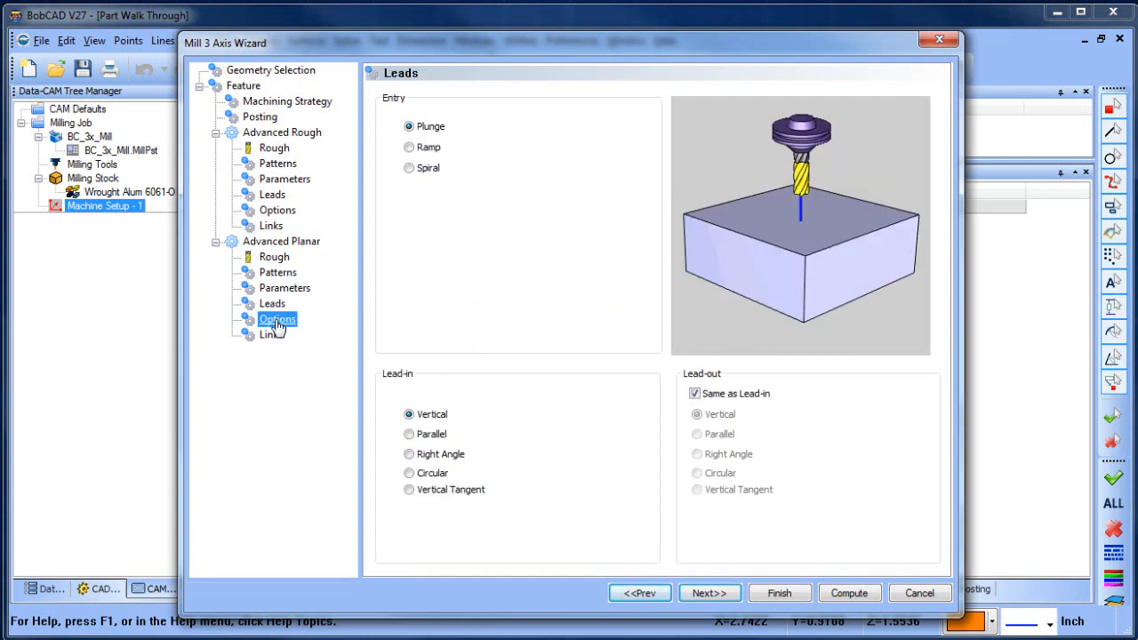
click(277, 319)
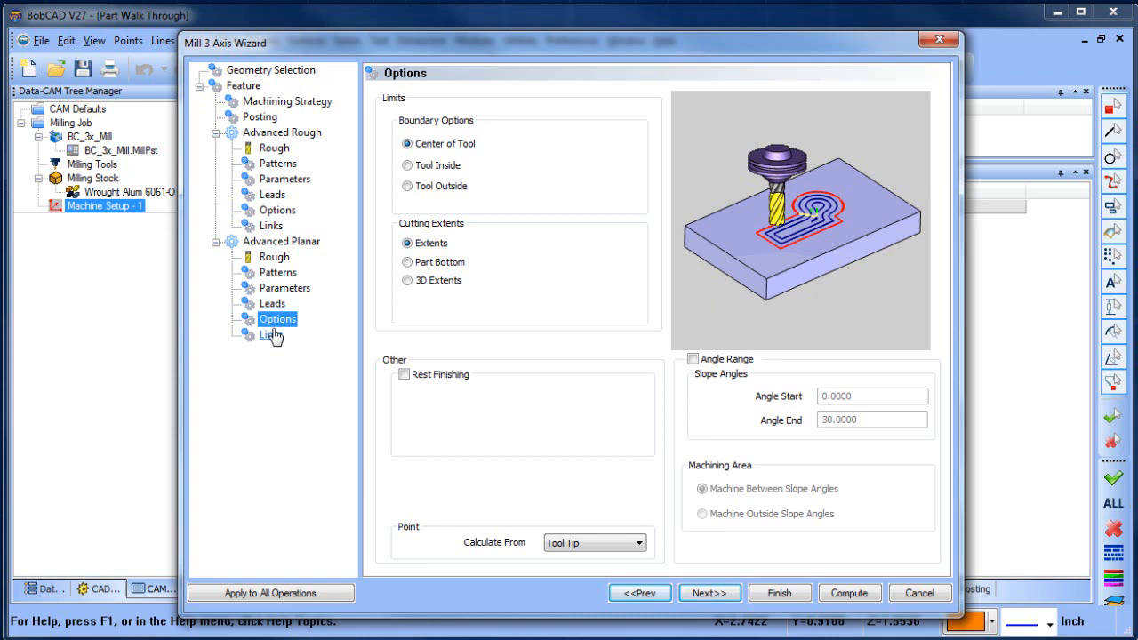
click(270, 335)
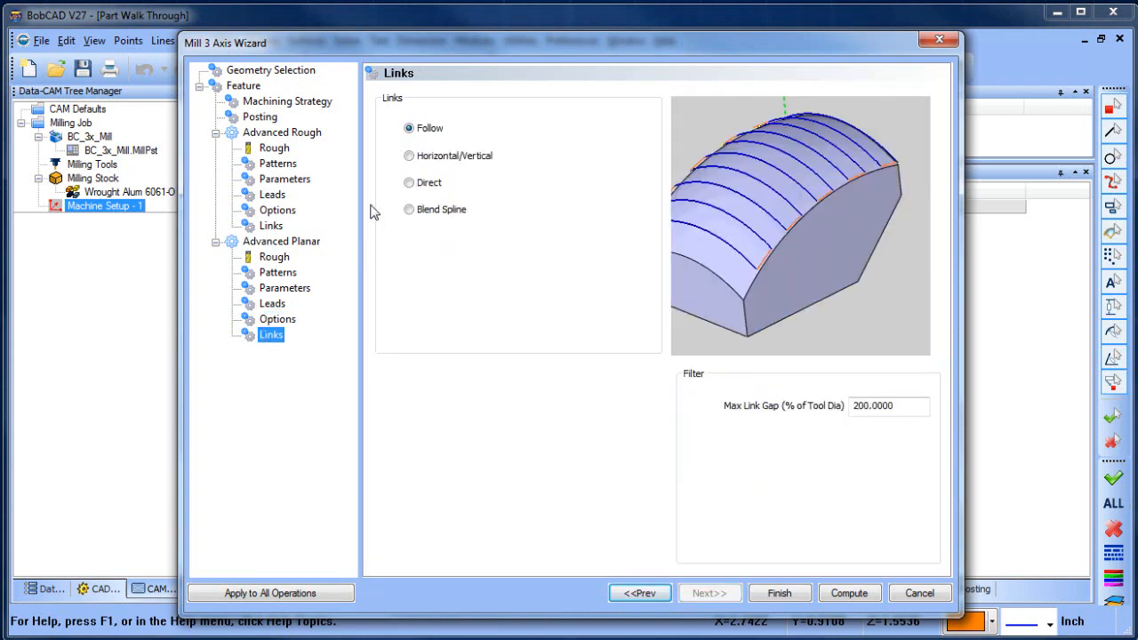
Choose Blend Spline links for the planar finish and compute both toolpaths
click(409, 210)
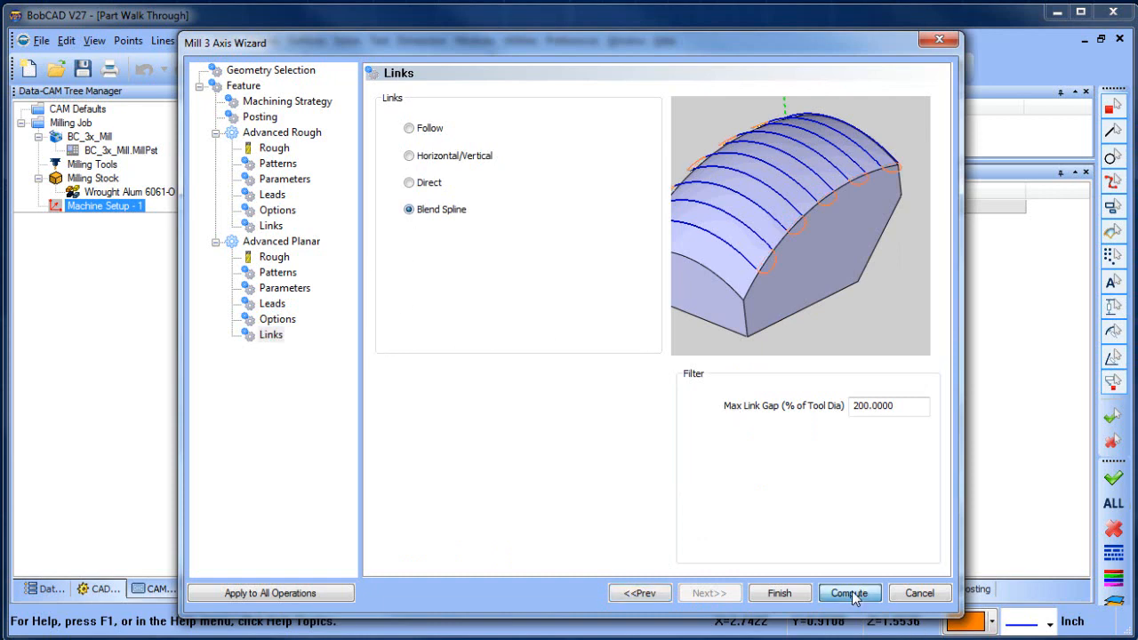
click(849, 594)
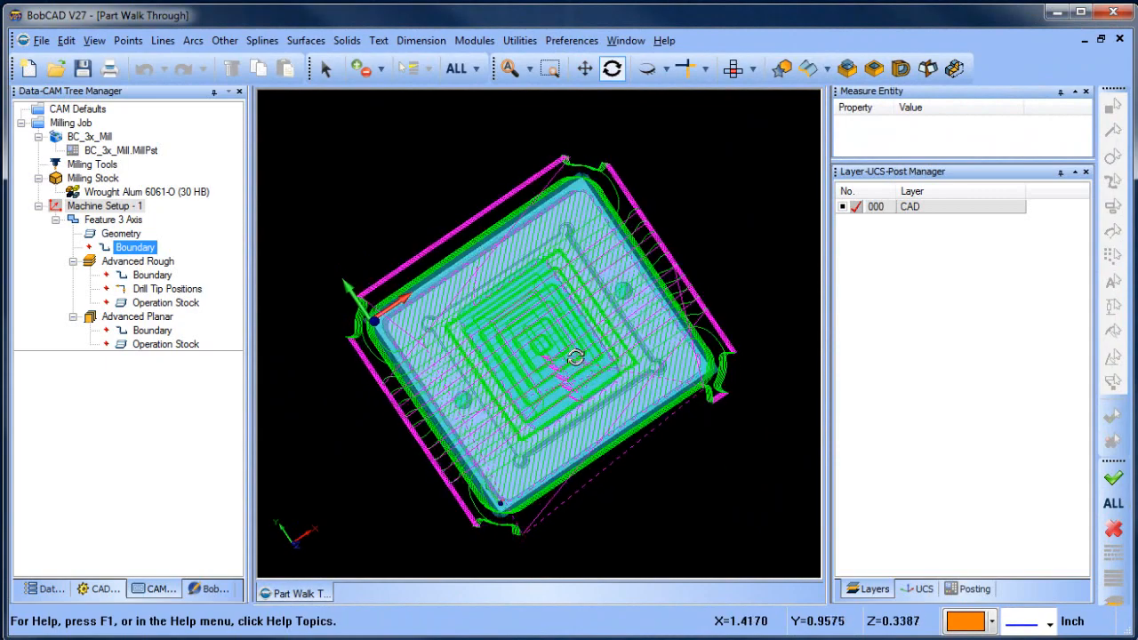
drag(573, 355, 533, 400)
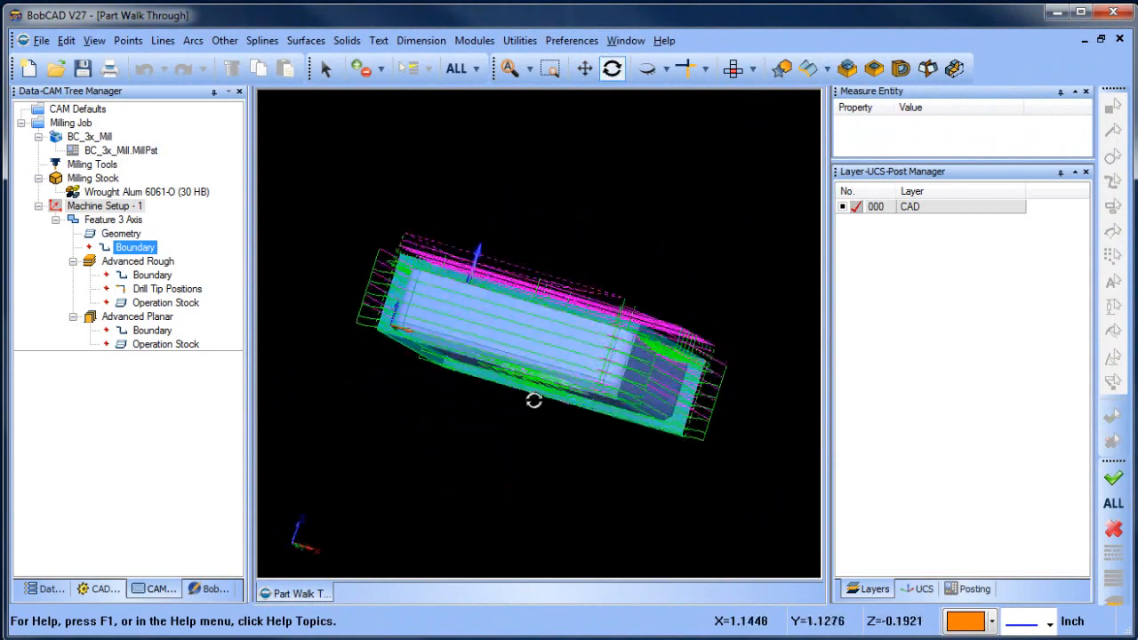
drag(533, 400, 585, 441)
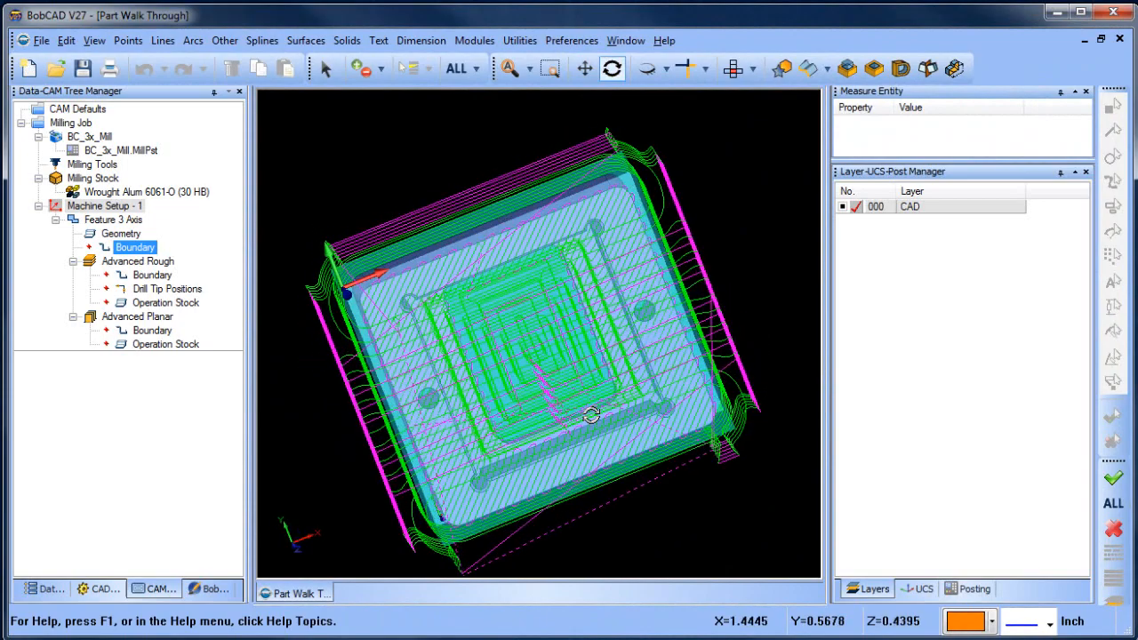
drag(590, 413, 626, 436)
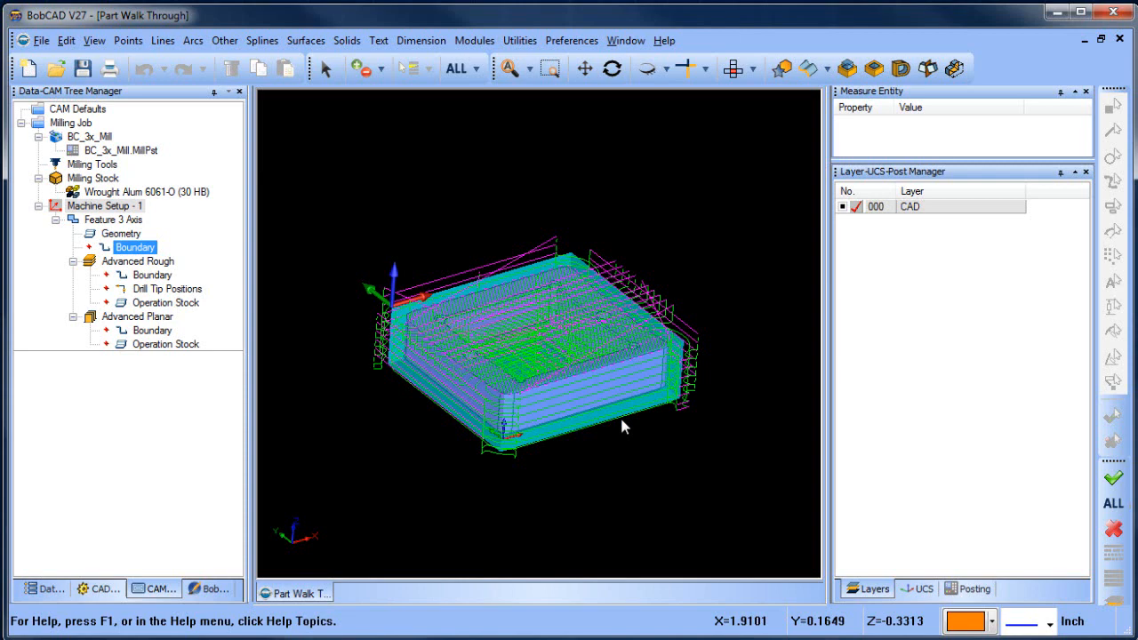
mouse_move(473, 53)
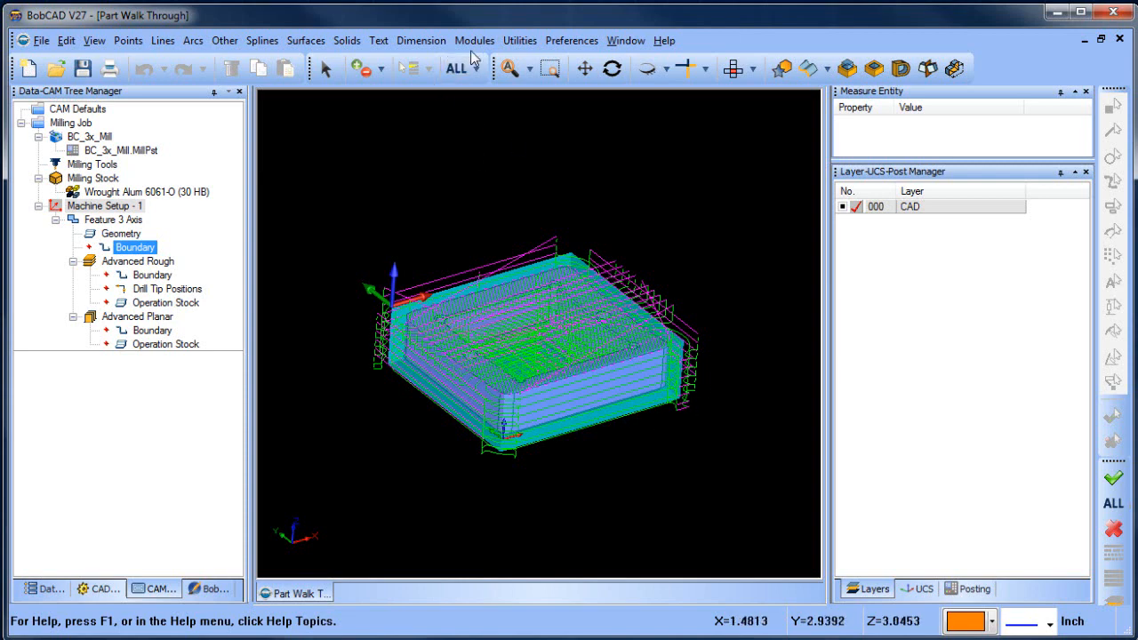
click(473, 39)
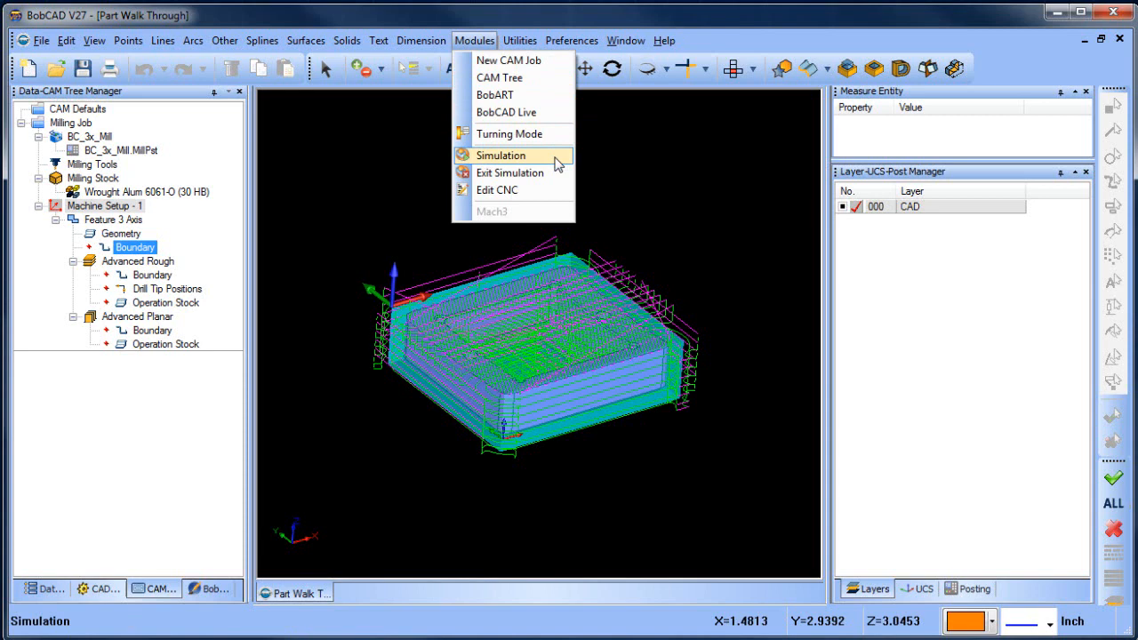
Launch the machining simulation and show its Statistics panel with 6193 moves
click(502, 155)
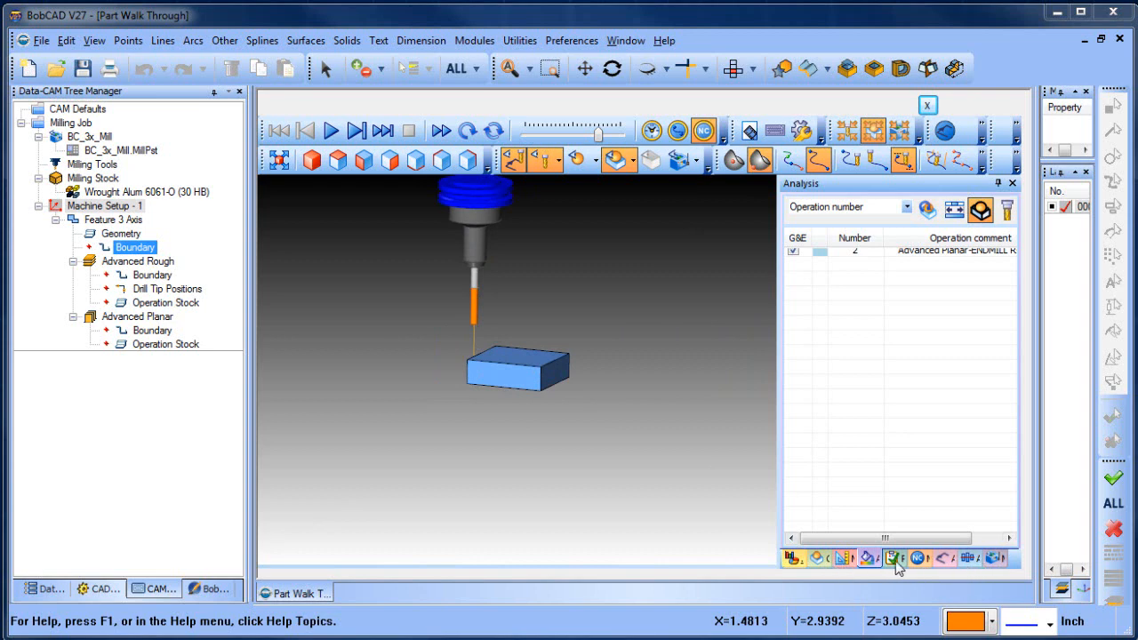
click(893, 558)
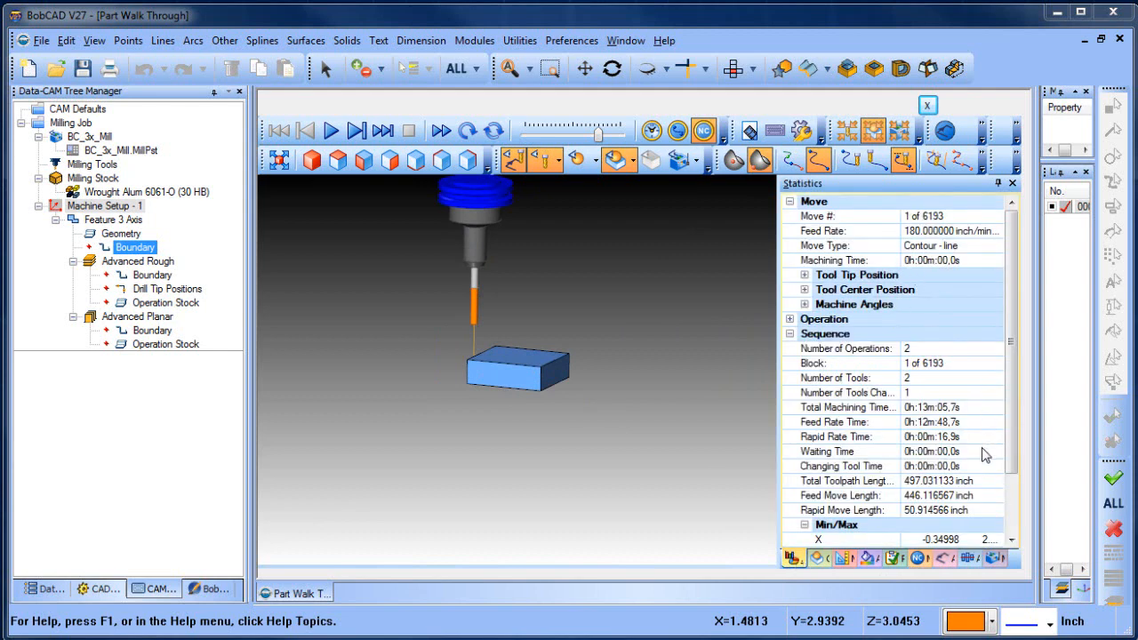
mouse_move(548, 370)
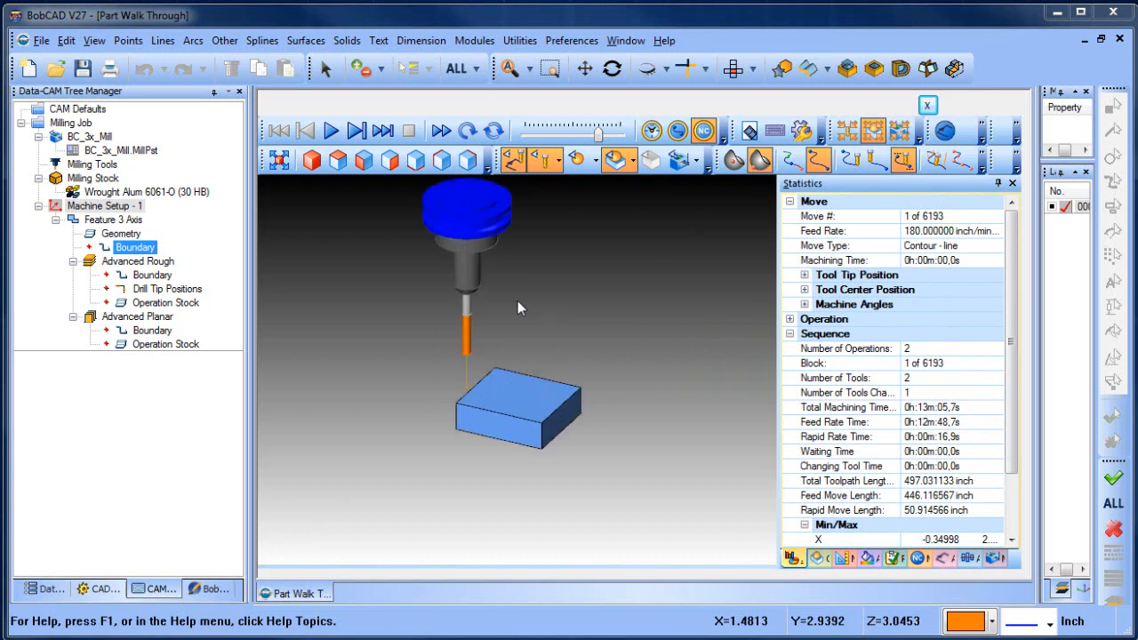
Play the simulation through all 6193 moves and return to the Analysis panel
click(336, 132)
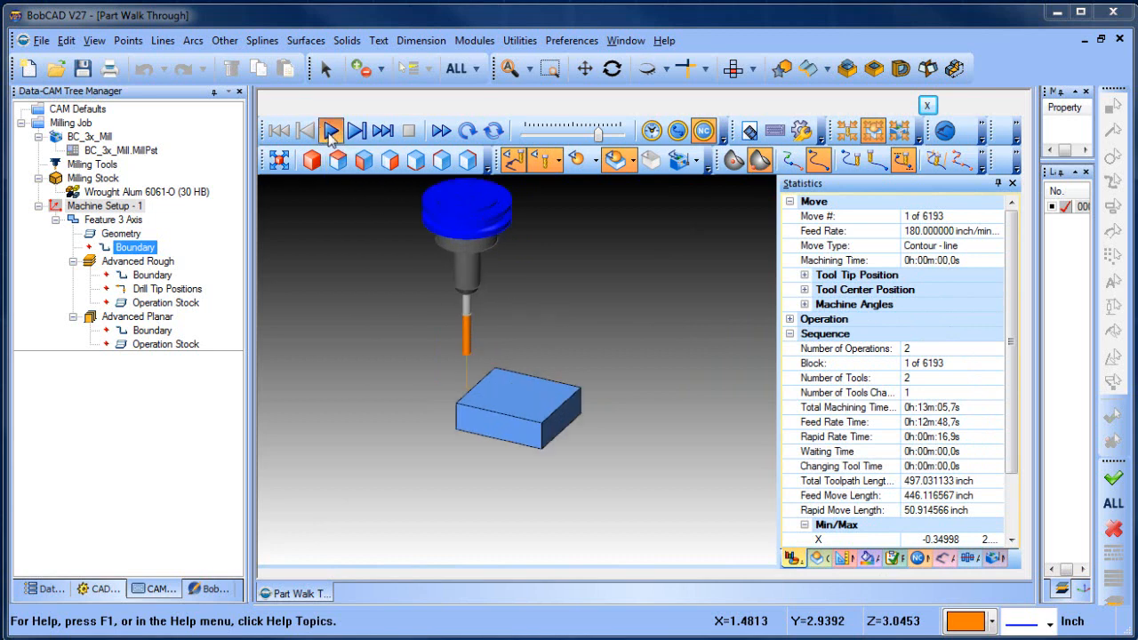
click(331, 132)
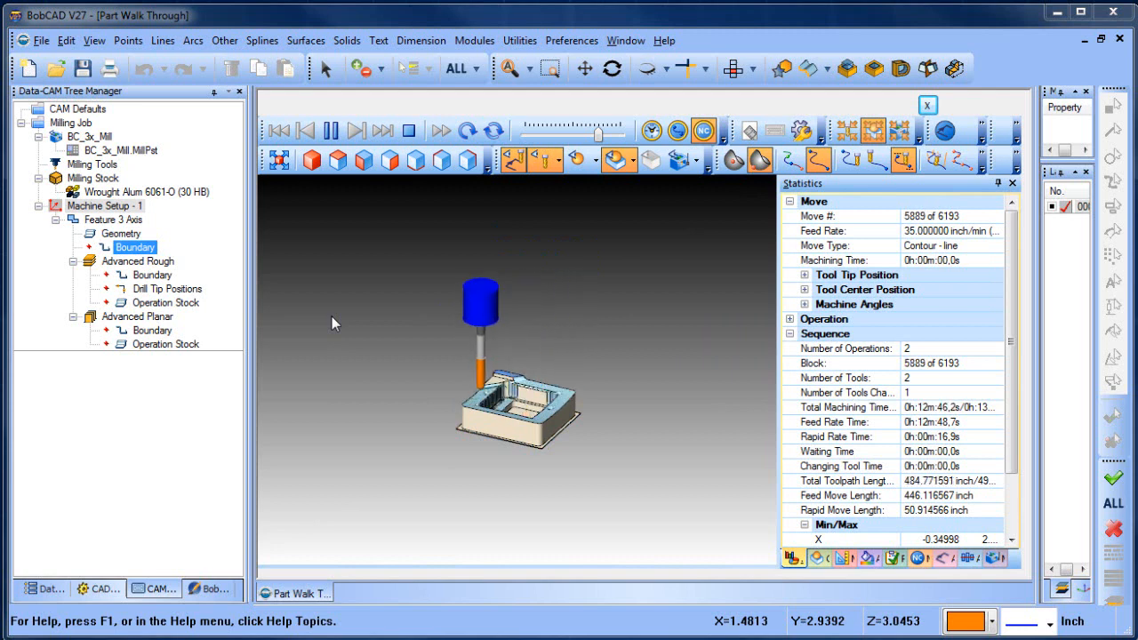
click(334, 132)
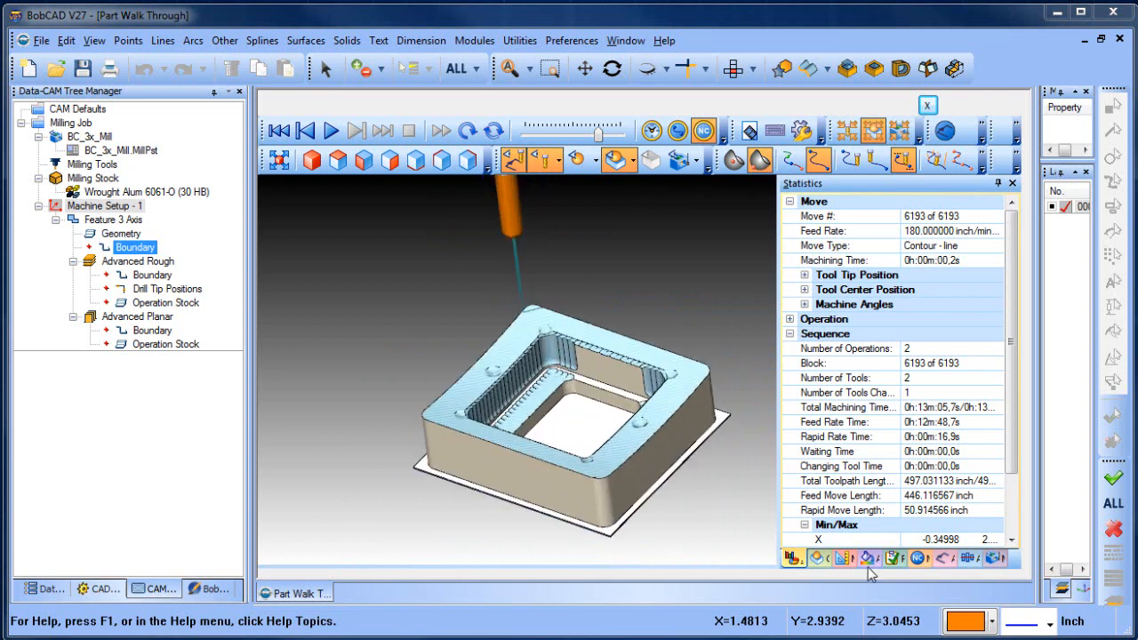
click(866, 558)
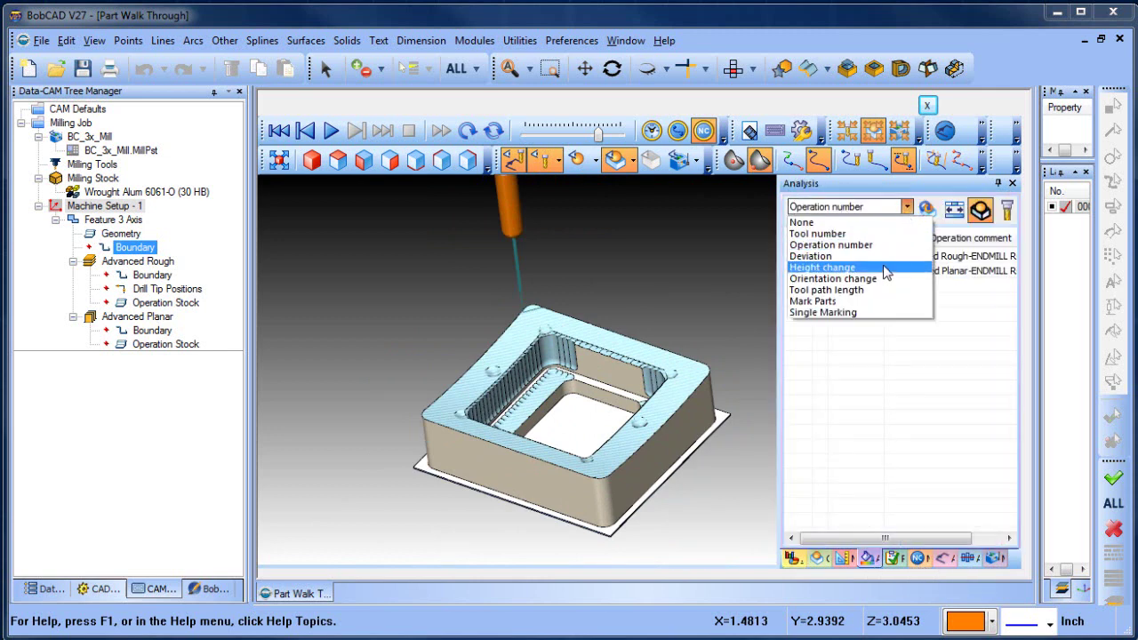
Run a Deviation analysis colour-mapping the cut part from -0.064 to 0.064 inches
click(811, 256)
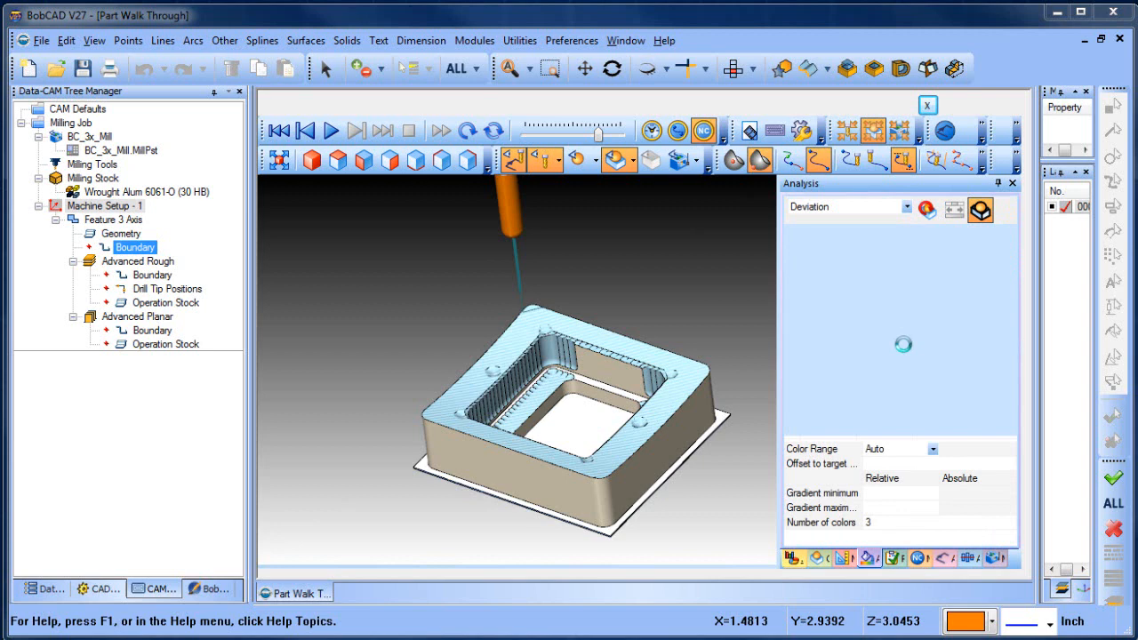
click(928, 210)
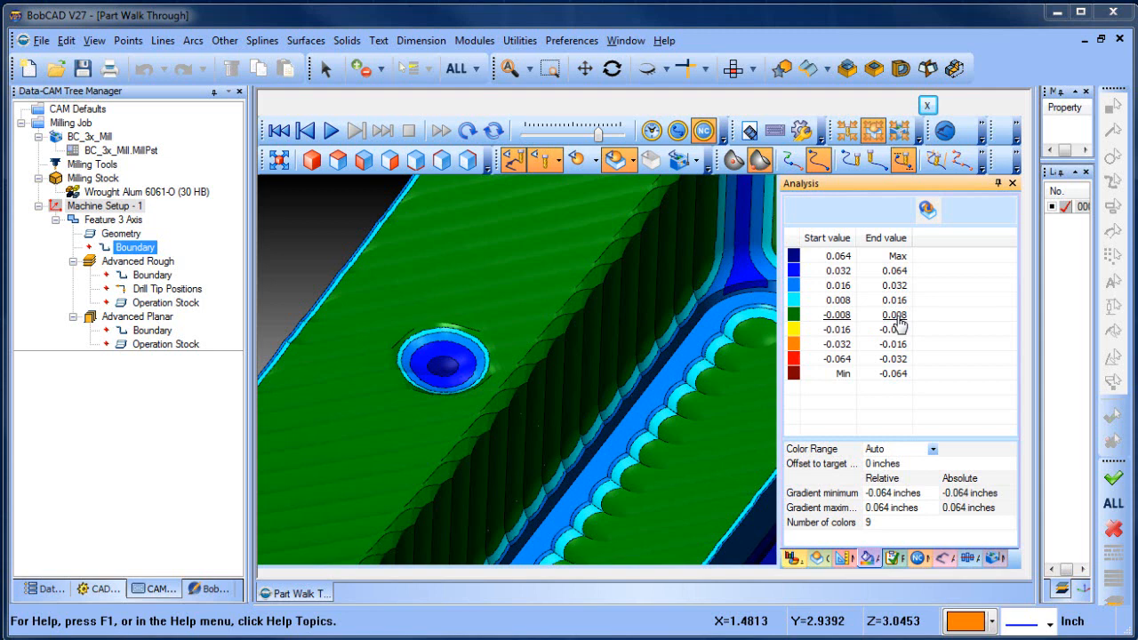
mouse_move(825, 341)
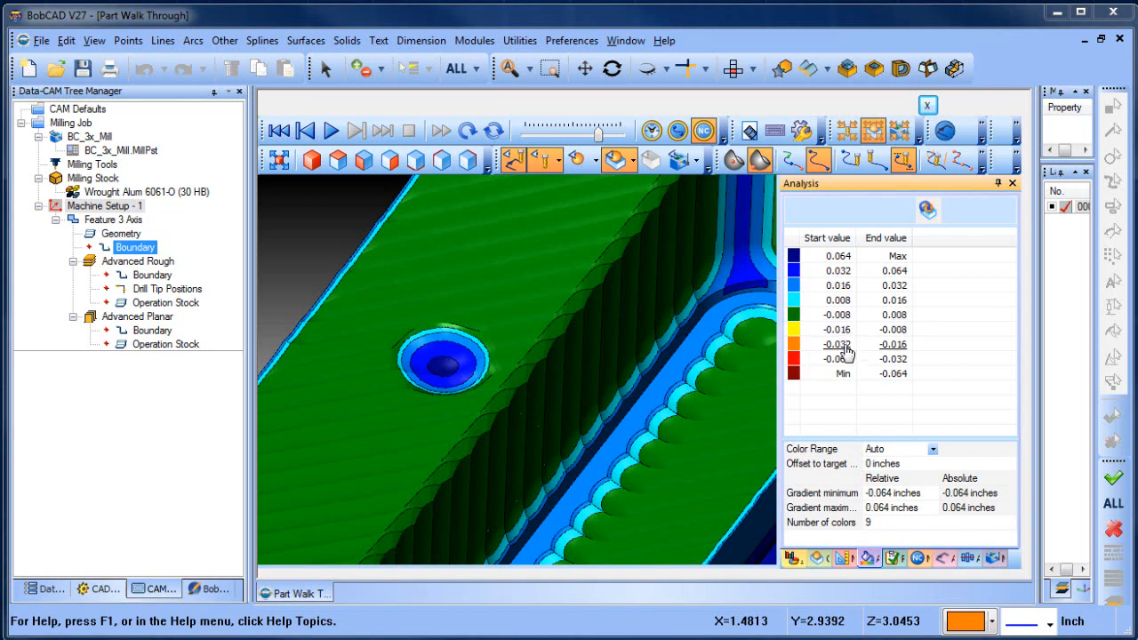
mouse_move(849, 359)
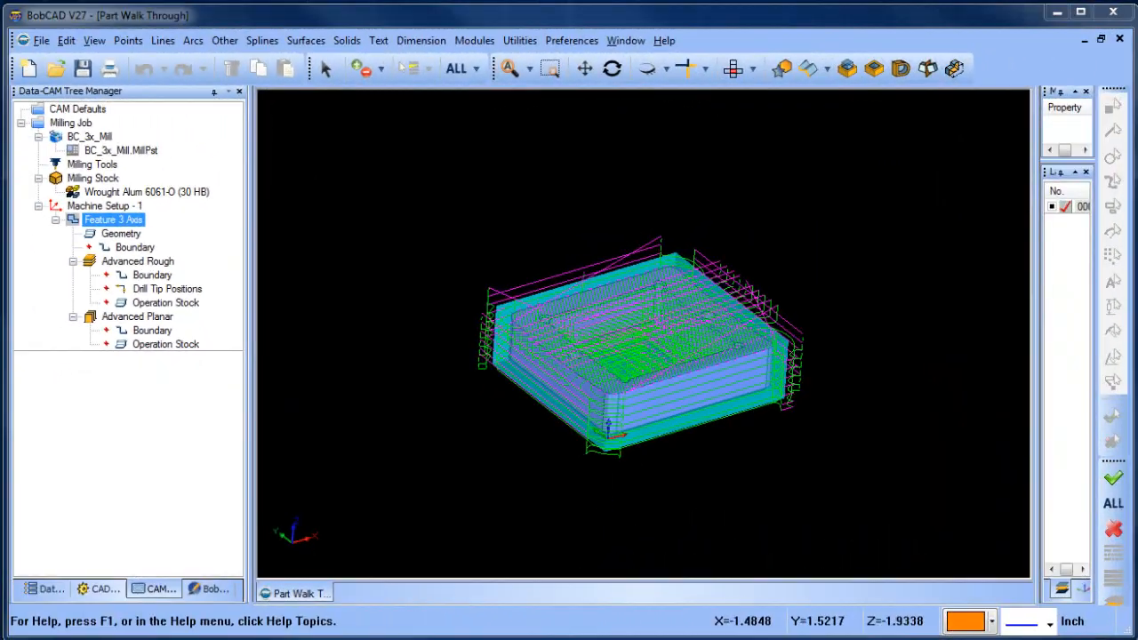
Review the Feature 3 Axis wizard, then bring up the job's Assigned Tools list from Milling Tools
click(164, 345)
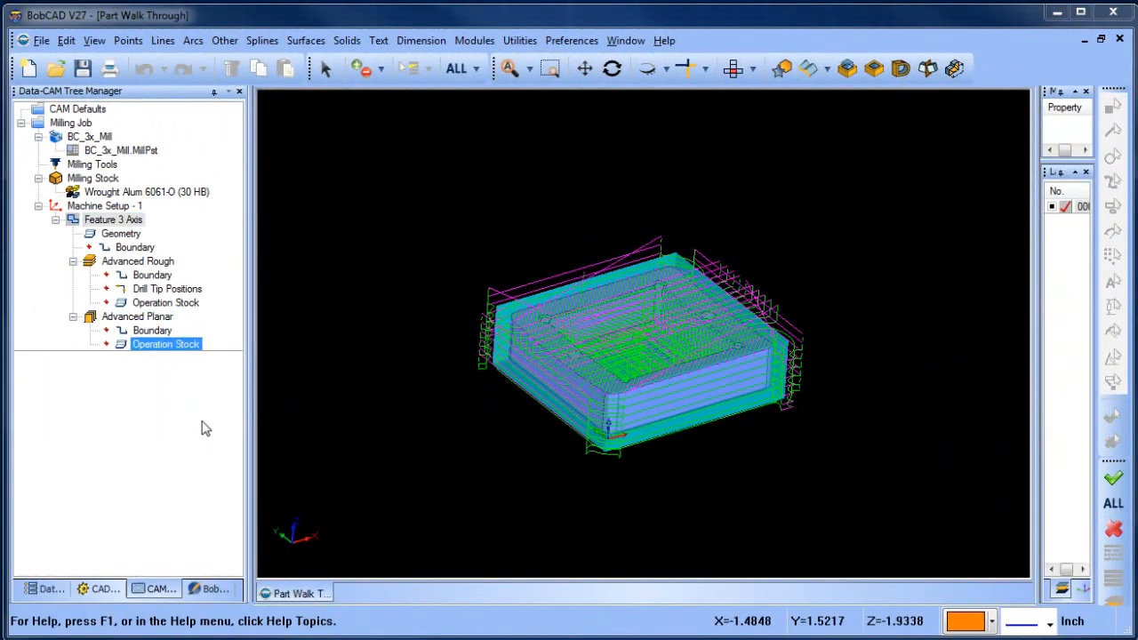
right_click(114, 219)
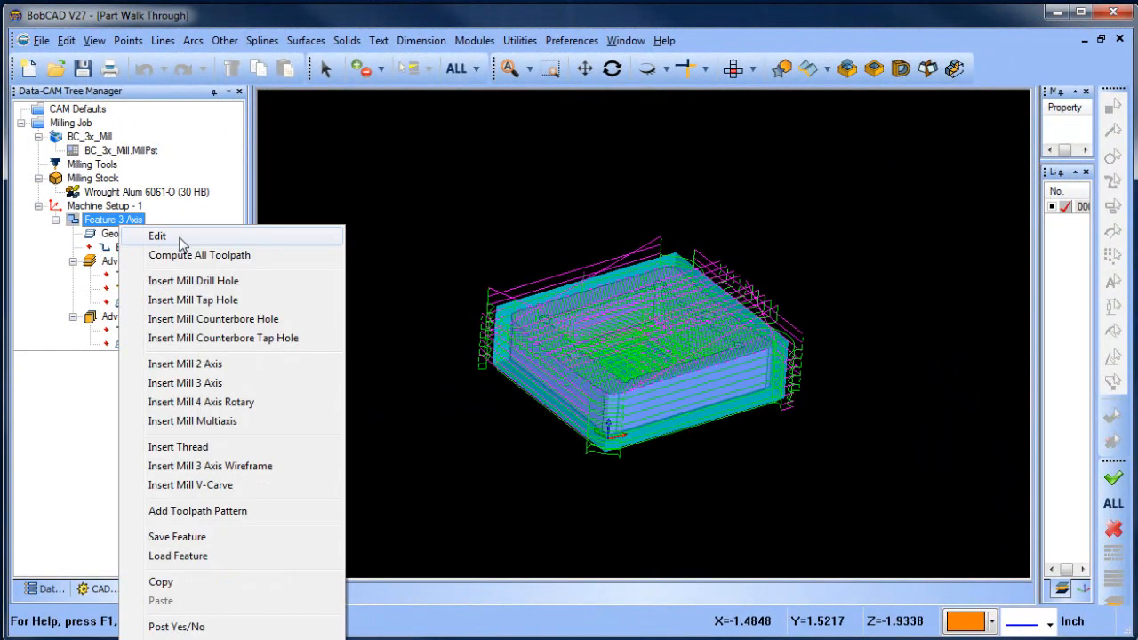
click(157, 234)
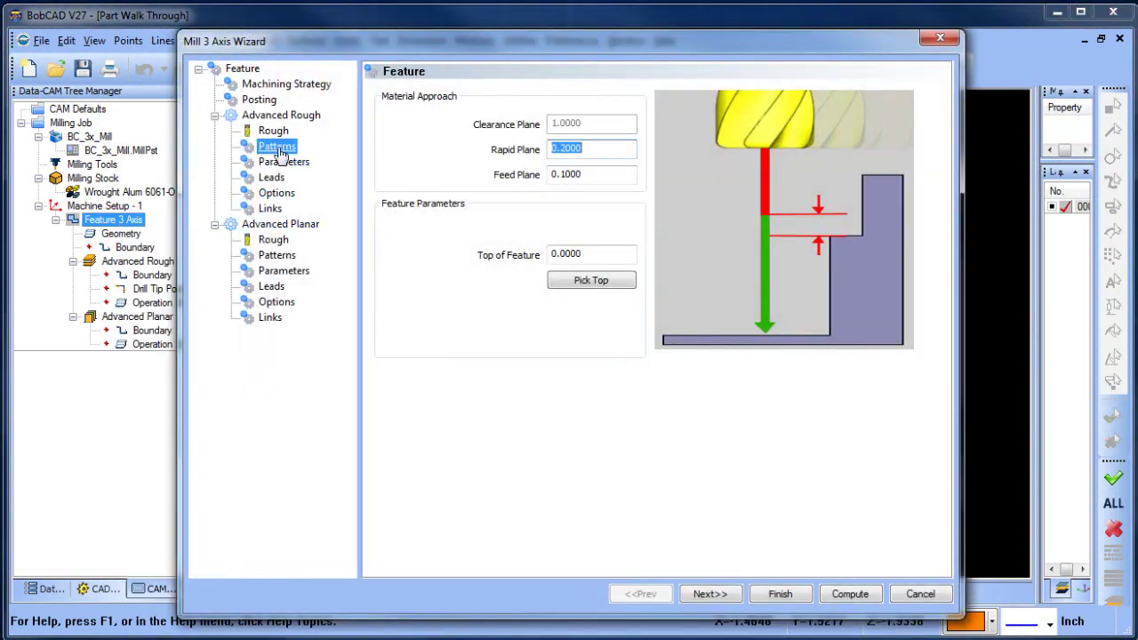
click(285, 160)
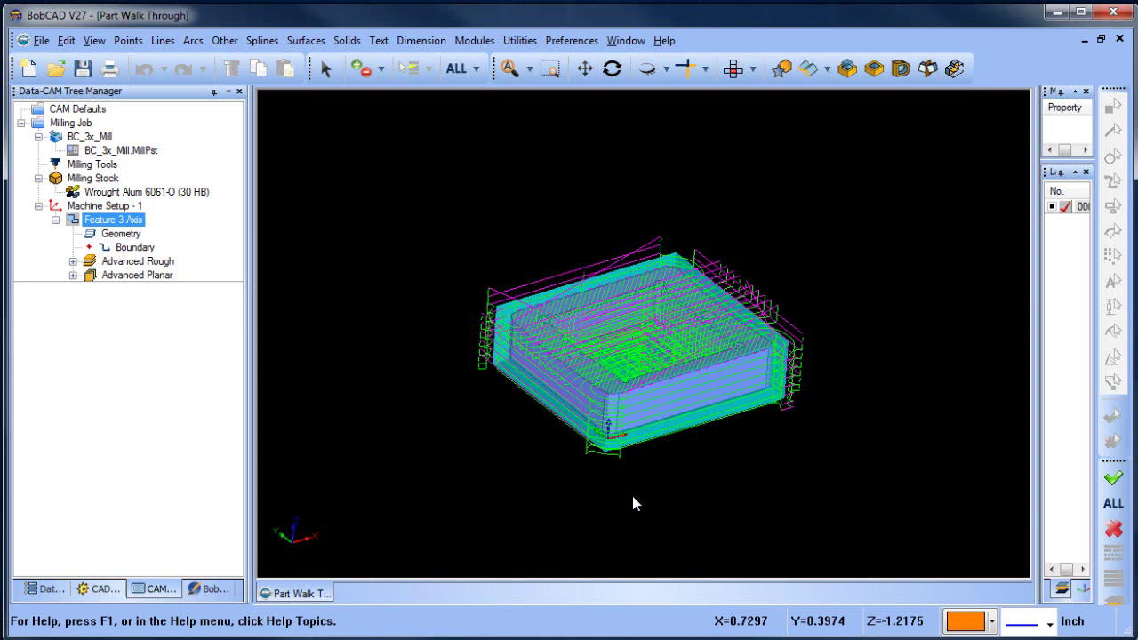
right_click(71, 123)
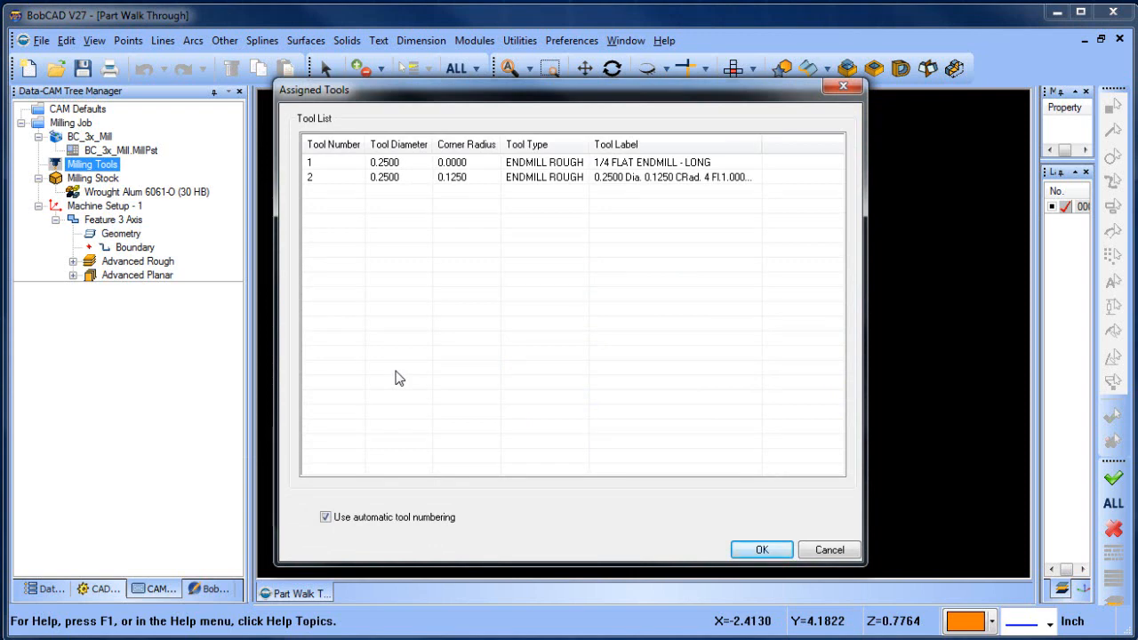
mouse_move(398, 389)
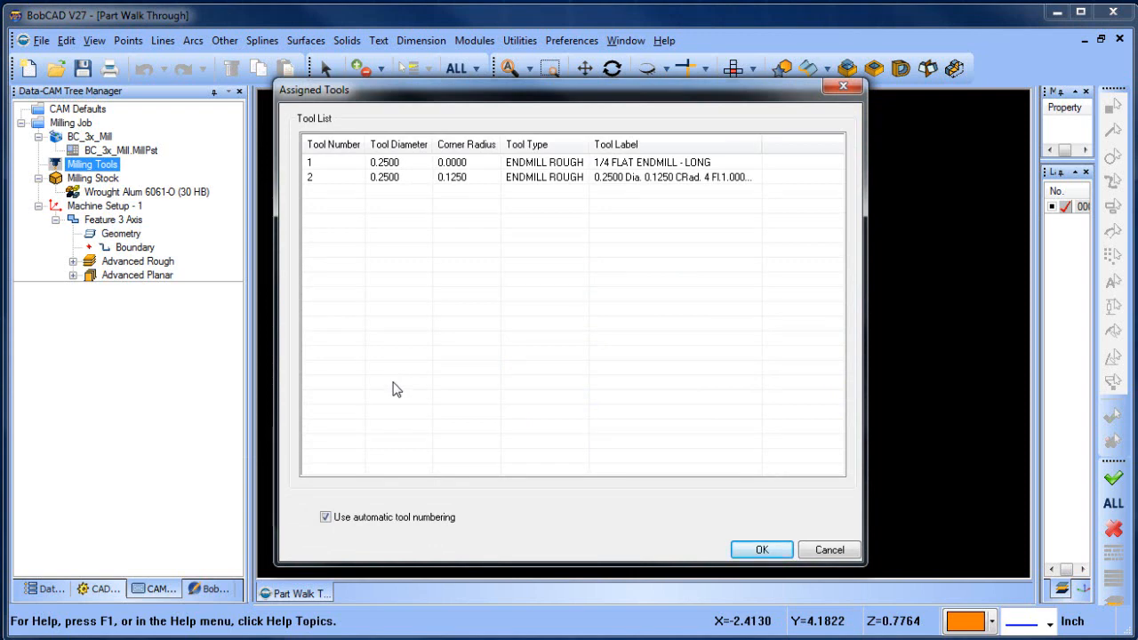
Turn off automatic tool numbering, renumber the two end mills to 3 and 4, and close the list
click(324, 518)
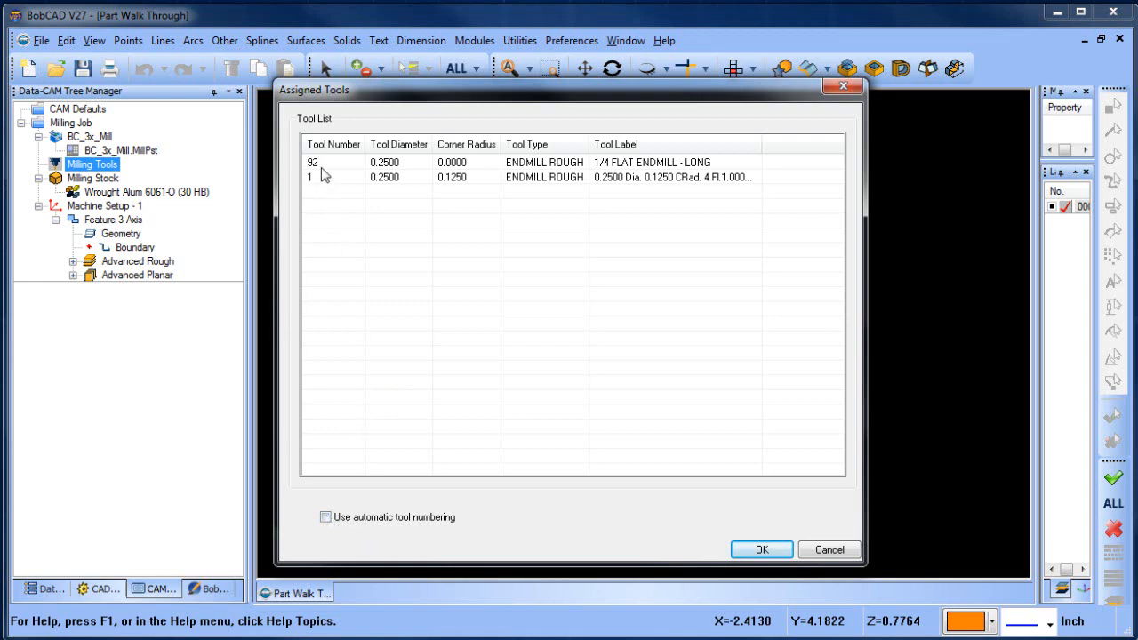
click(338, 162)
text(3)
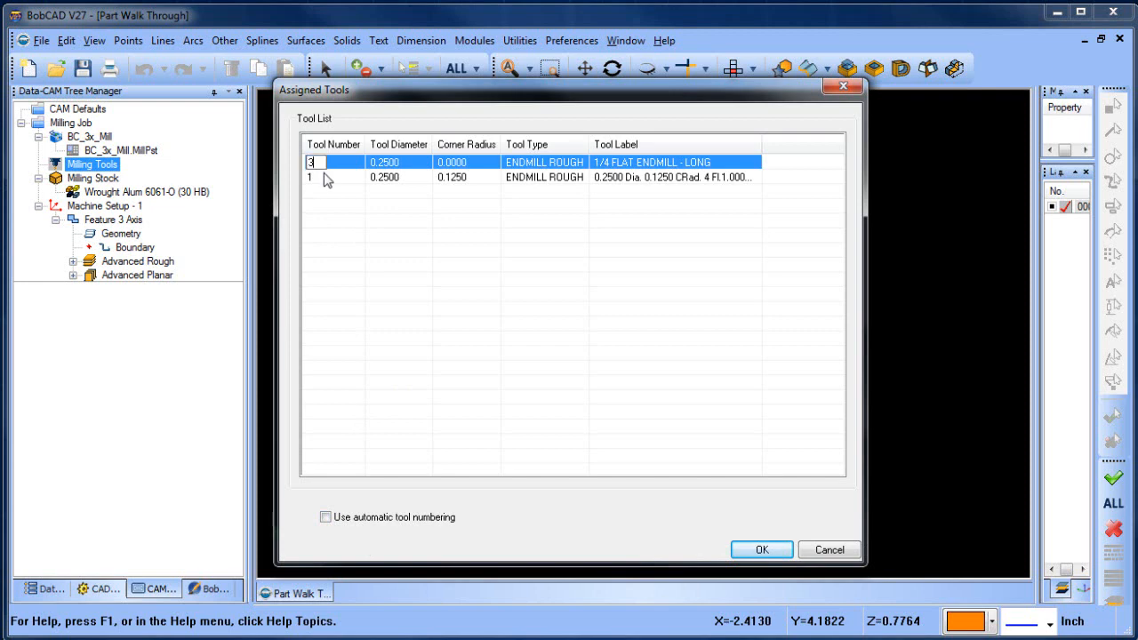
click(338, 178)
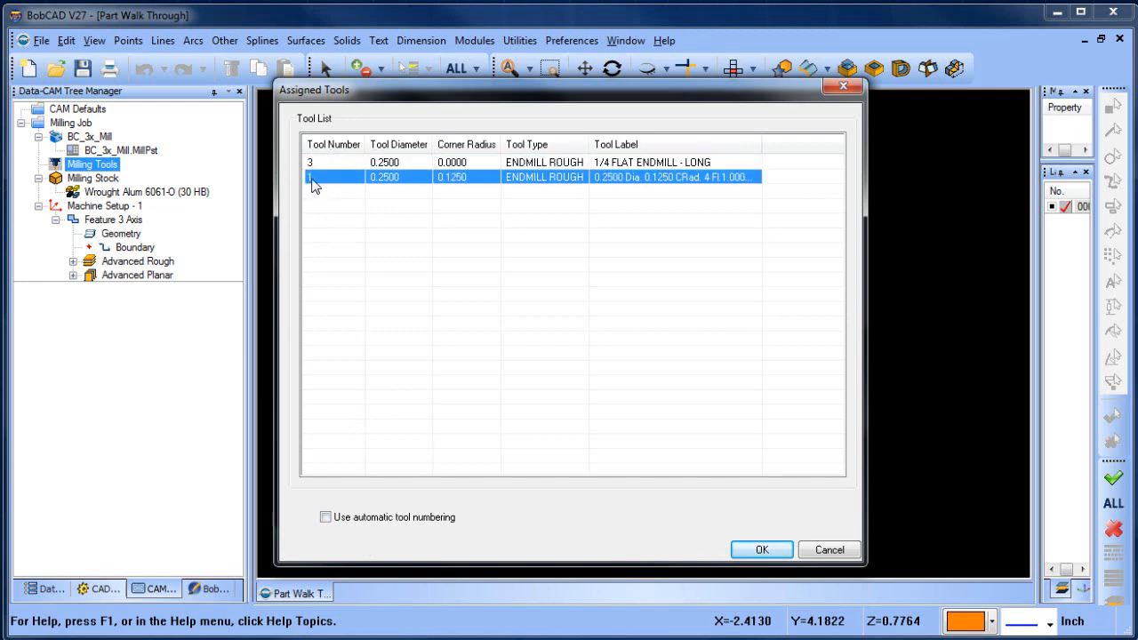
text(4)
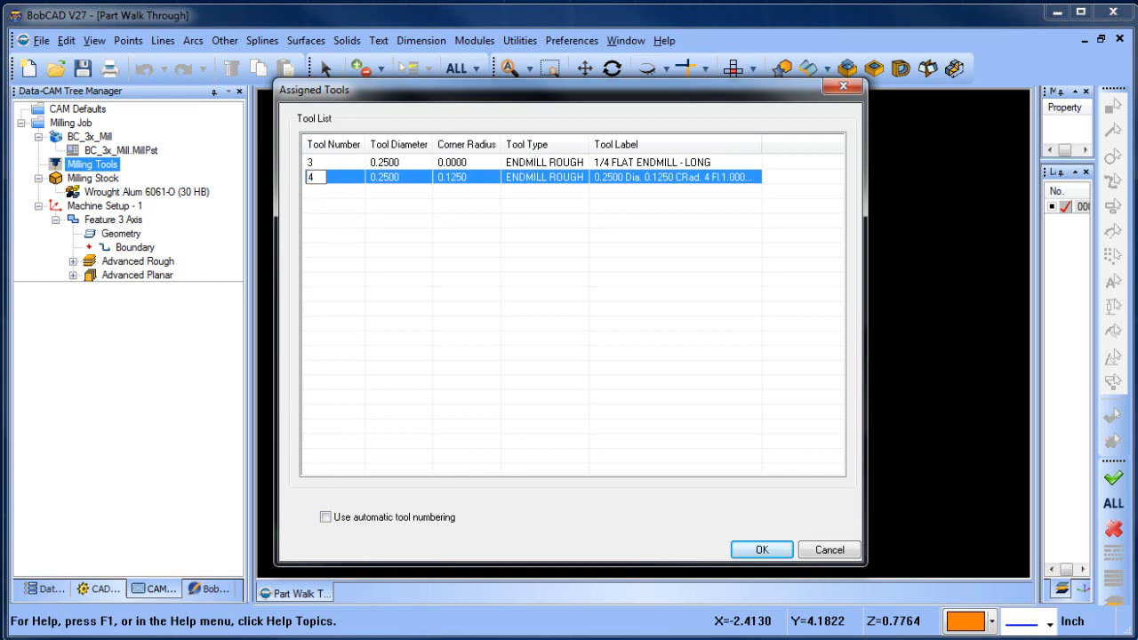
mouse_move(448, 231)
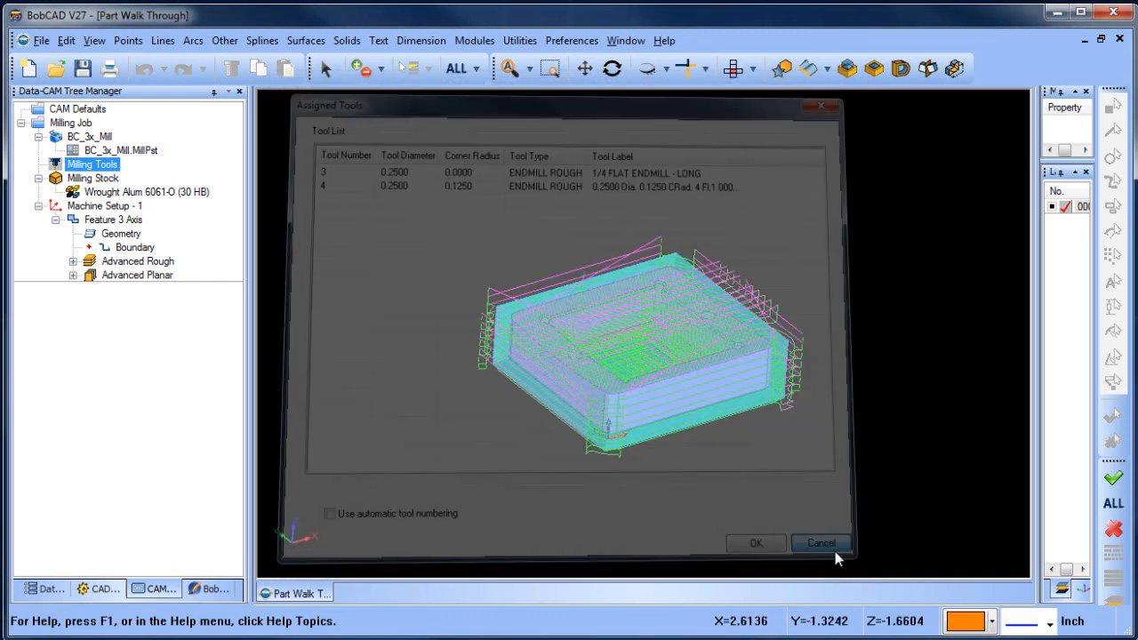
click(821, 544)
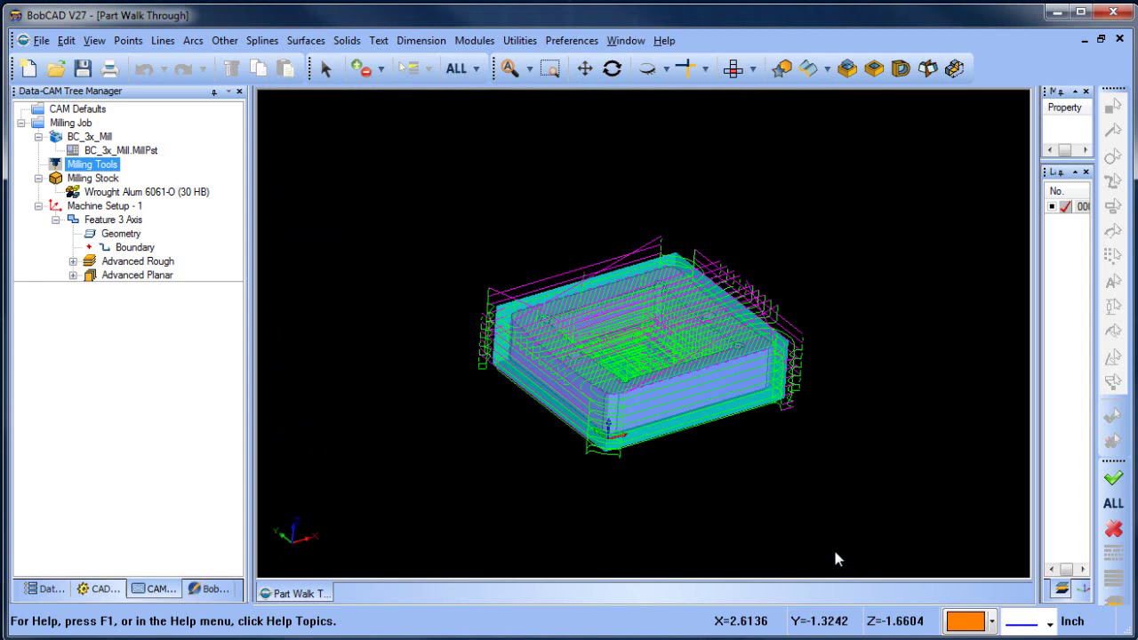
click(121, 149)
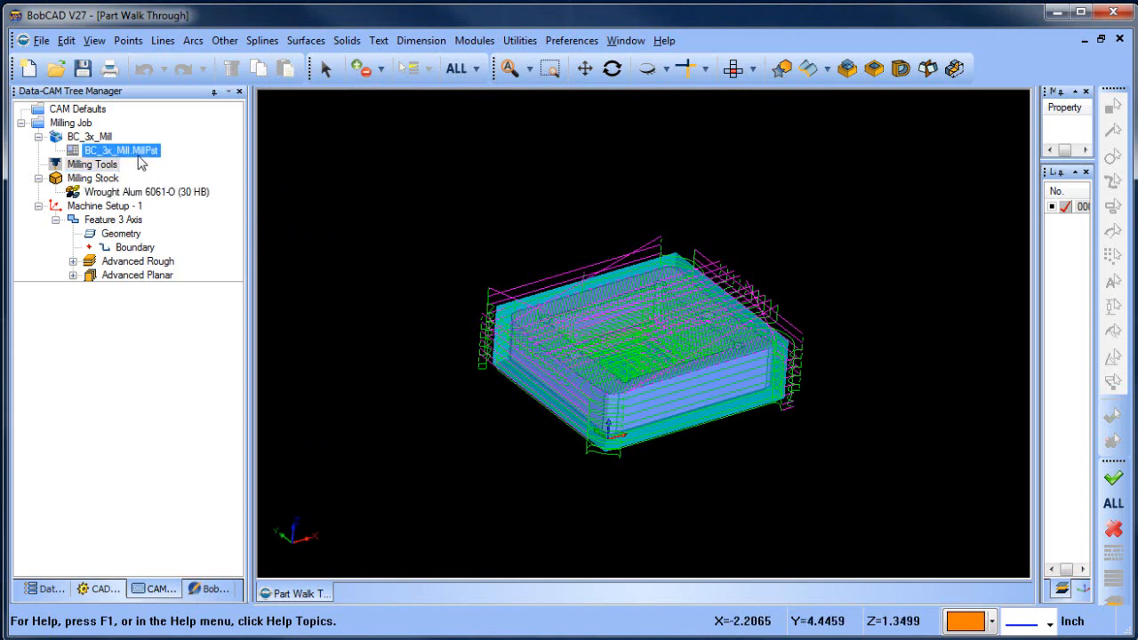
mouse_move(128, 164)
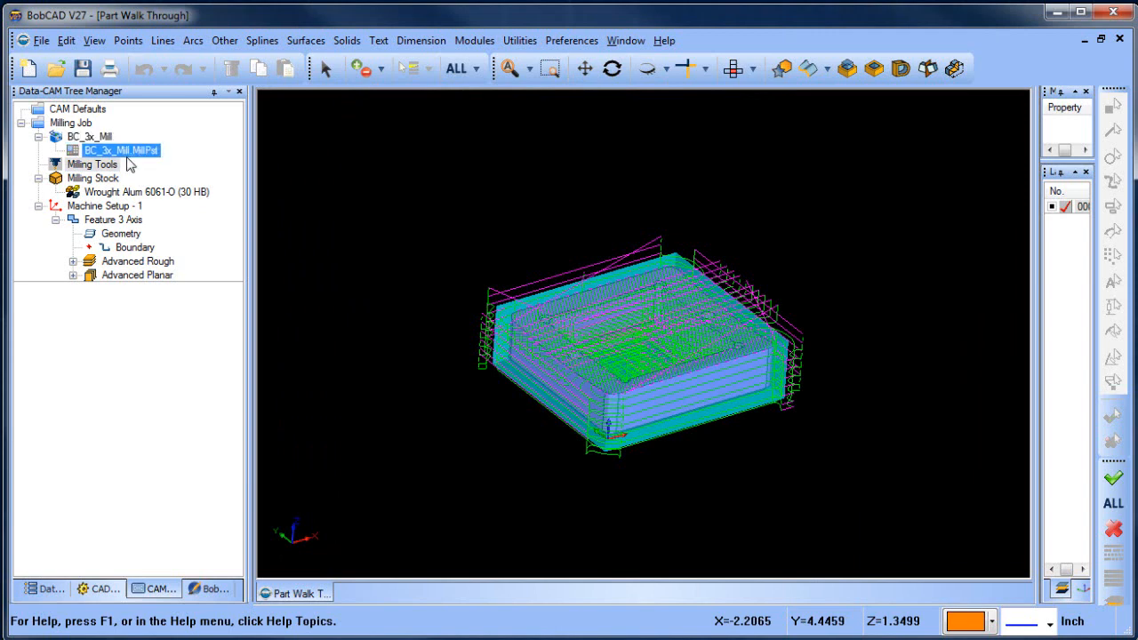
mouse_move(128, 164)
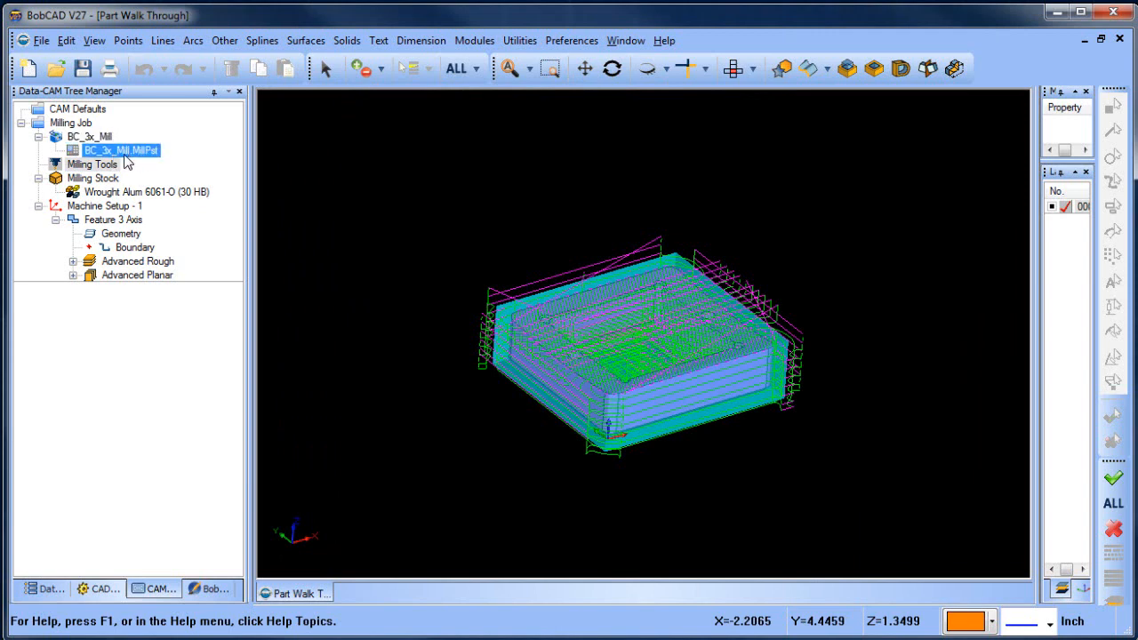
mouse_move(129, 153)
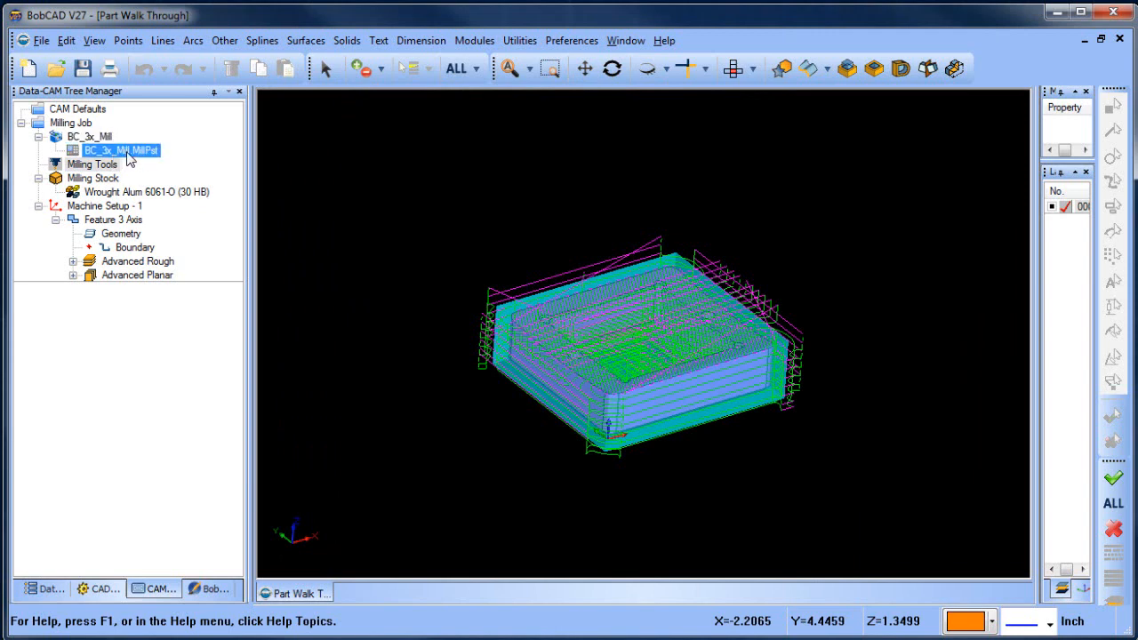
right_click(121, 149)
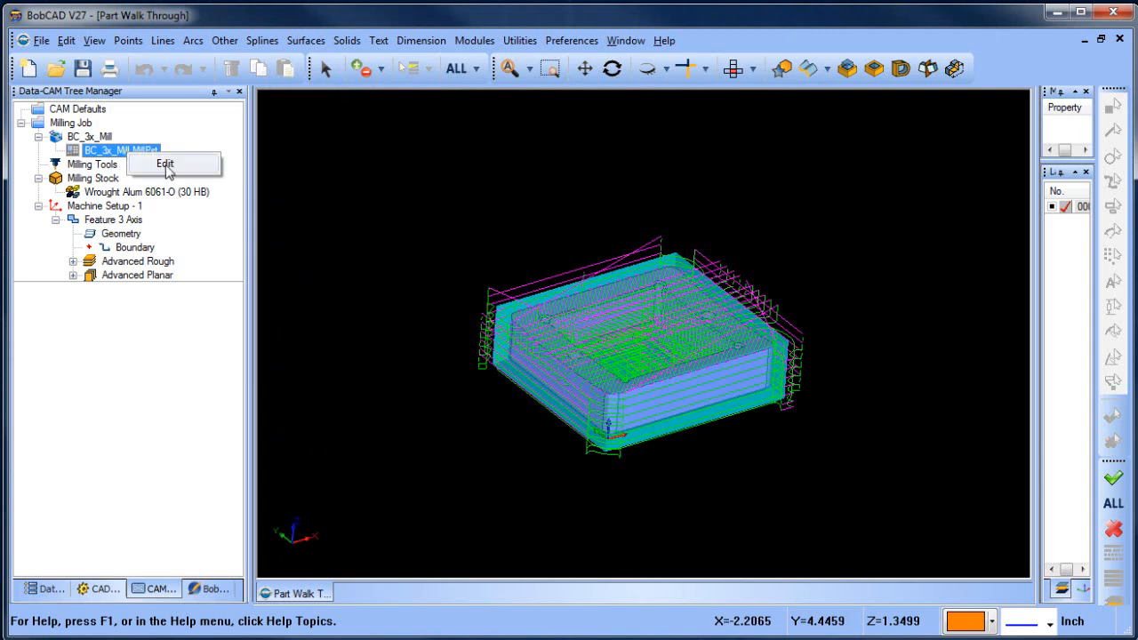
click(163, 163)
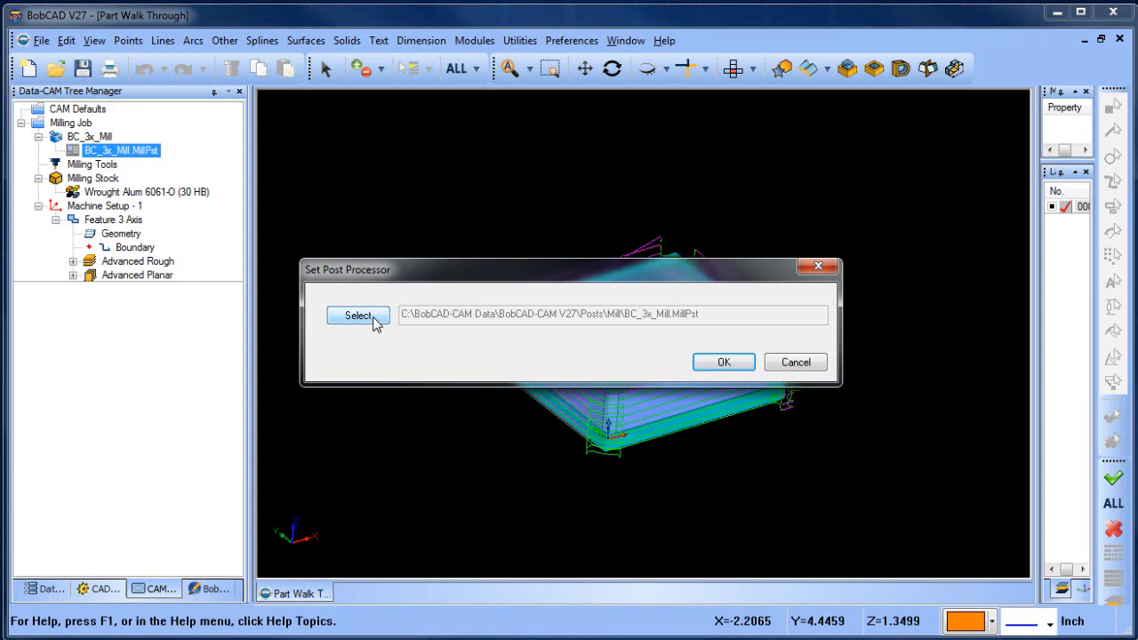
click(722, 362)
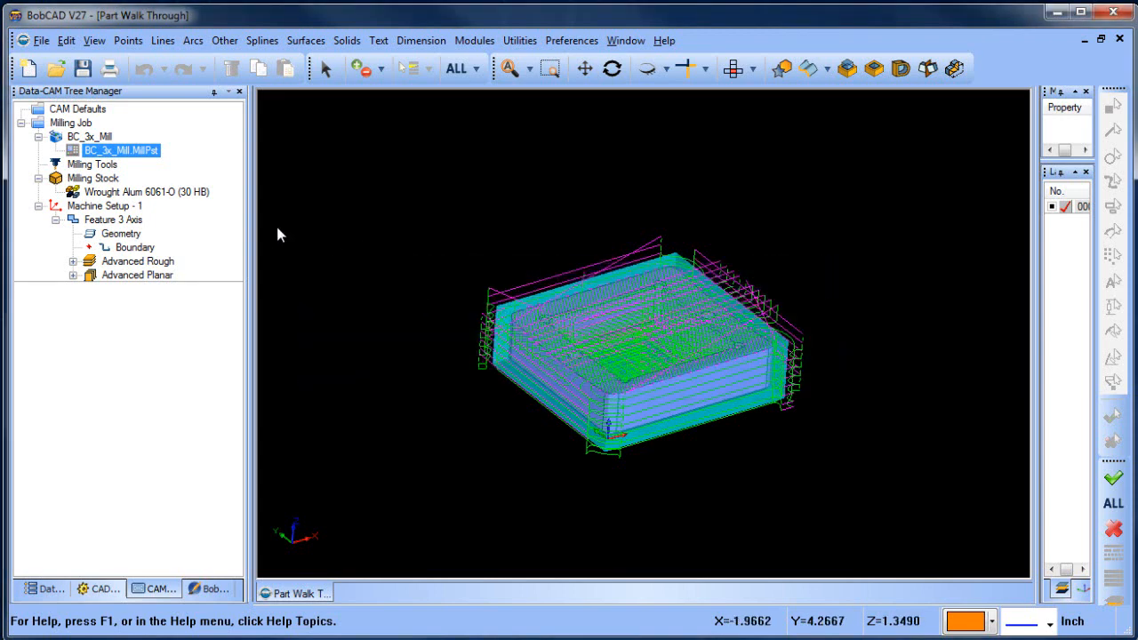
click(71, 121)
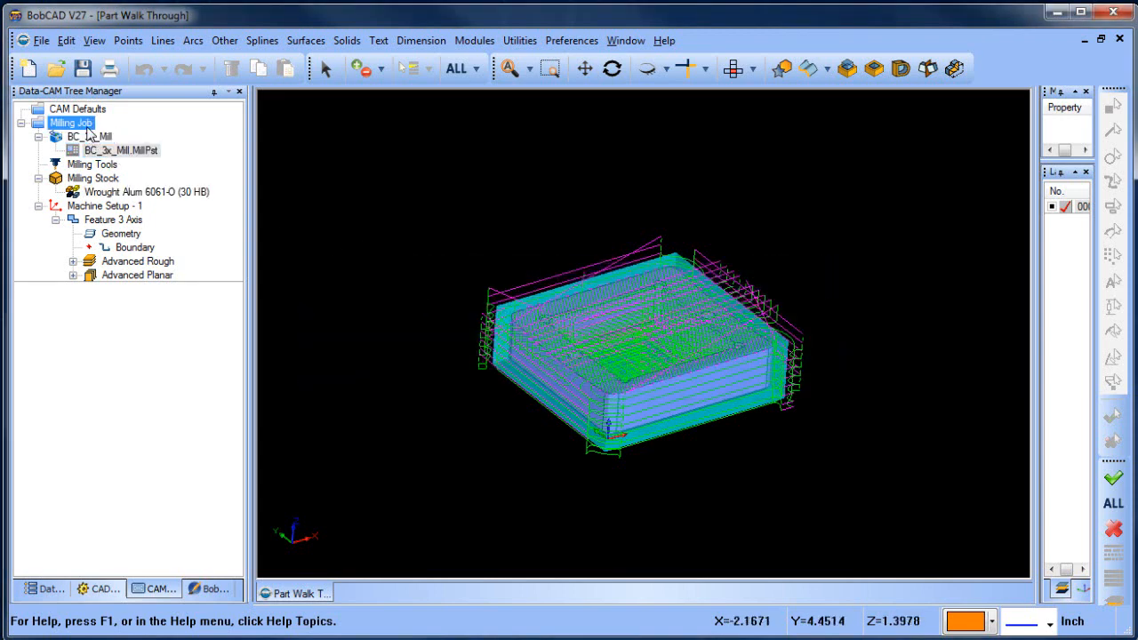
Post the Milling Job and scroll through the generated NC code calling T3 and T4
right_click(71, 121)
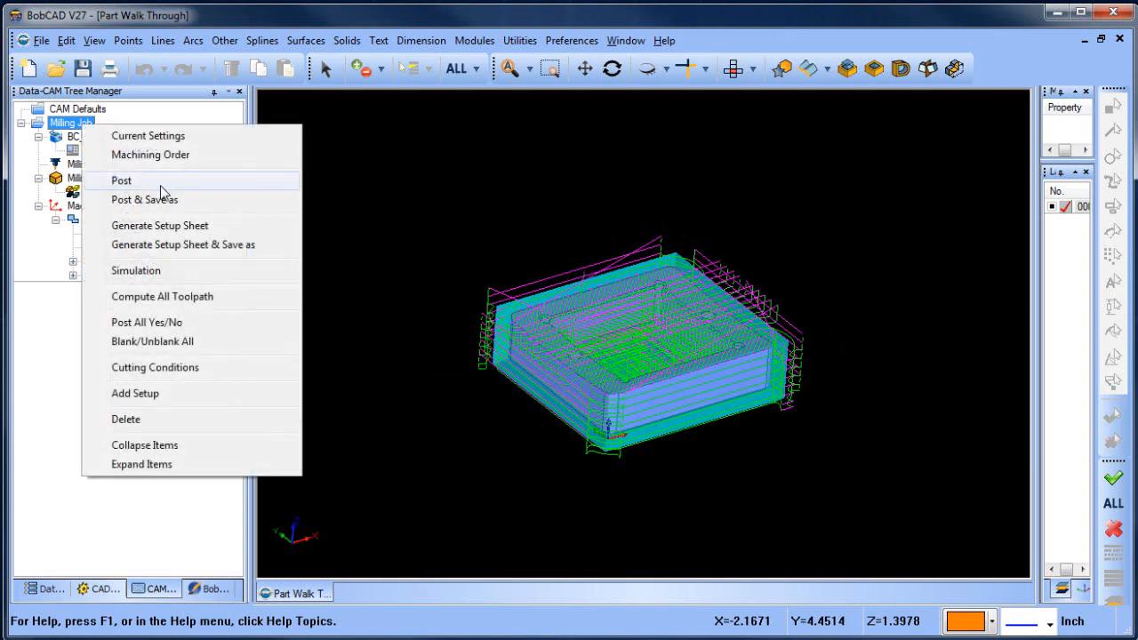
click(121, 181)
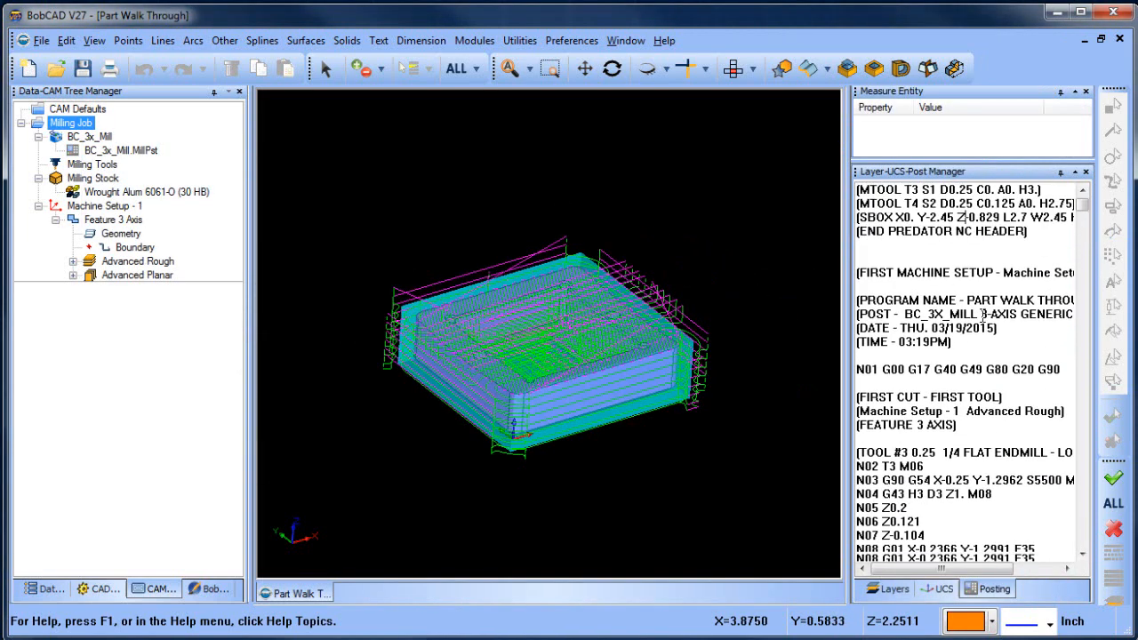
scroll(down, 3)
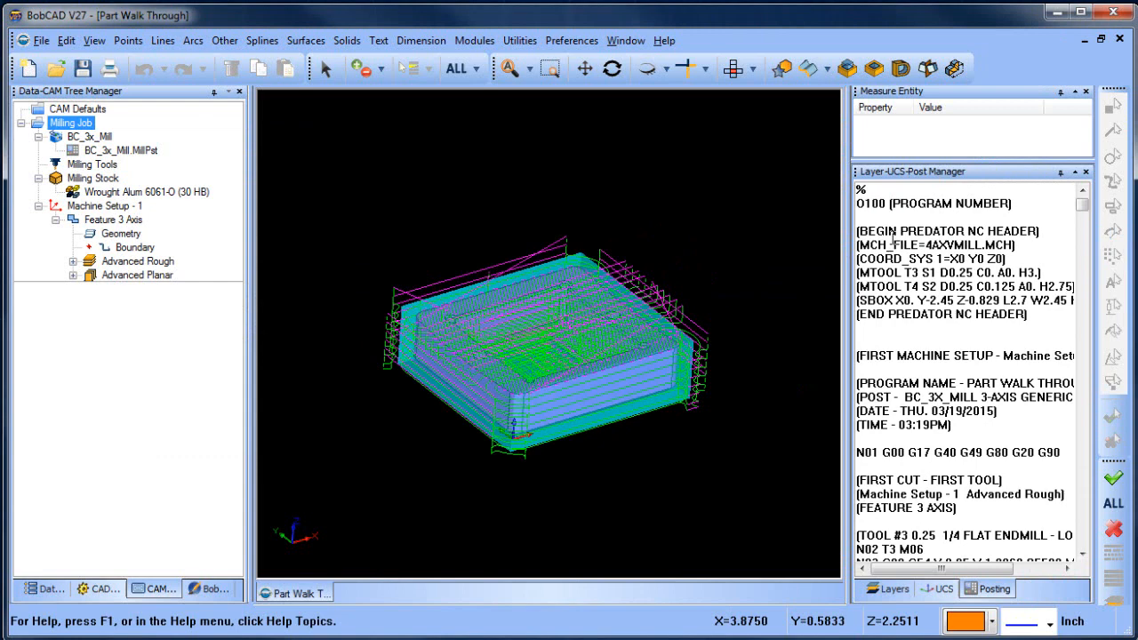
Send the posted code to Edit CNC and reopen the Milling Job options
right_click(951, 249)
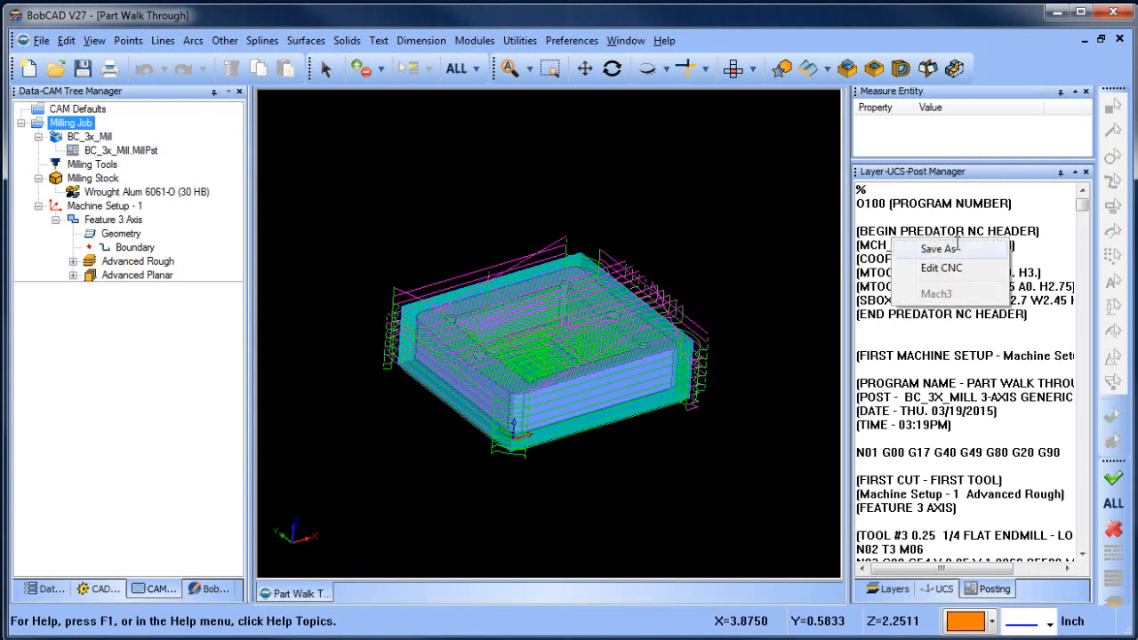
mouse_move(928, 269)
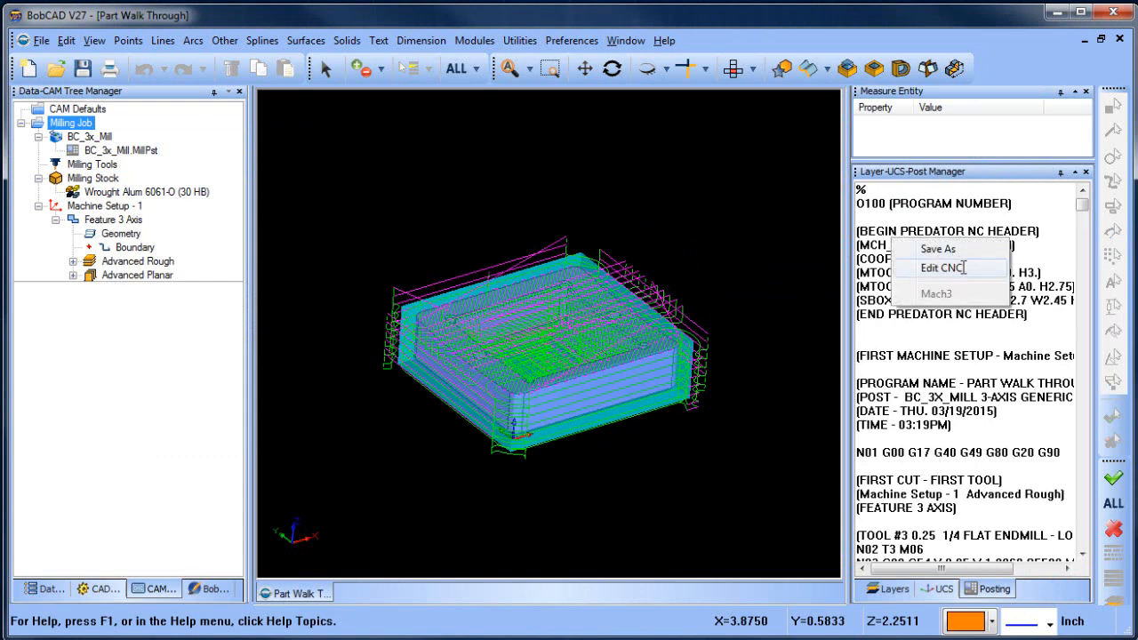
click(942, 267)
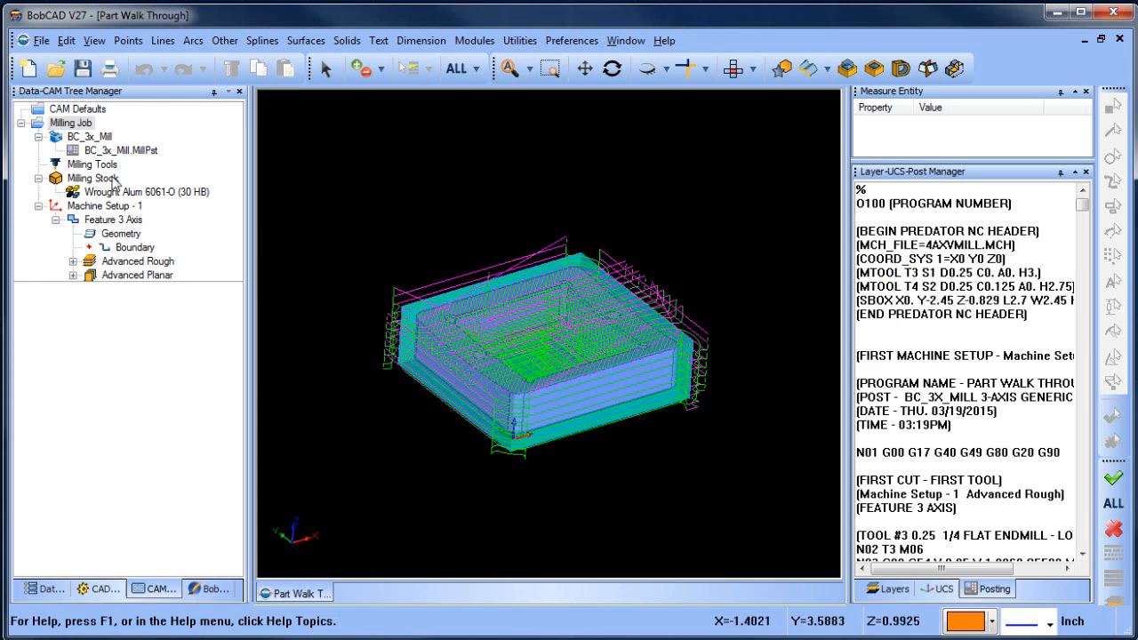
right_click(71, 123)
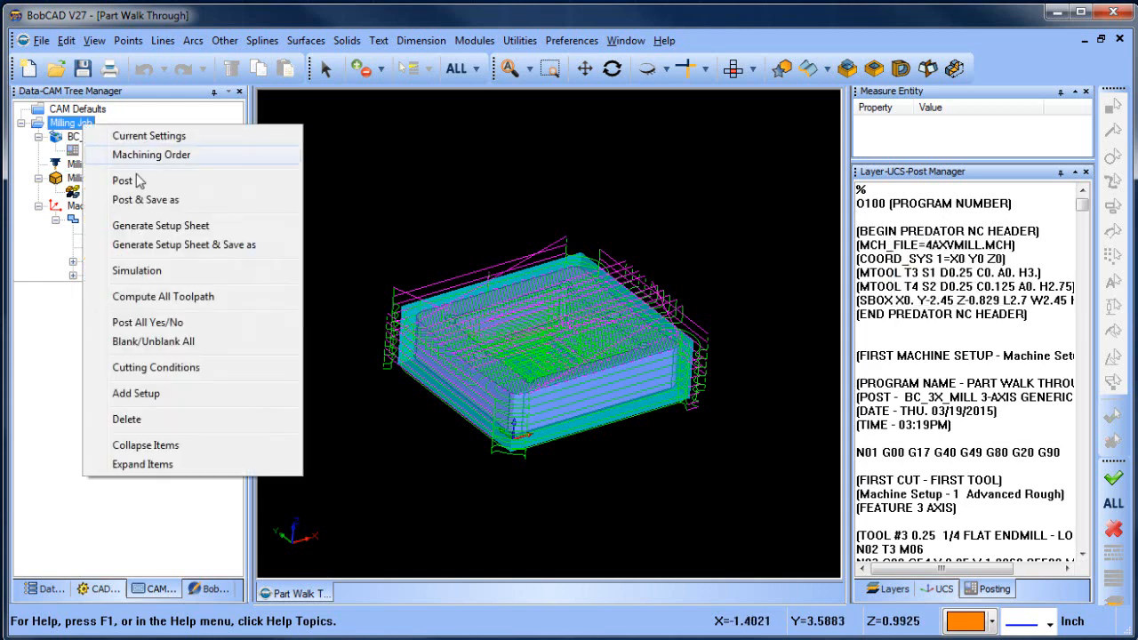
mouse_move(189, 213)
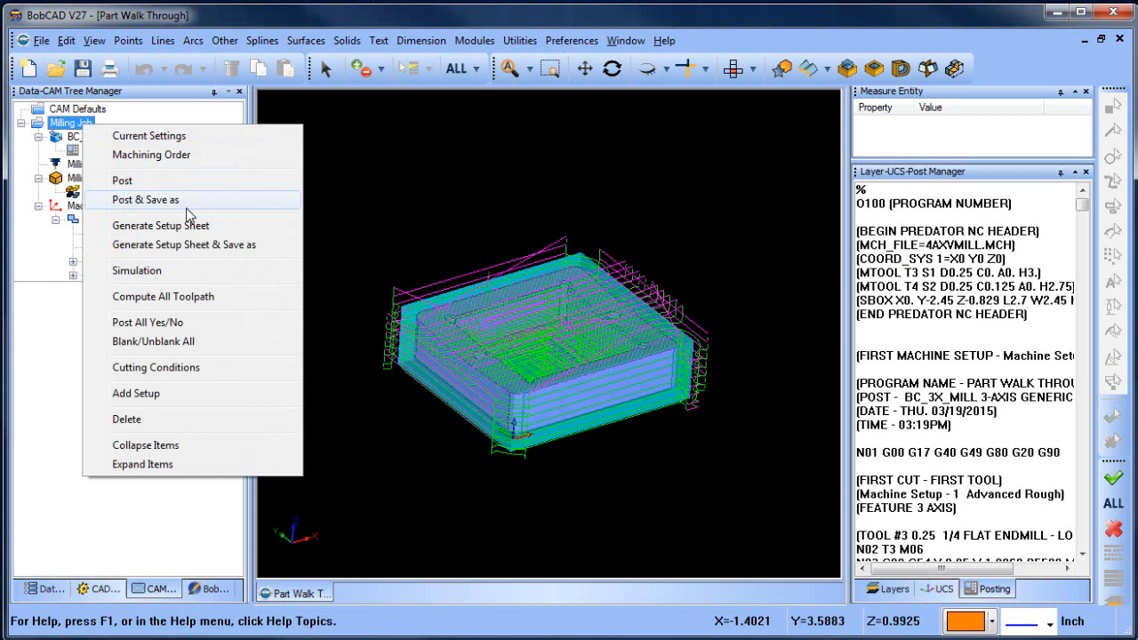